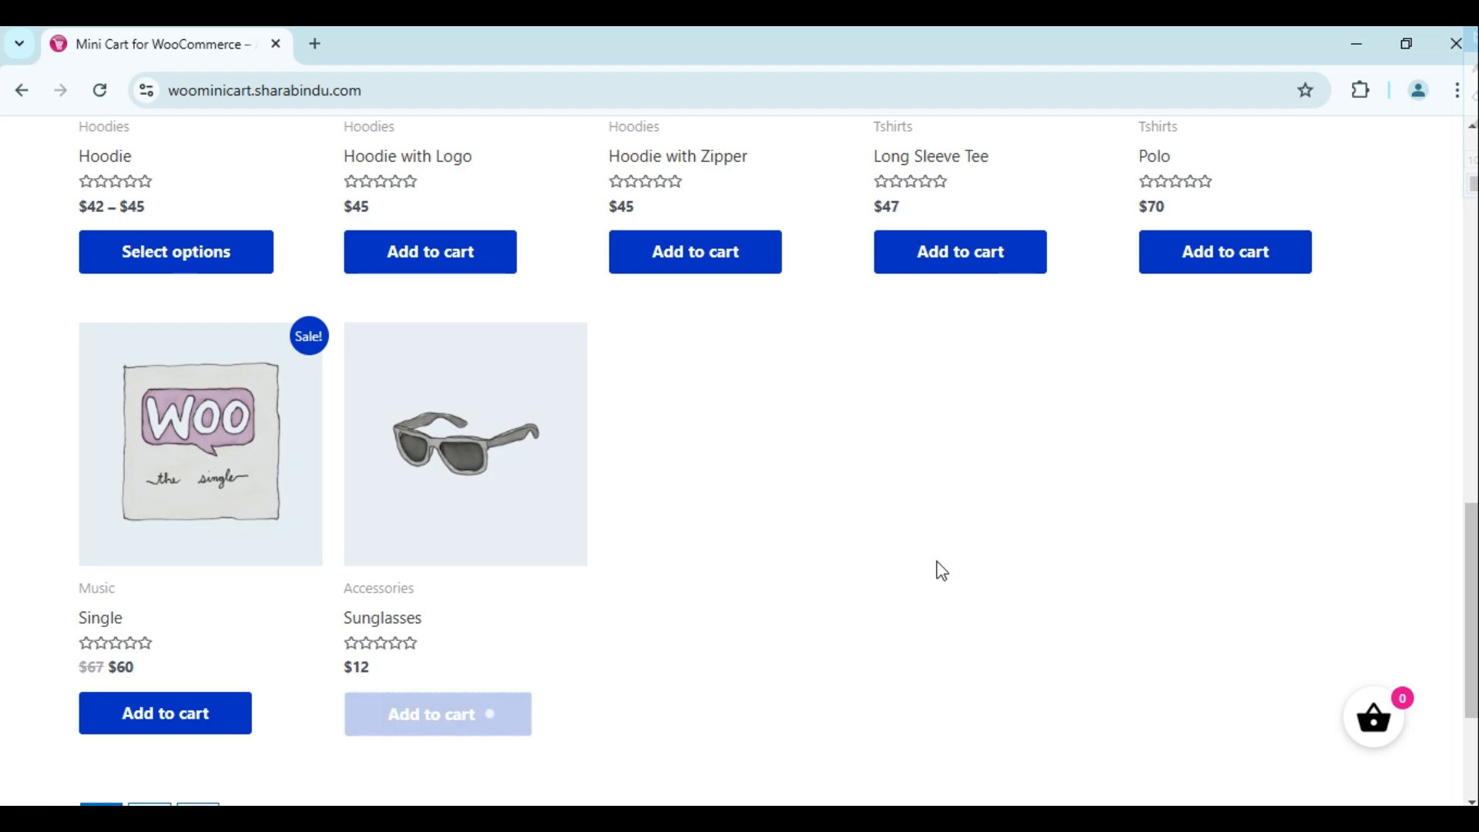
Add a shop product, then the V-Neck T-Shirt in Blue, size Large, to the cart
{"action": "left_click", "coordinate": [436, 713]}
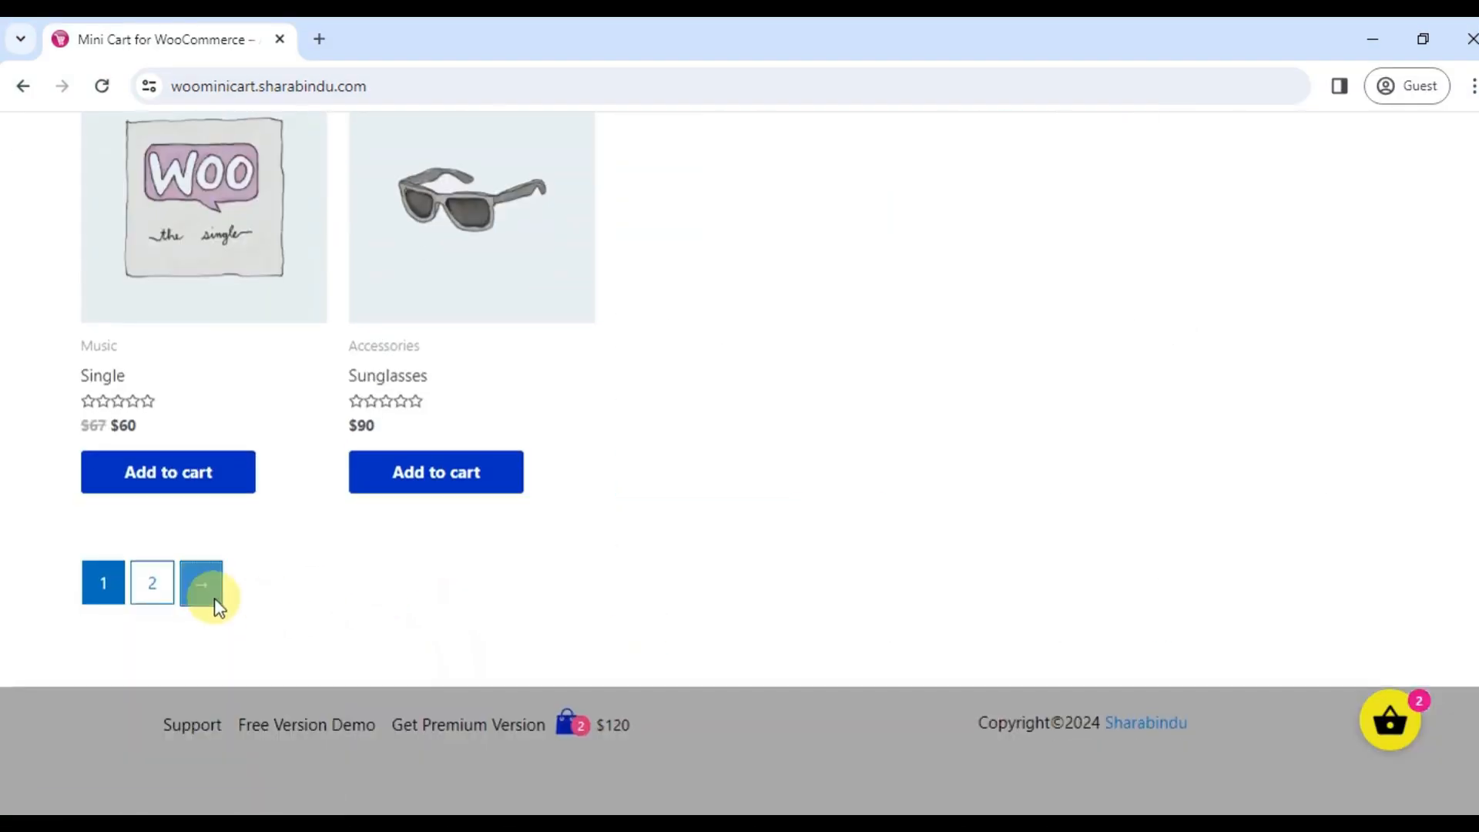
{"action": "left_click", "coordinate": [200, 583]}
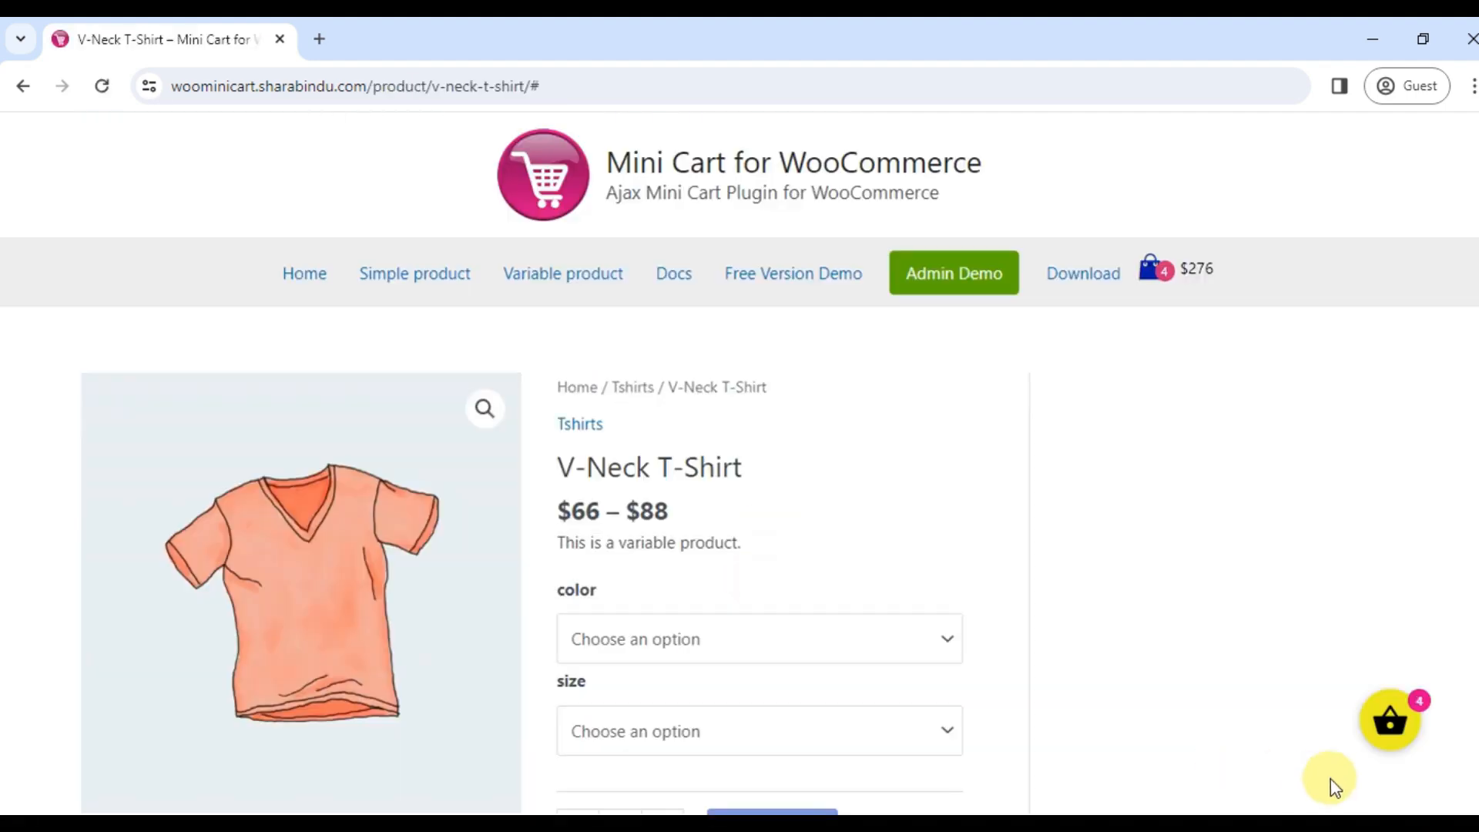
{"action": "left_click", "coordinate": [1390, 722]}
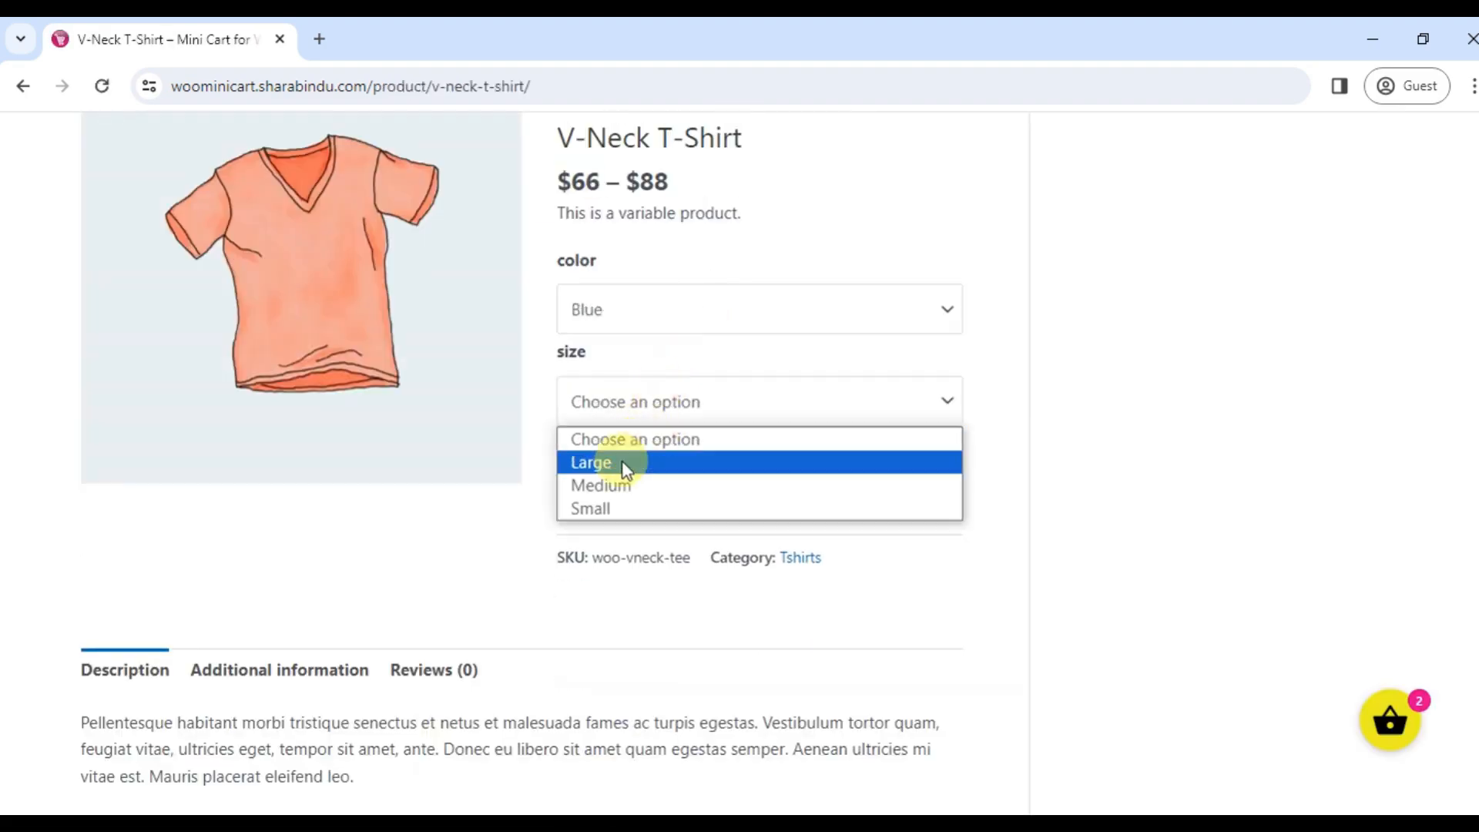
{"action": "left_click", "coordinate": [590, 461]}
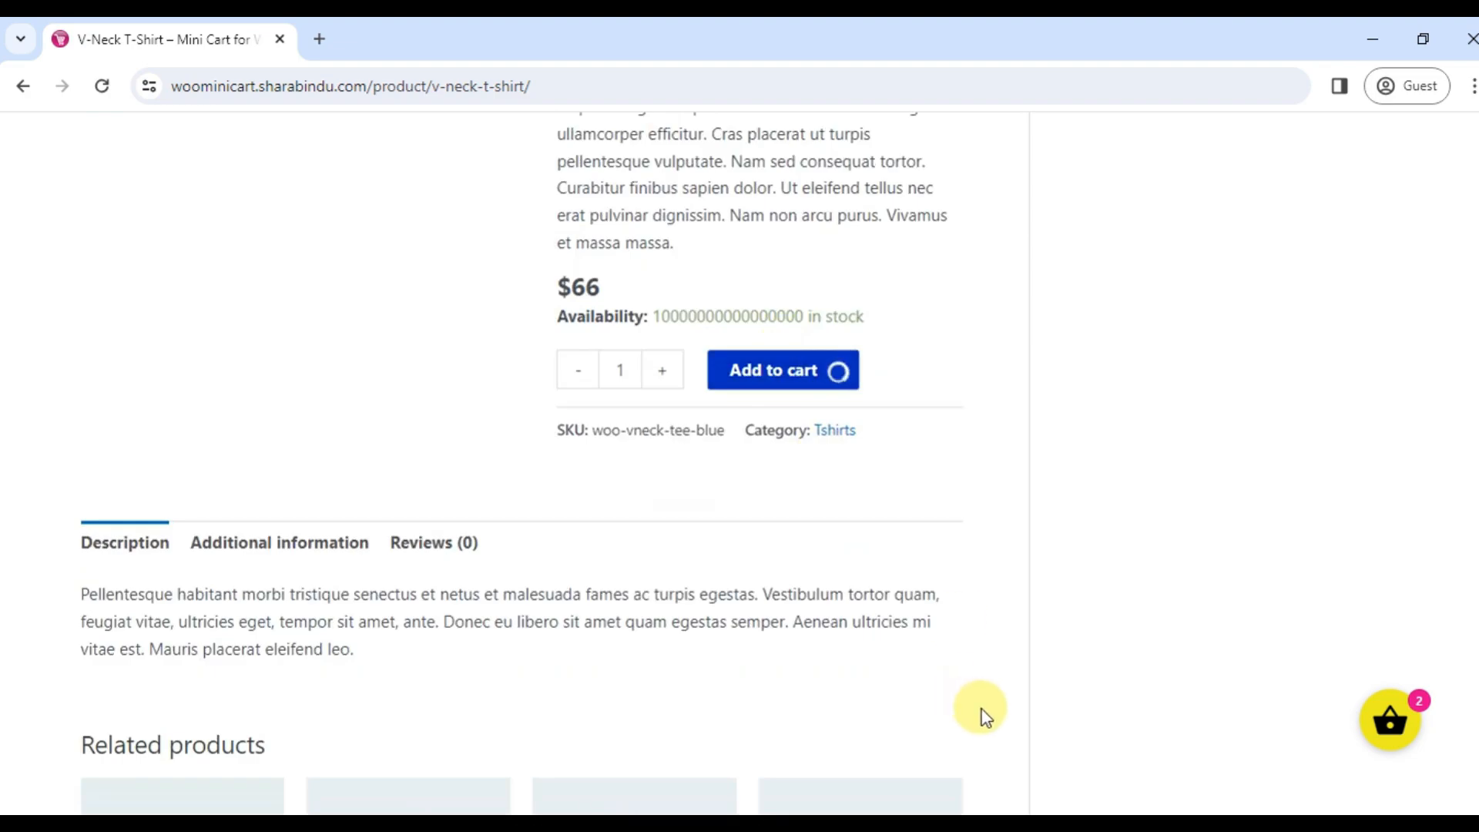
{"action": "left_click", "coordinate": [781, 369]}
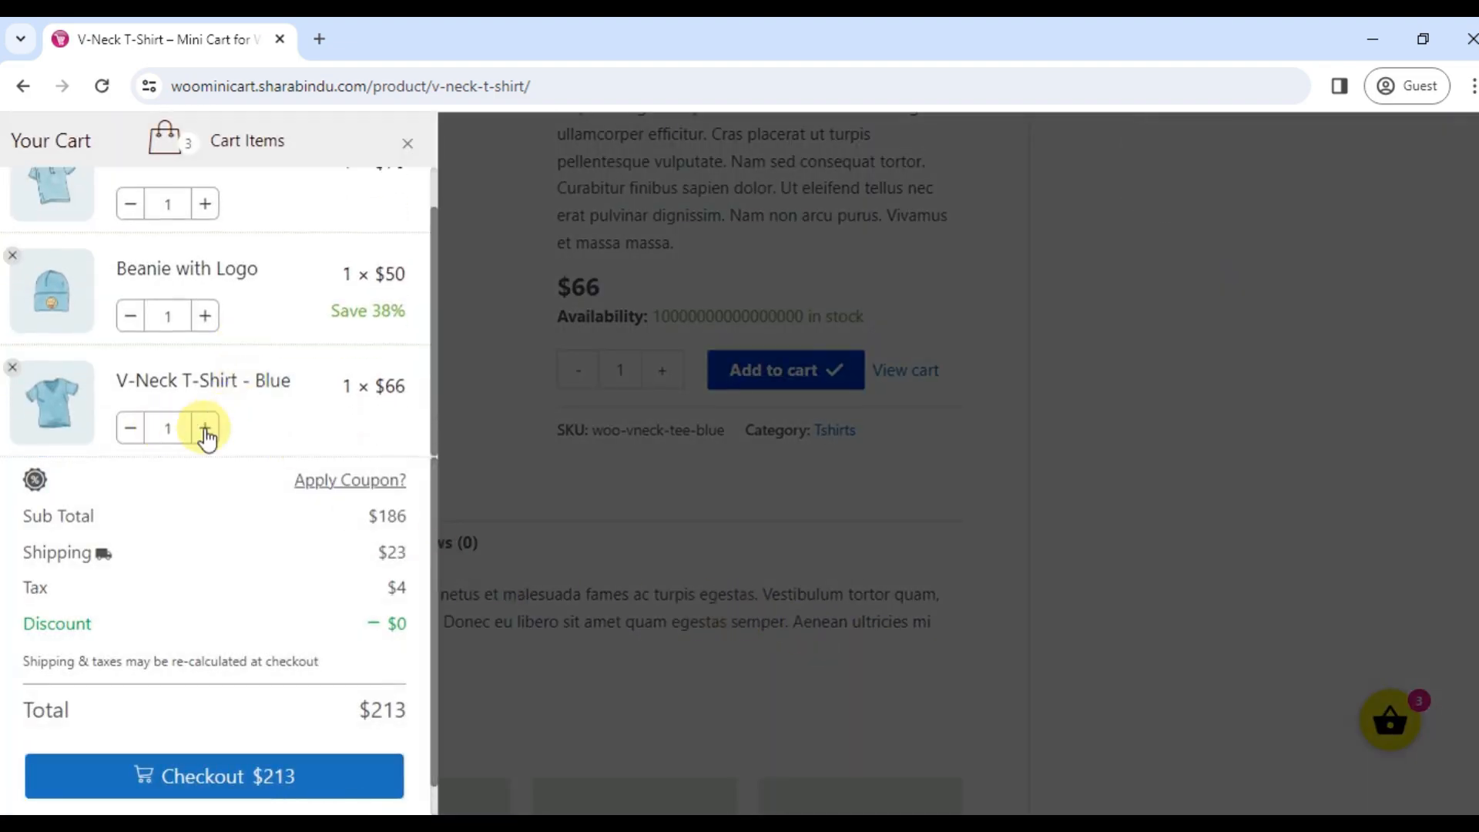
Raise the Blue V-Neck T-Shirt to quantity 2 and add Beanie with Logo
{"action": "left_click", "coordinate": [205, 427]}
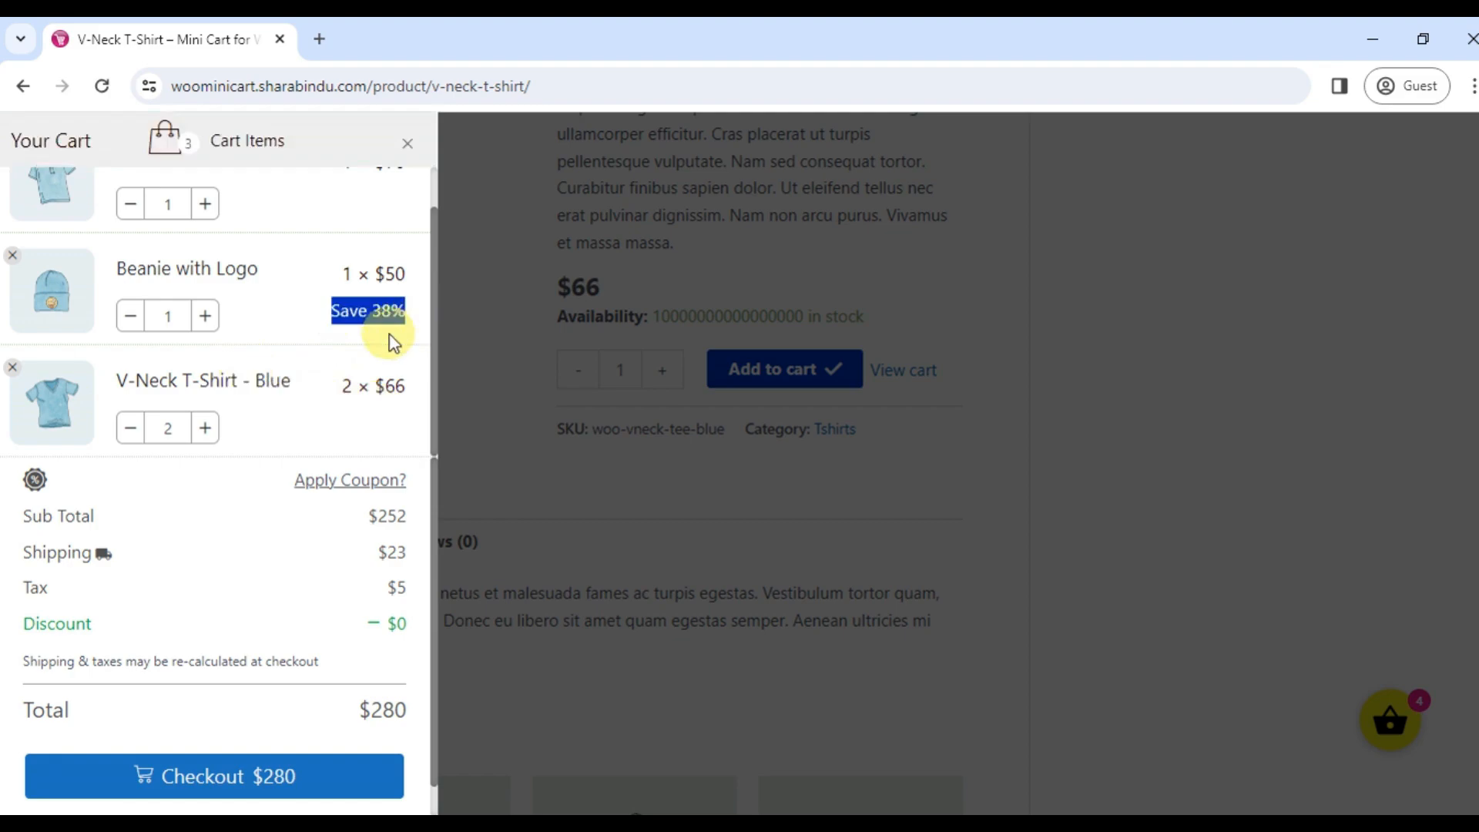
{"action": "left_click", "coordinate": [708, 663]}
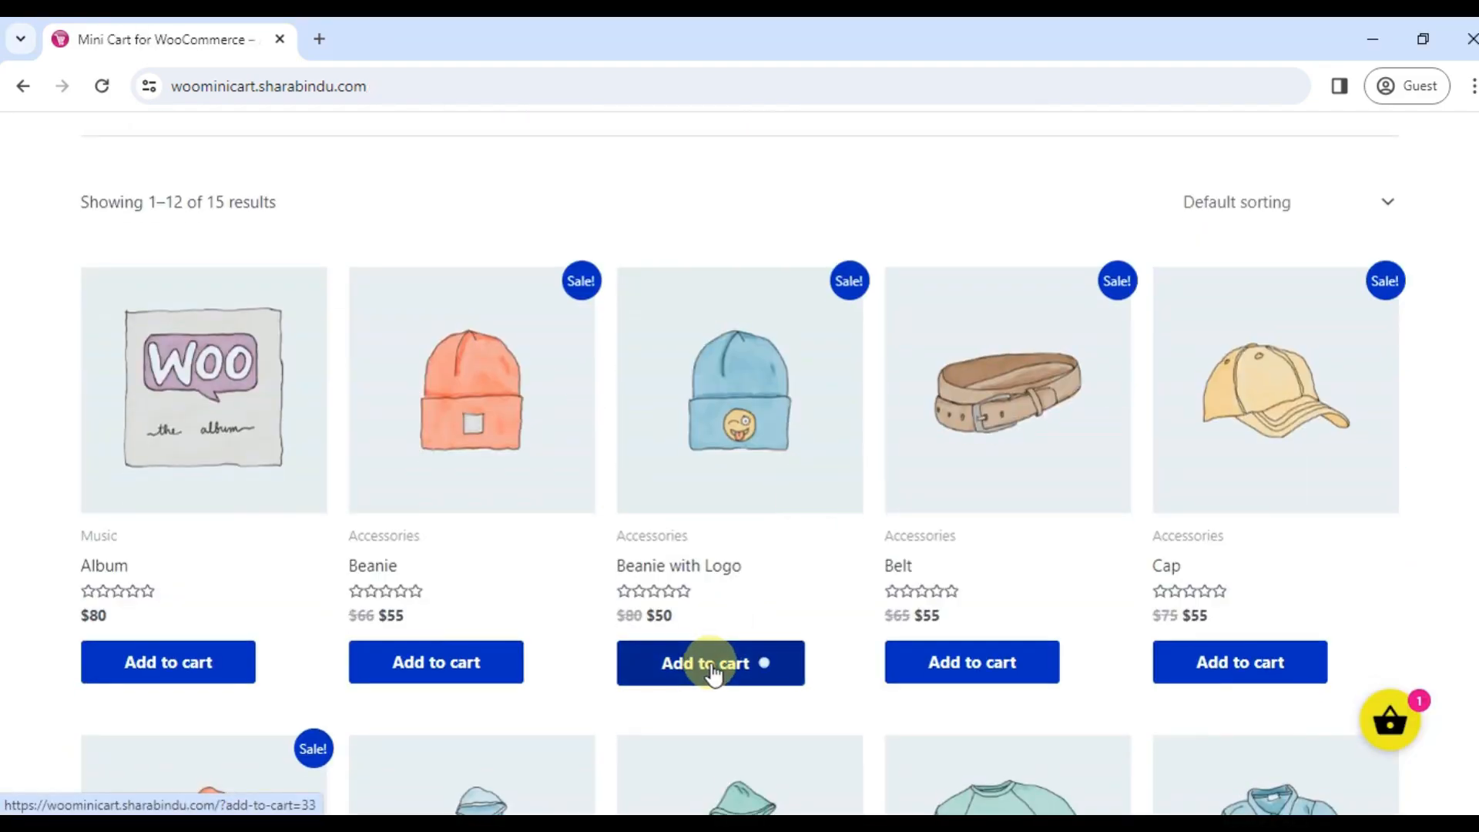
{"action": "left_click", "coordinate": [710, 661]}
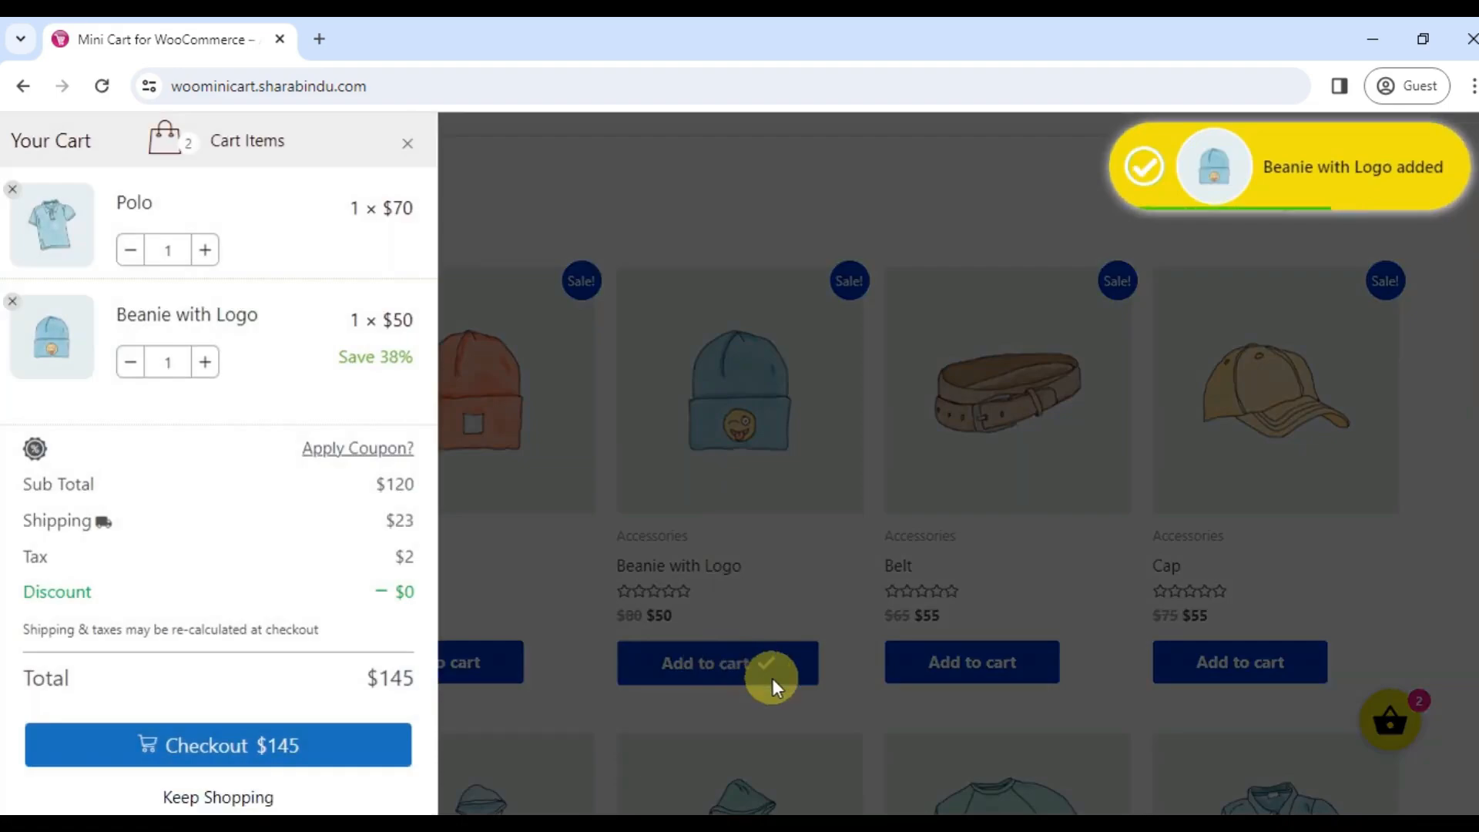
{"action": "left_click", "coordinate": [406, 144]}
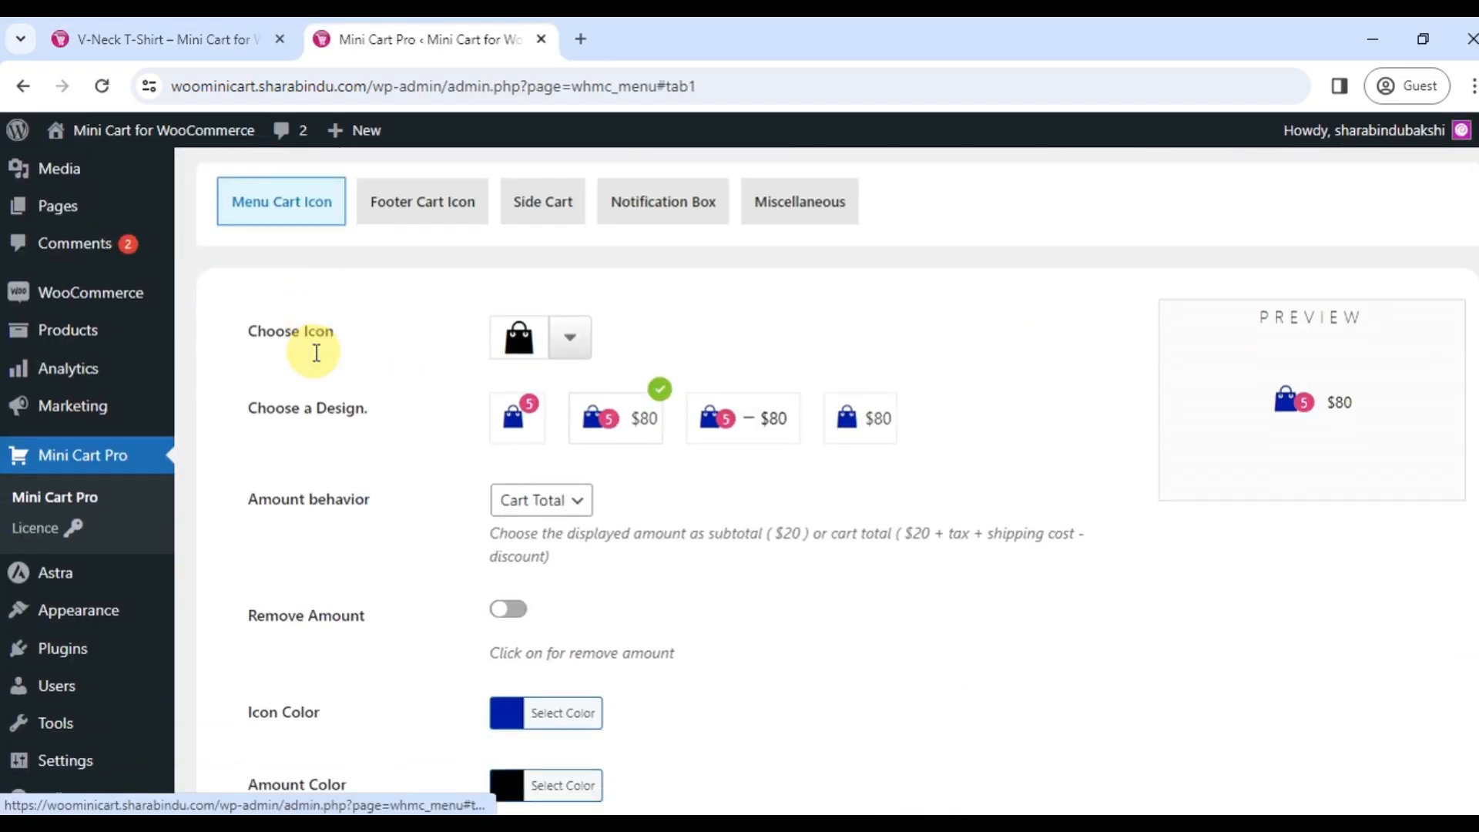
Scroll through the Menu Cart Icon options and open the storefront via Visit Site
{"action": "scroll", "scroll_direction": "down", "scroll_amount": 3}
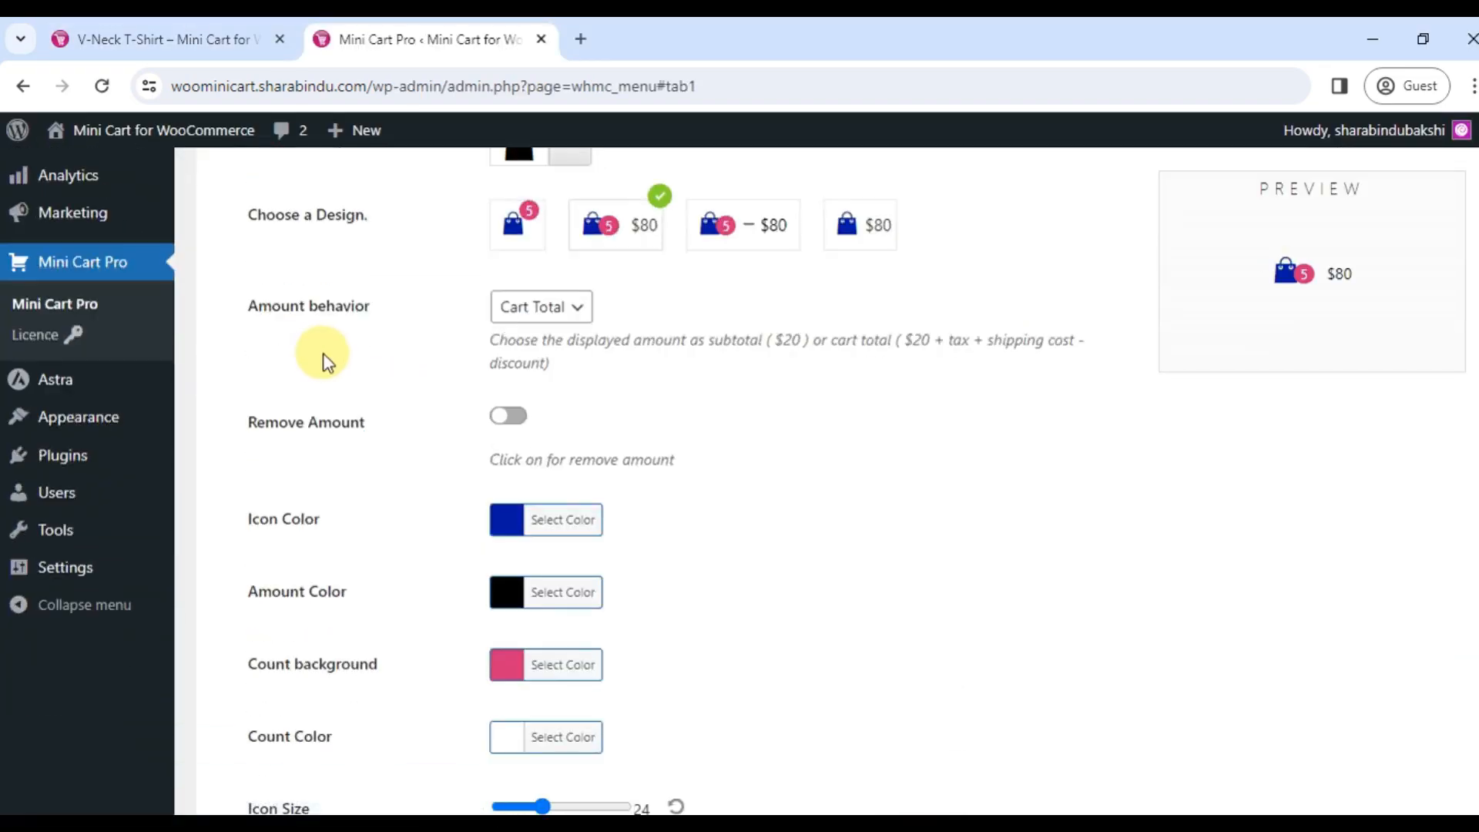
{"action": "scroll", "scroll_direction": "down", "scroll_amount": 3}
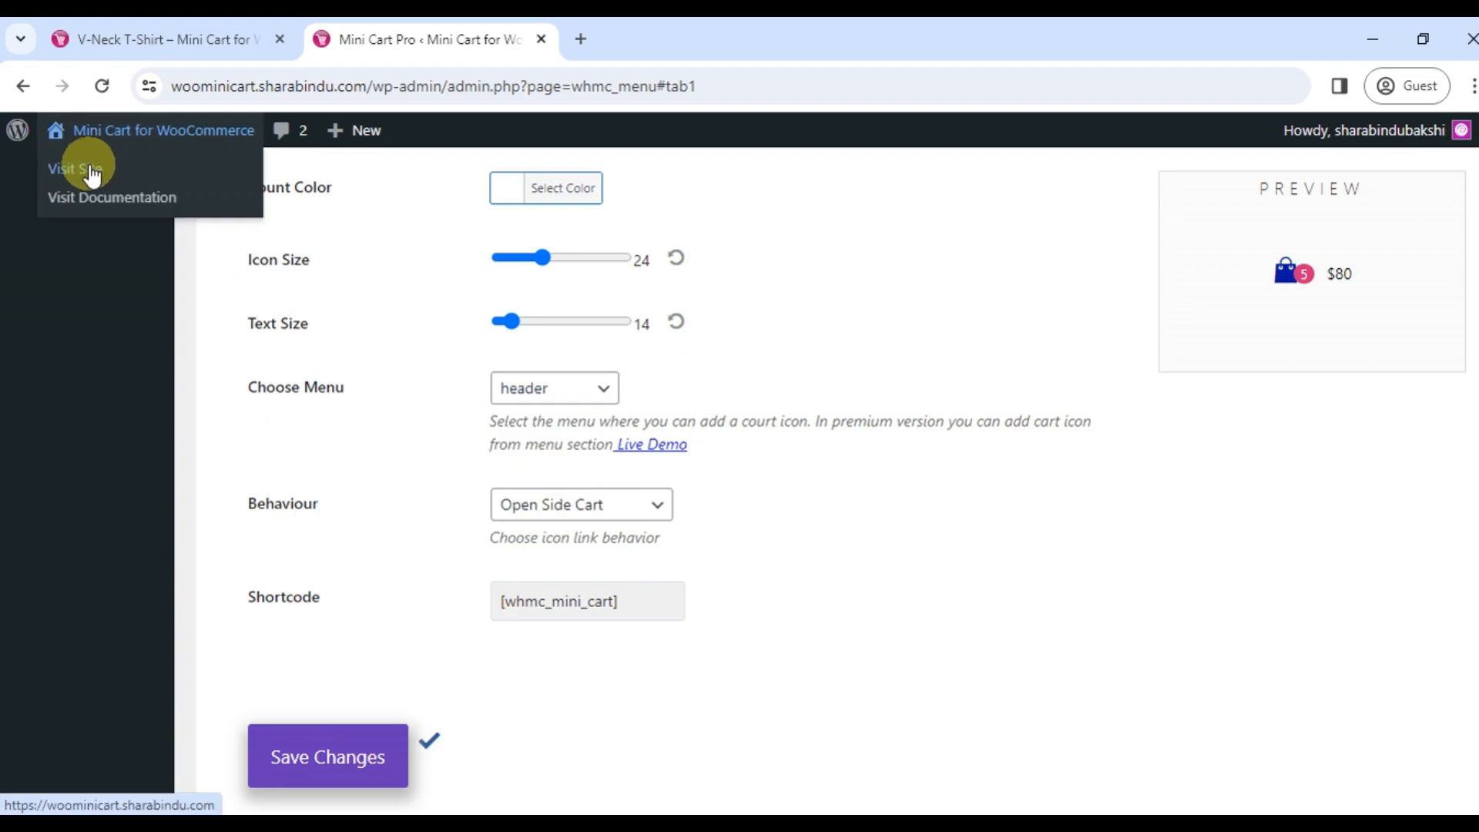
{"action": "left_click", "coordinate": [76, 170]}
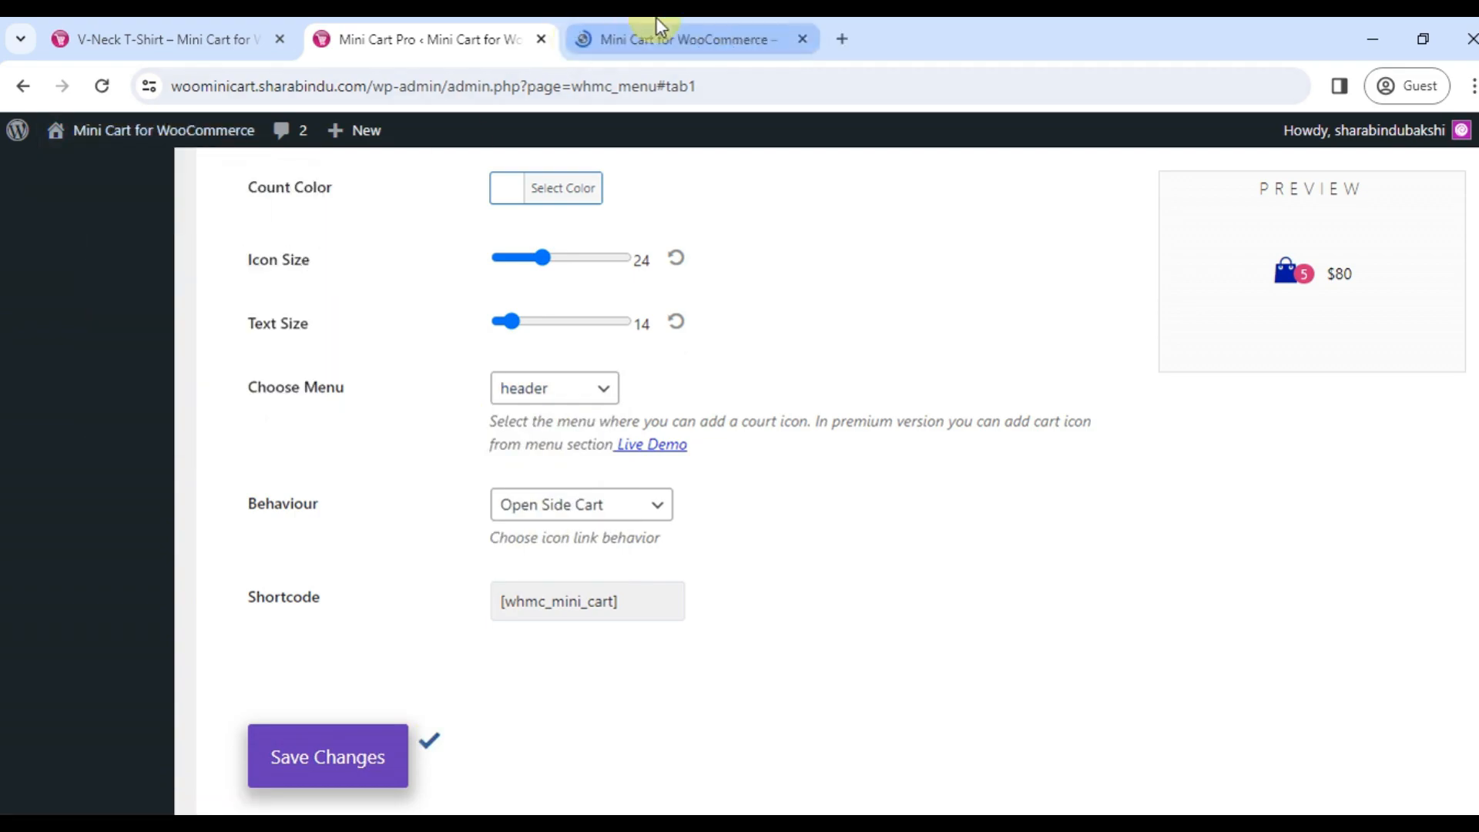
{"action": "left_click", "coordinate": [689, 39]}
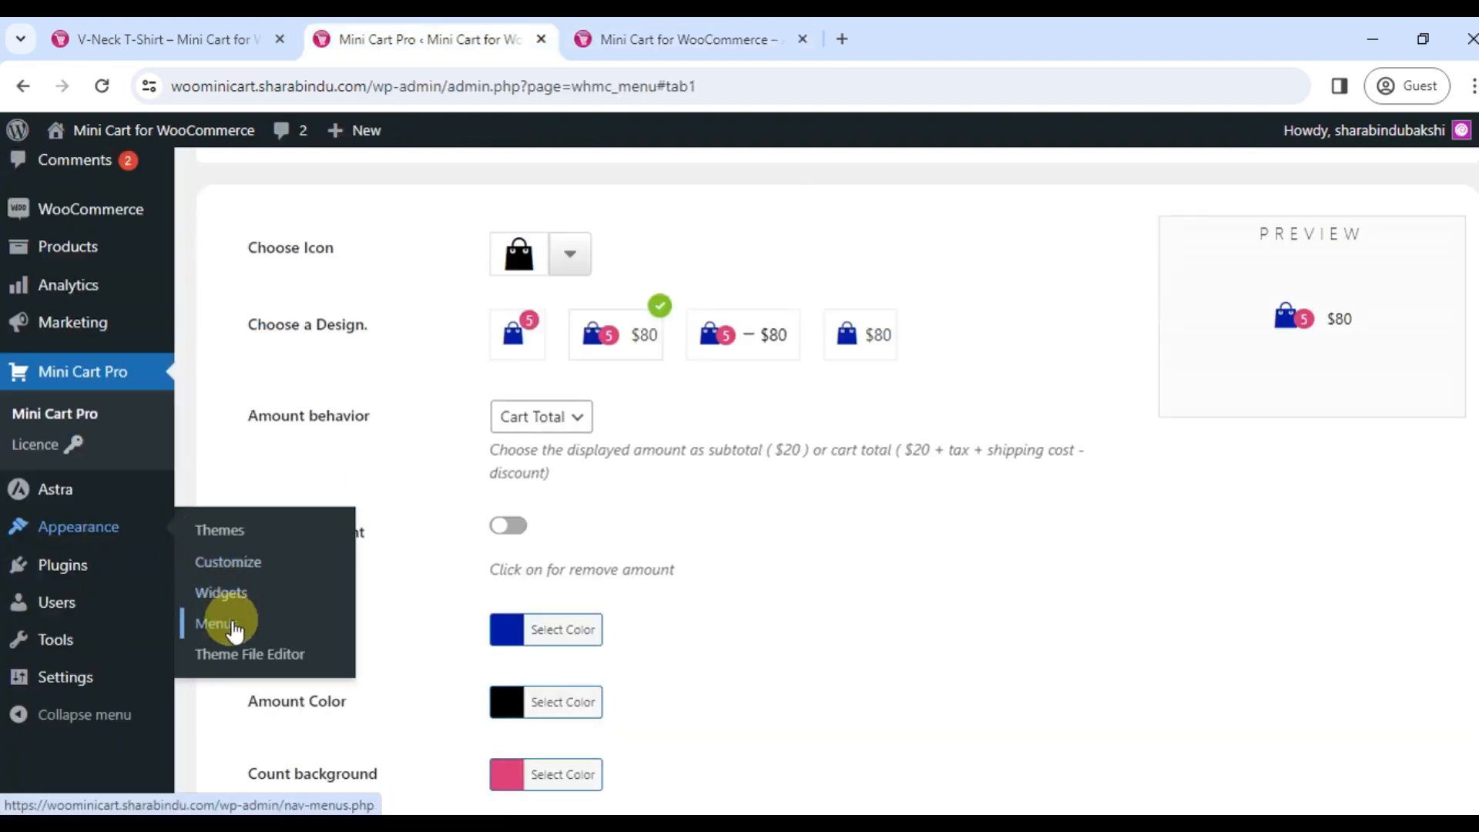
Load the Footer Menu in the menu editor and show Screen Options
{"action": "left_click", "coordinate": [214, 622]}
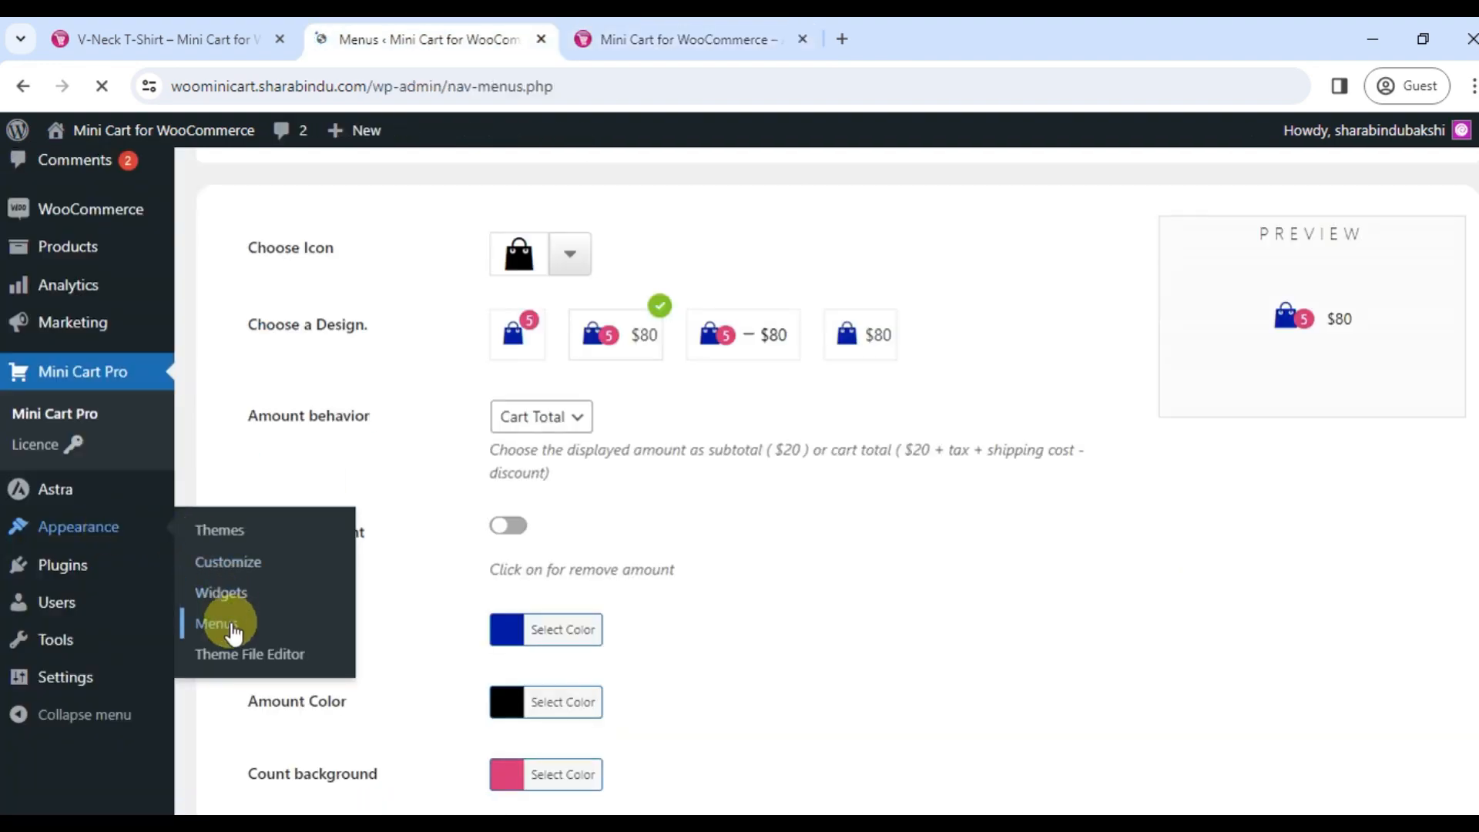
{"action": "left_click", "coordinate": [215, 622]}
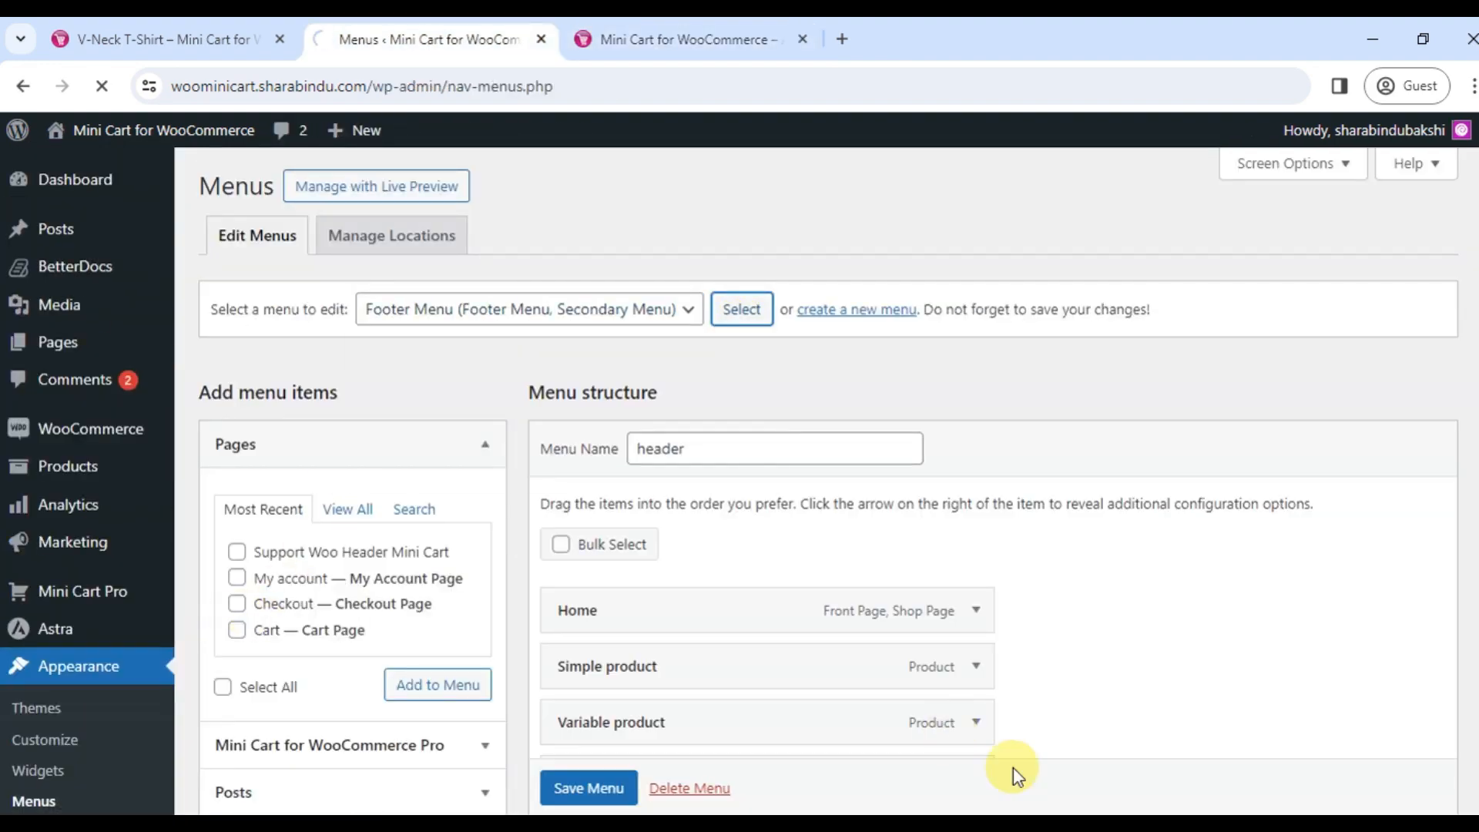
{"action": "left_click", "coordinate": [741, 309]}
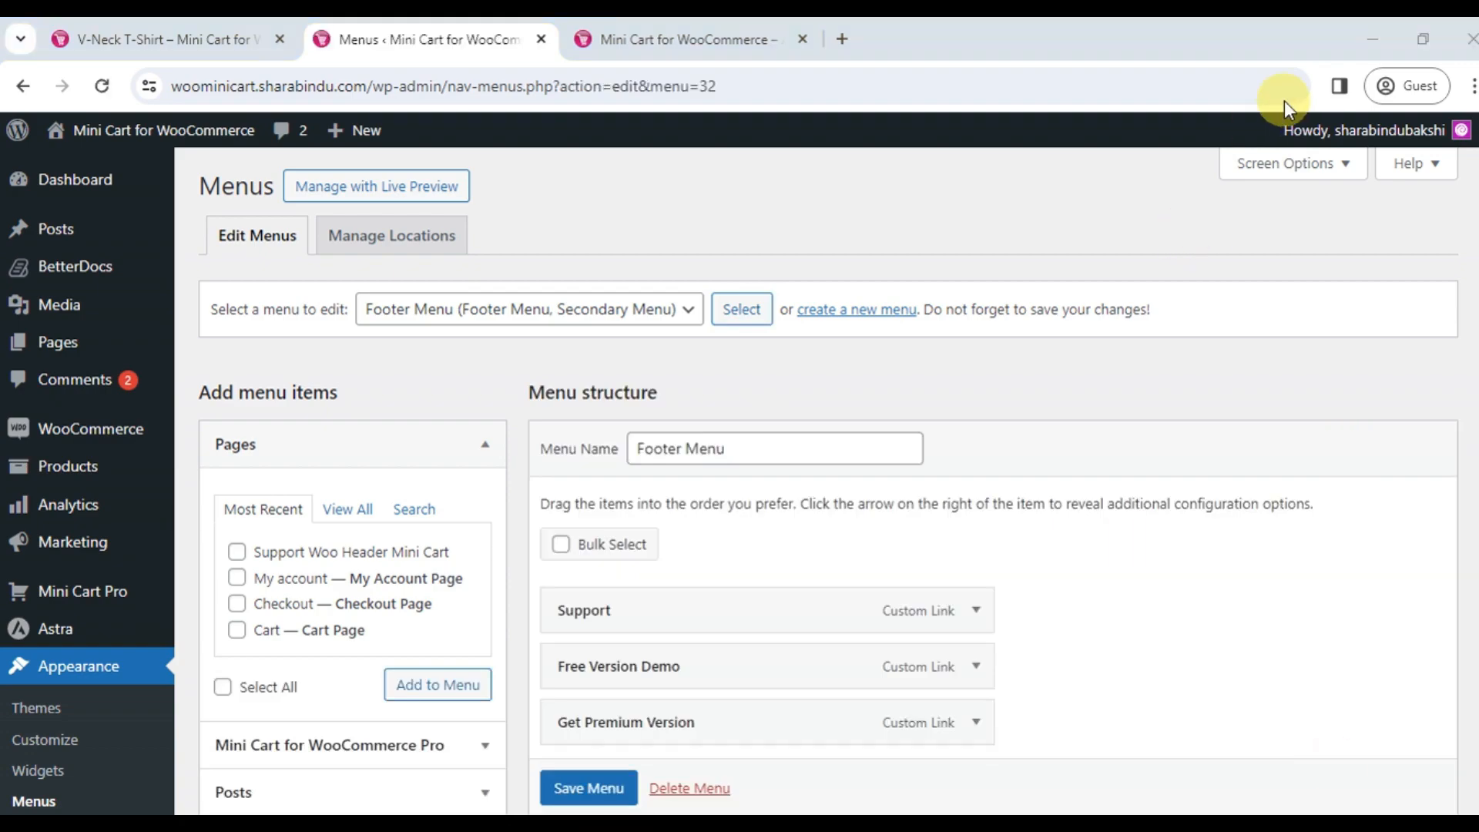
{"action": "left_click", "coordinate": [1292, 163]}
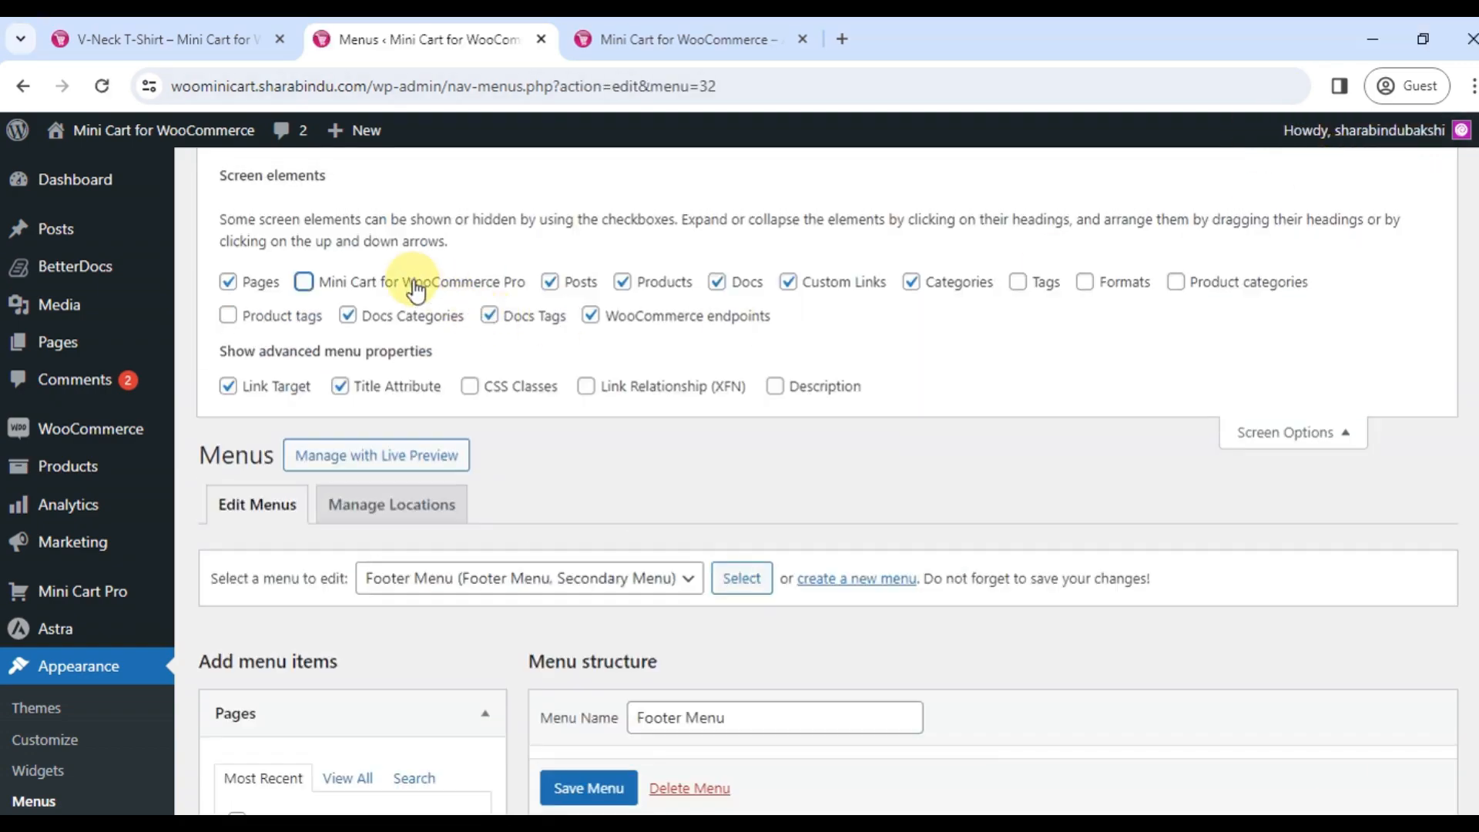
{"action": "scroll", "scroll_direction": "down", "scroll_amount": 3}
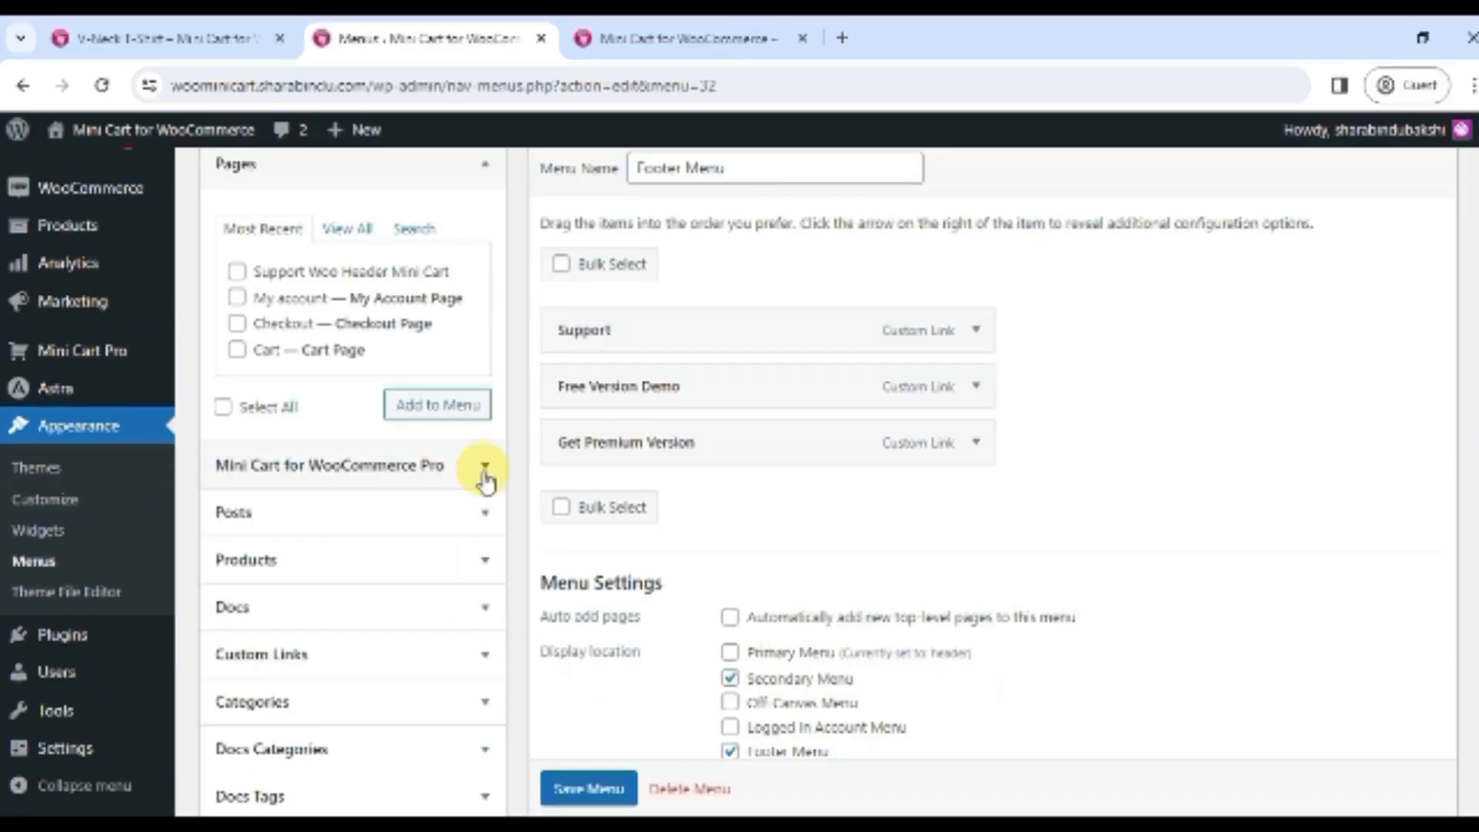
Add the Mini Cart for WooCommerce item to the Footer Menu and save it
{"action": "left_click", "coordinate": [485, 464]}
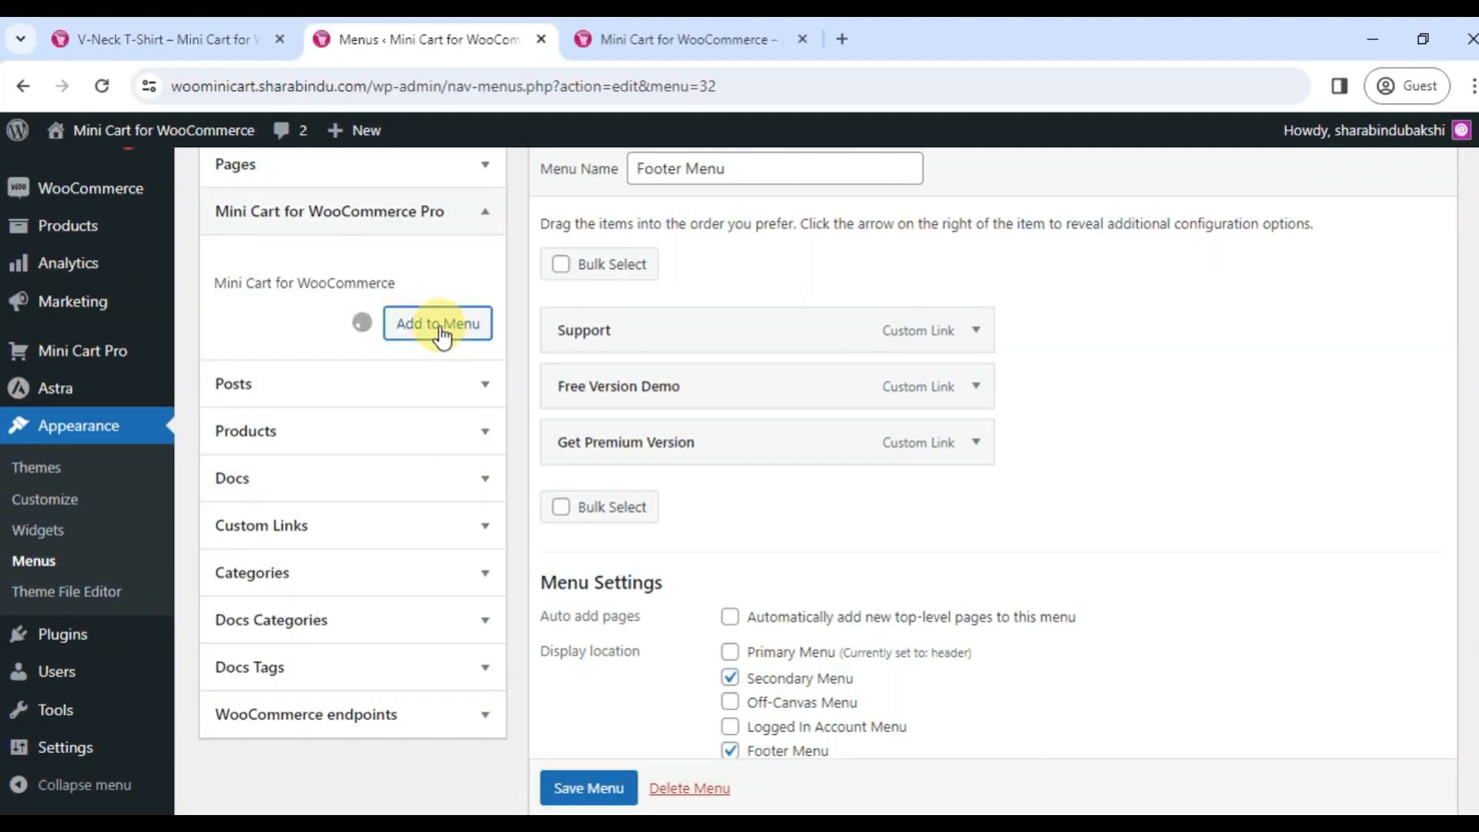
{"action": "left_click", "coordinate": [436, 322]}
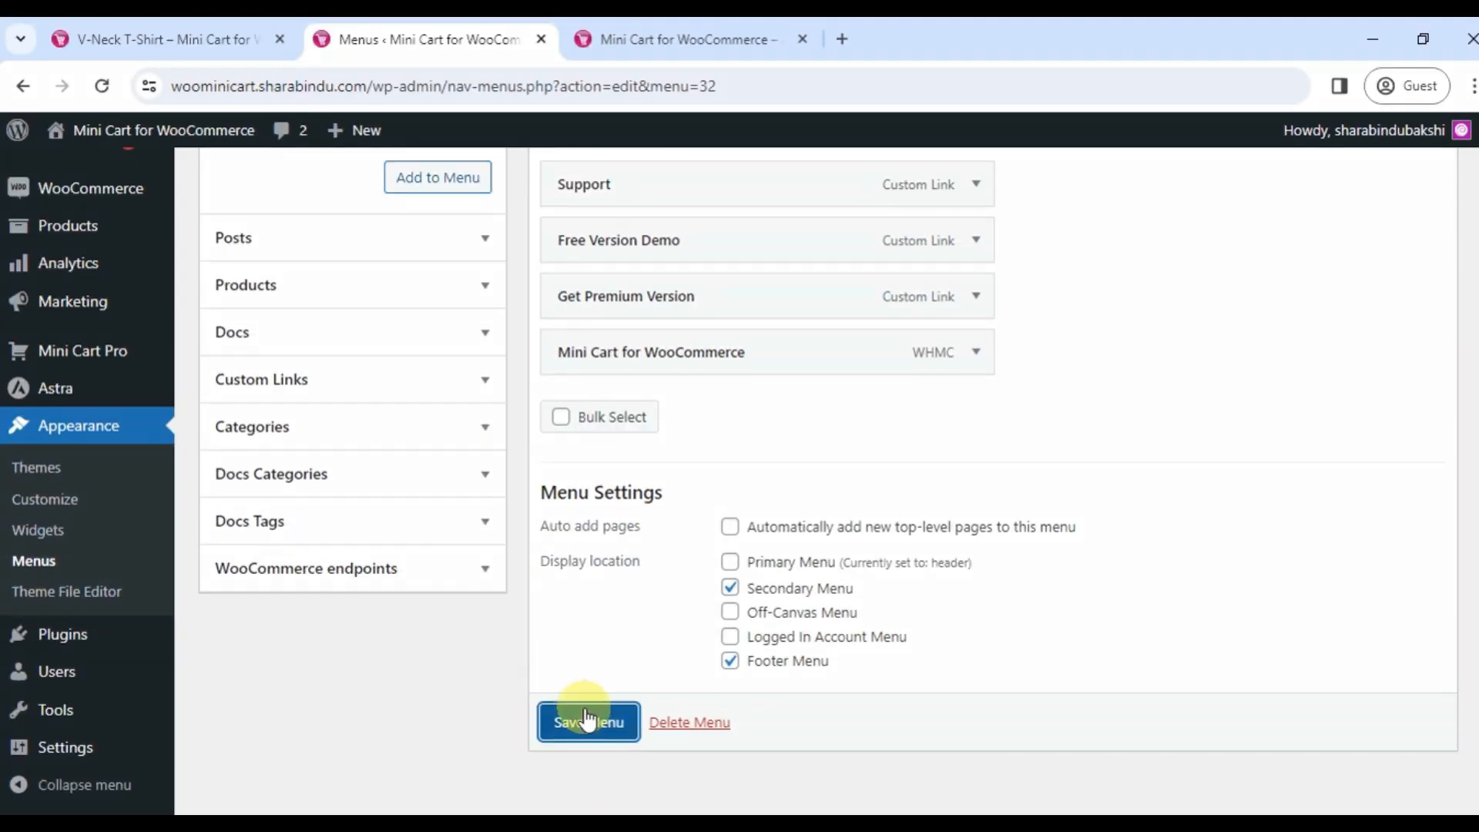
{"action": "left_click", "coordinate": [587, 721]}
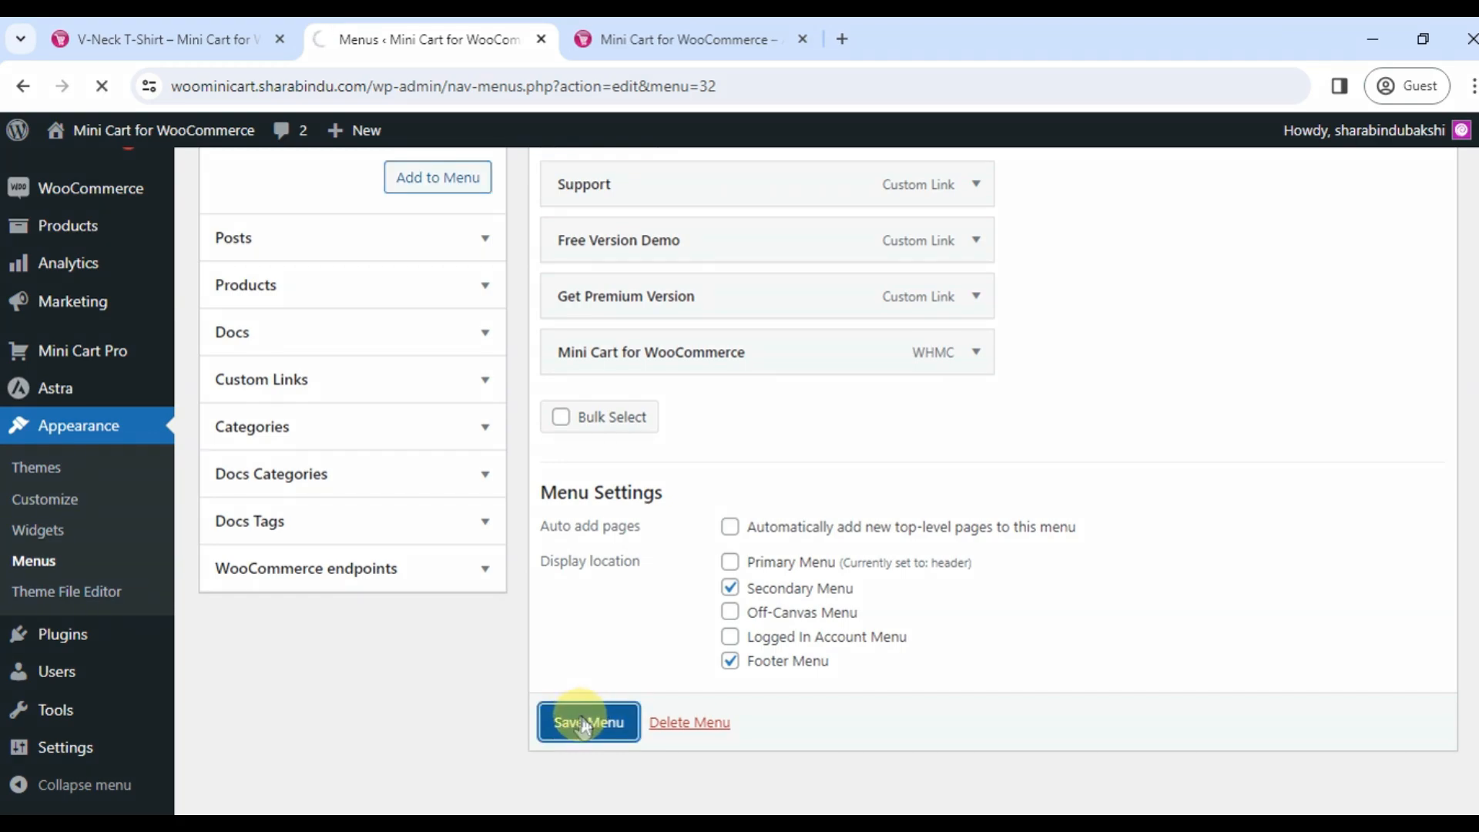
{"action": "left_click", "coordinate": [587, 722]}
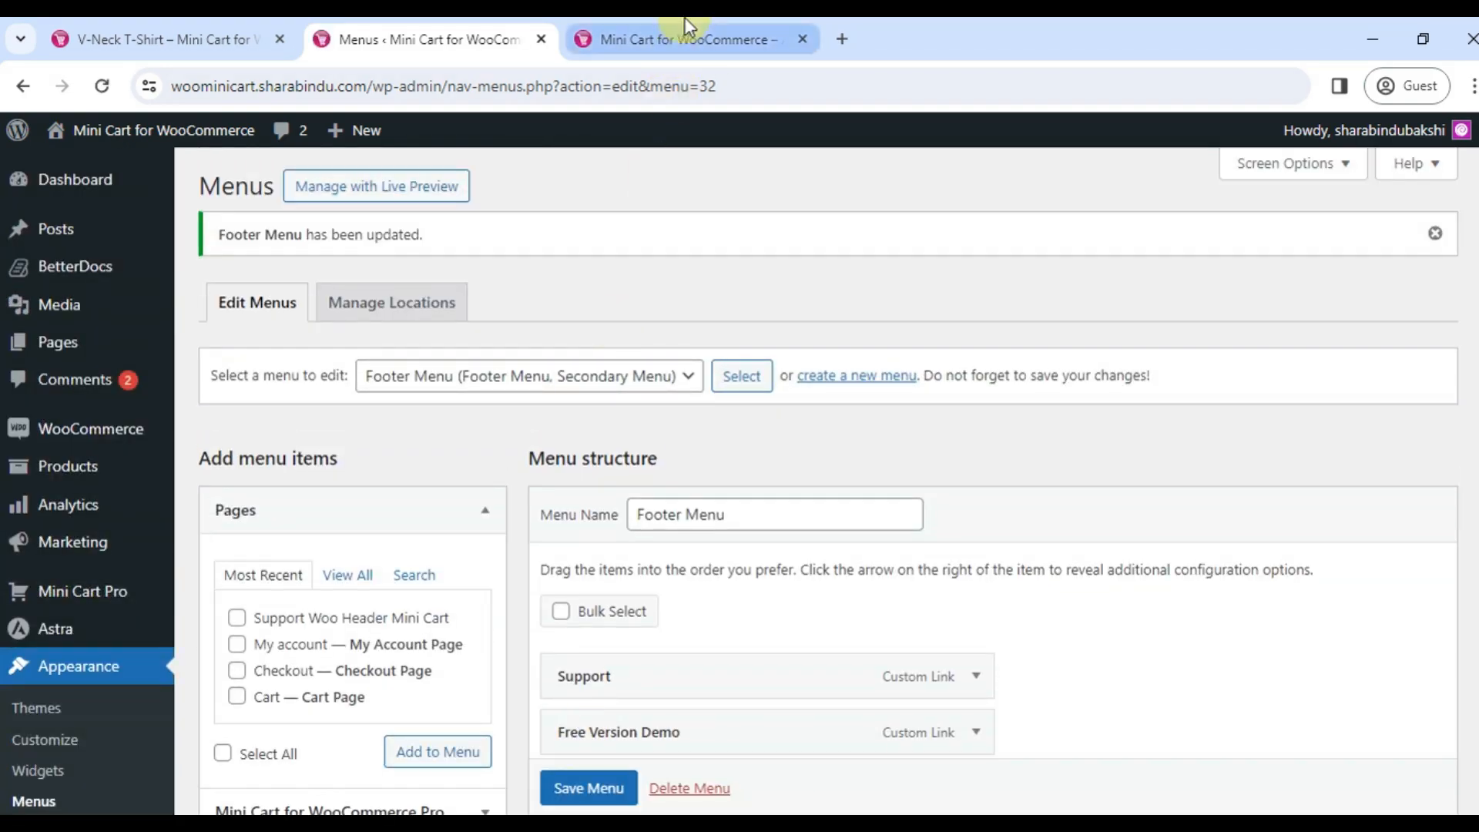
Open the side cart from the storefront footer's new cart icon, showing the $568 total
{"action": "left_click", "coordinate": [689, 40]}
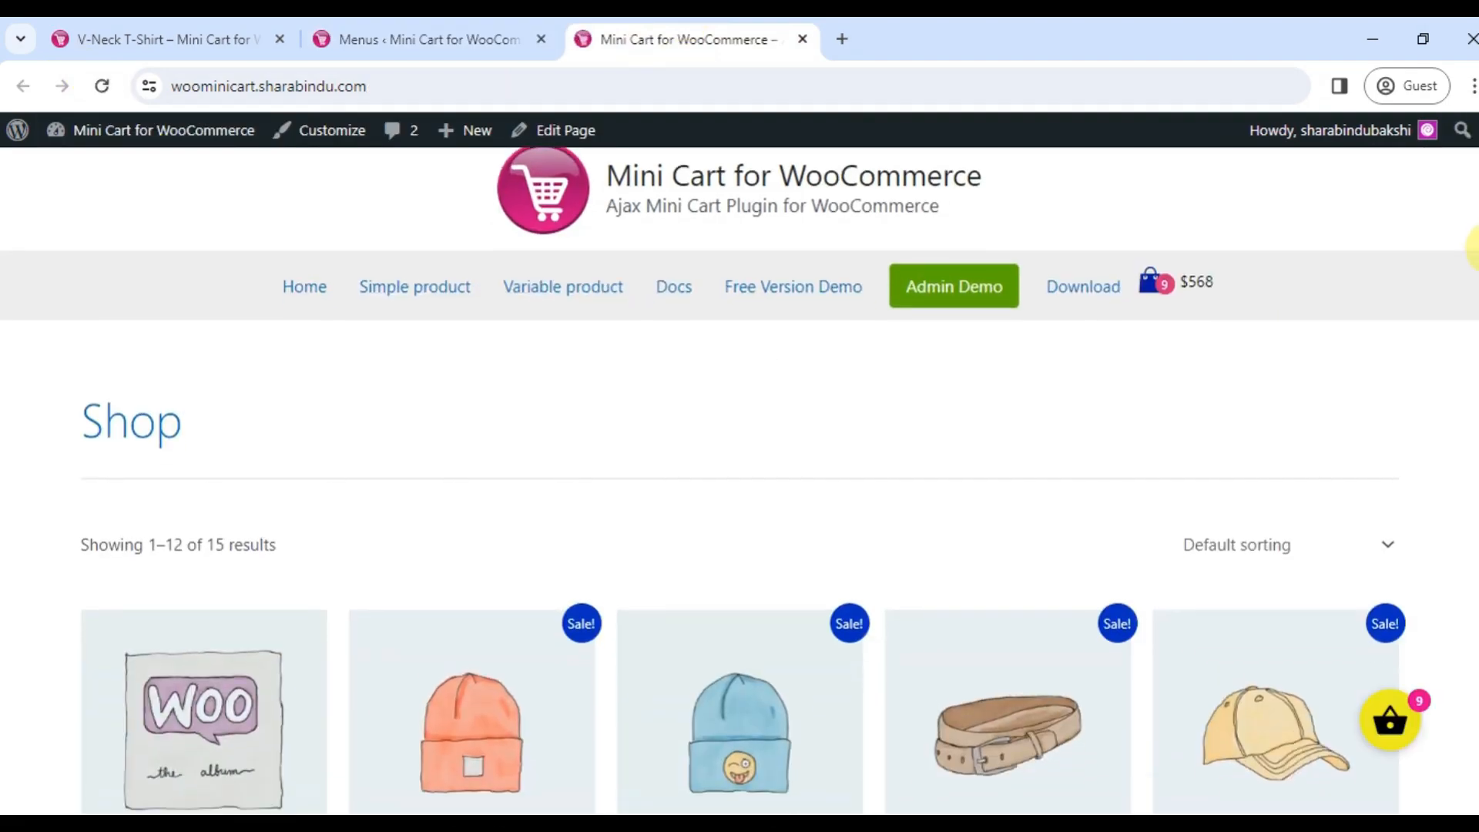
{"action": "scroll", "scroll_direction": "down", "scroll_amount": 3}
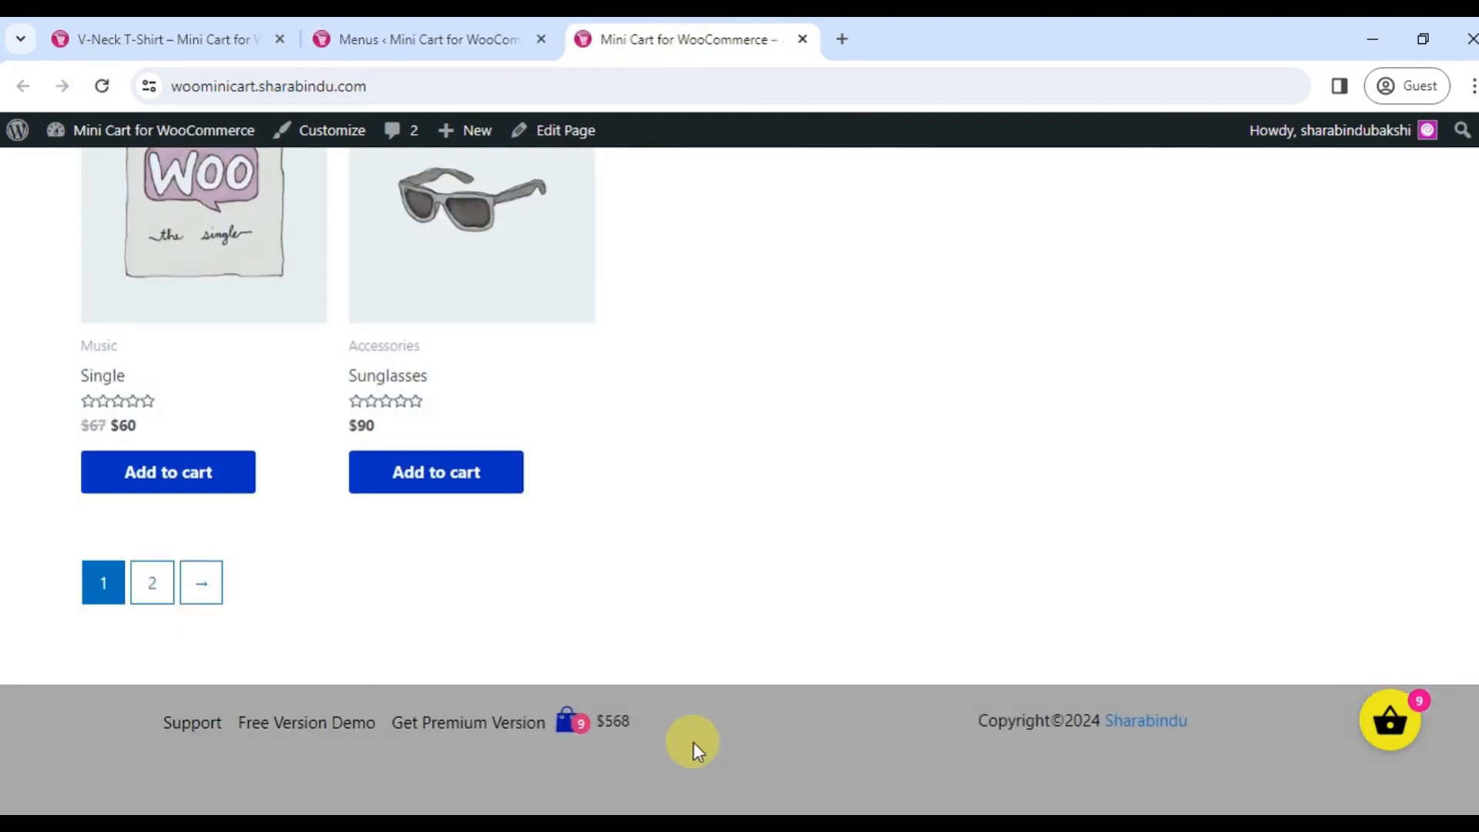
{"action": "left_click", "coordinate": [592, 722]}
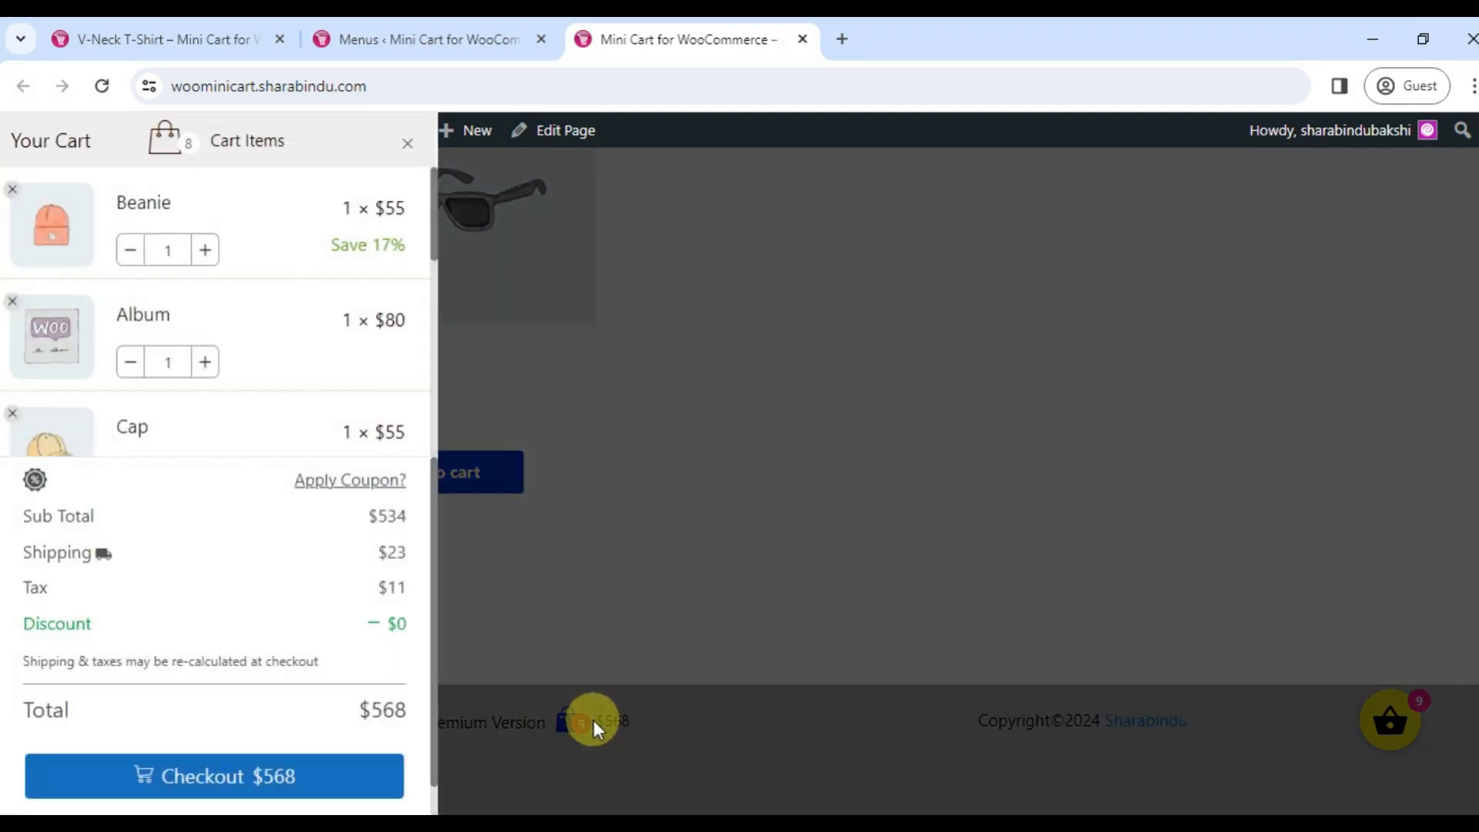
{"action": "left_click", "coordinate": [430, 39]}
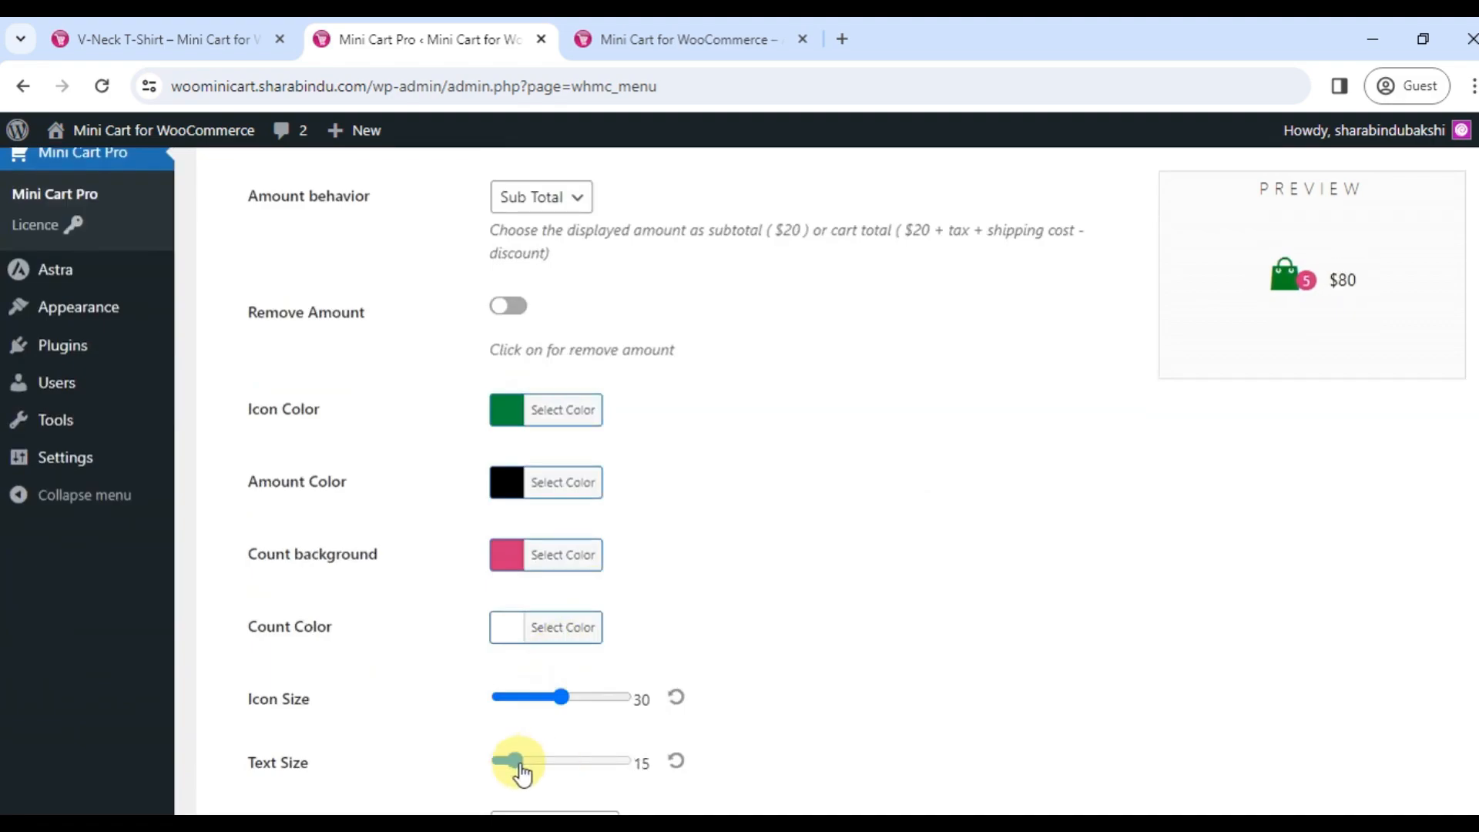
{"action": "scroll", "scroll_direction": "down", "scroll_amount": 3}
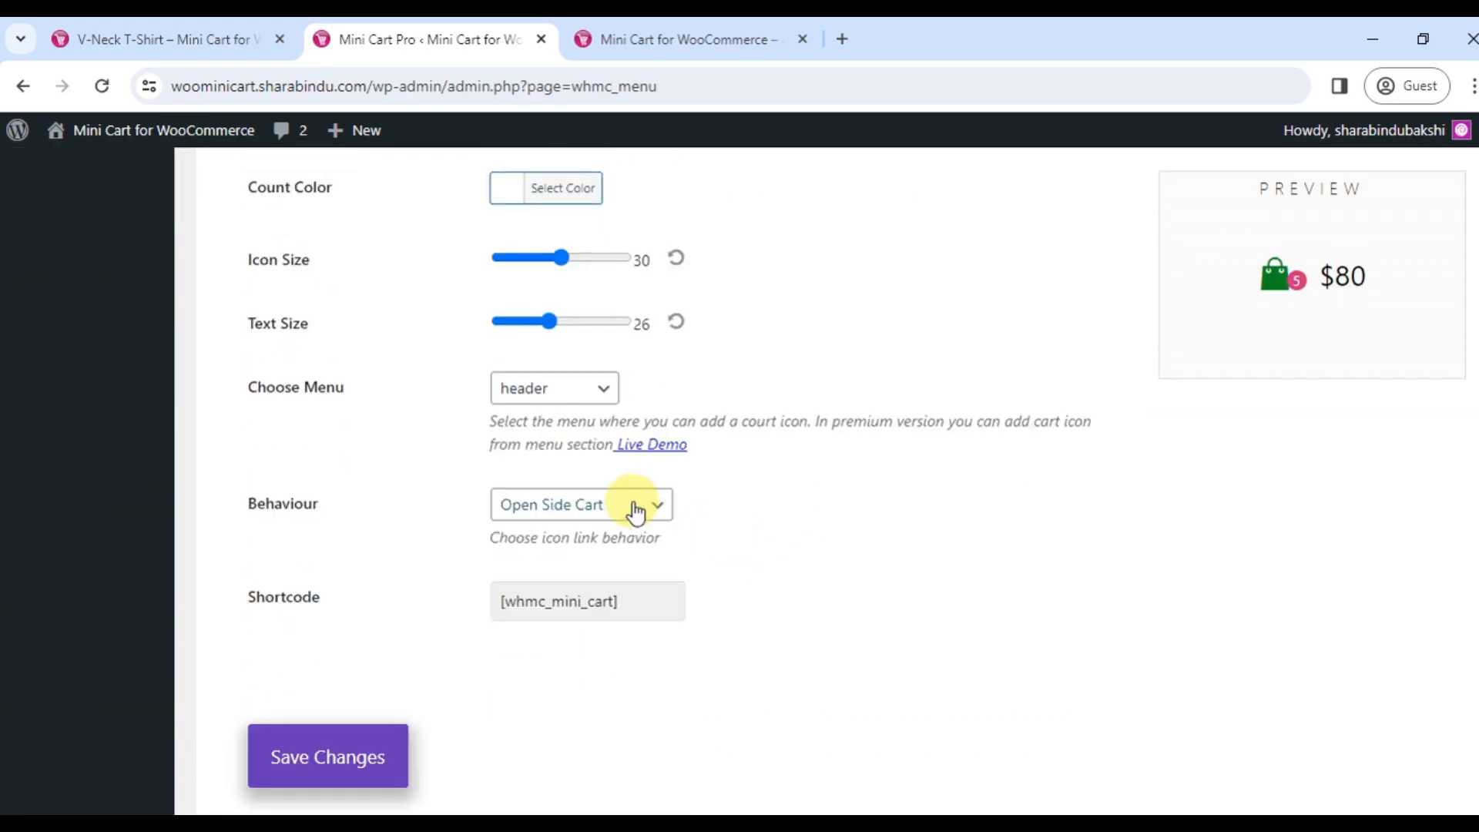
{"action": "left_click", "coordinate": [687, 39]}
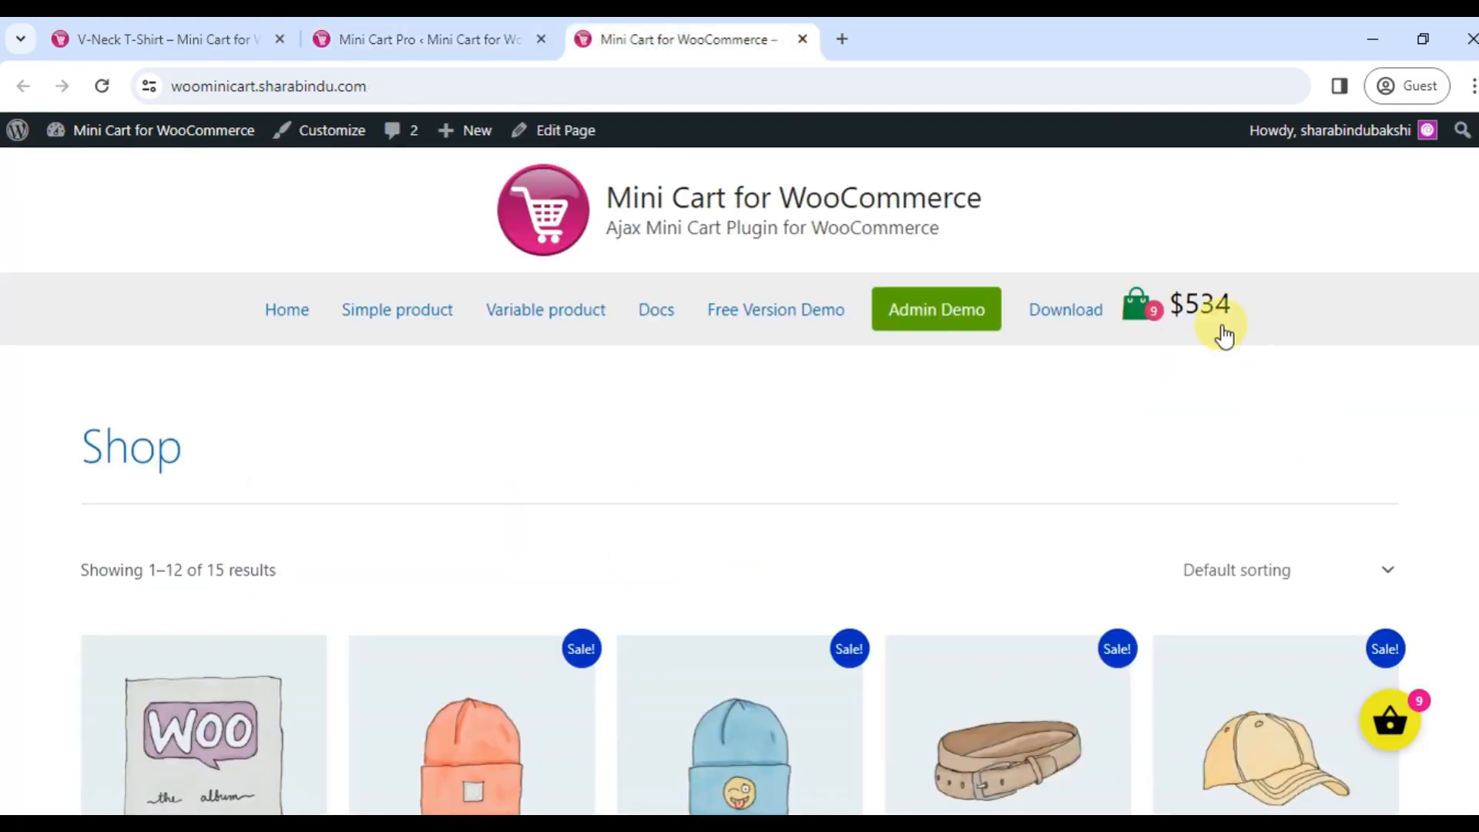
{"action": "left_click", "coordinate": [1199, 307]}
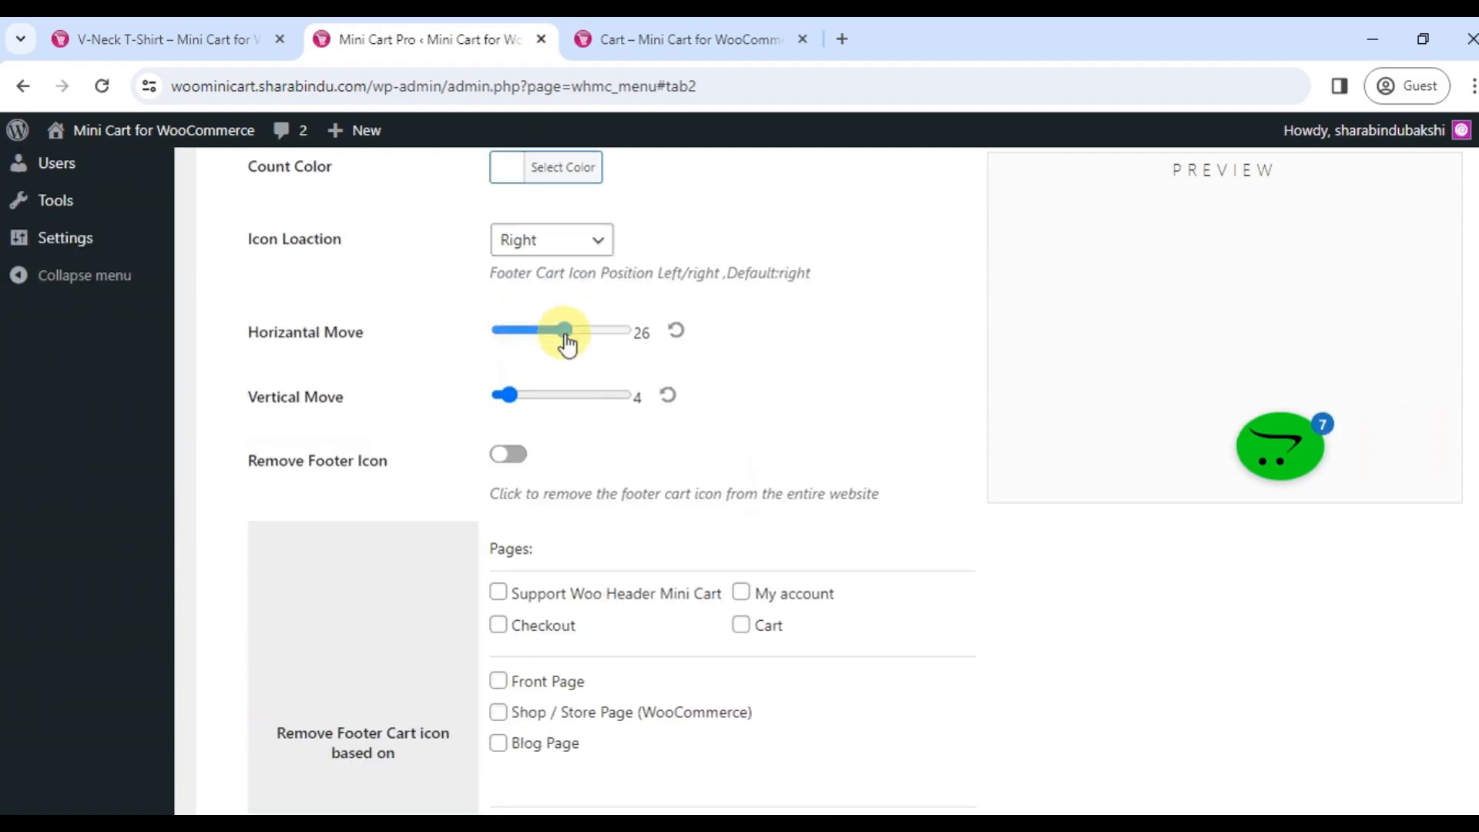
Move the floating icon to 10 horizontal / 19 vertical, hide it on Cart, and reload the Cart page
{"action": "left_click", "coordinate": [689, 41]}
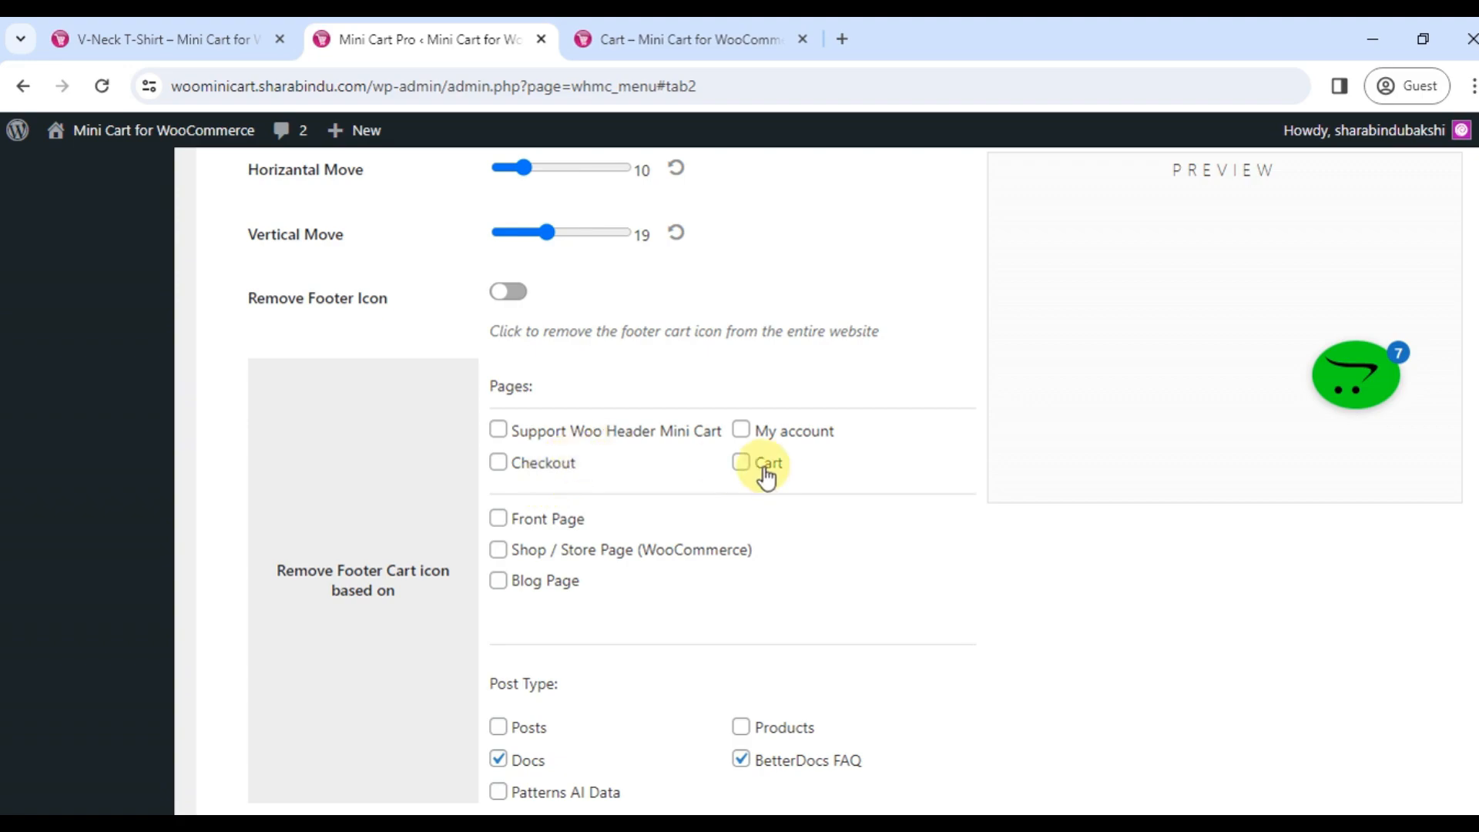
{"action": "left_click", "coordinate": [689, 38]}
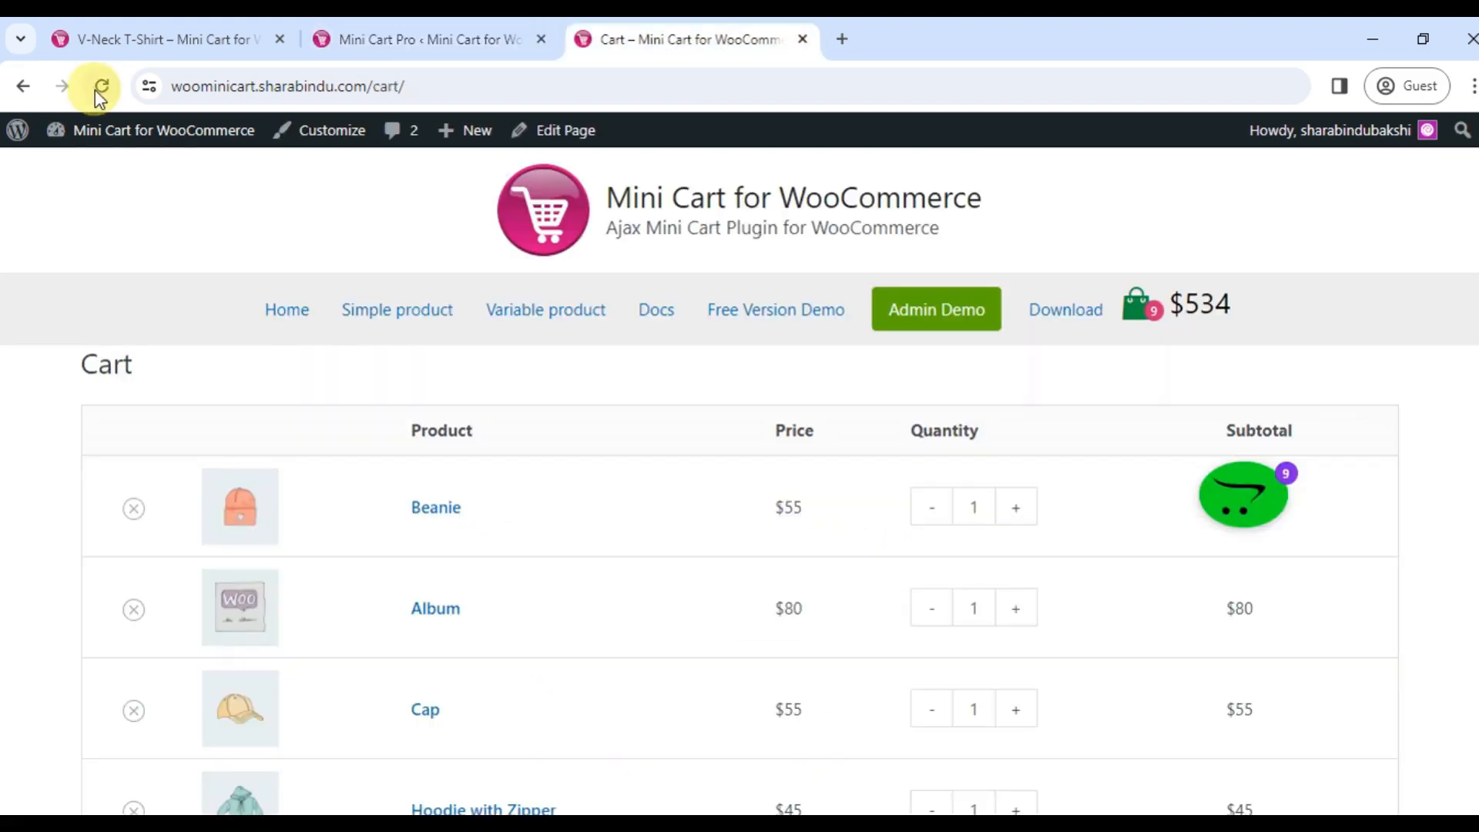
{"action": "left_click", "coordinate": [102, 86]}
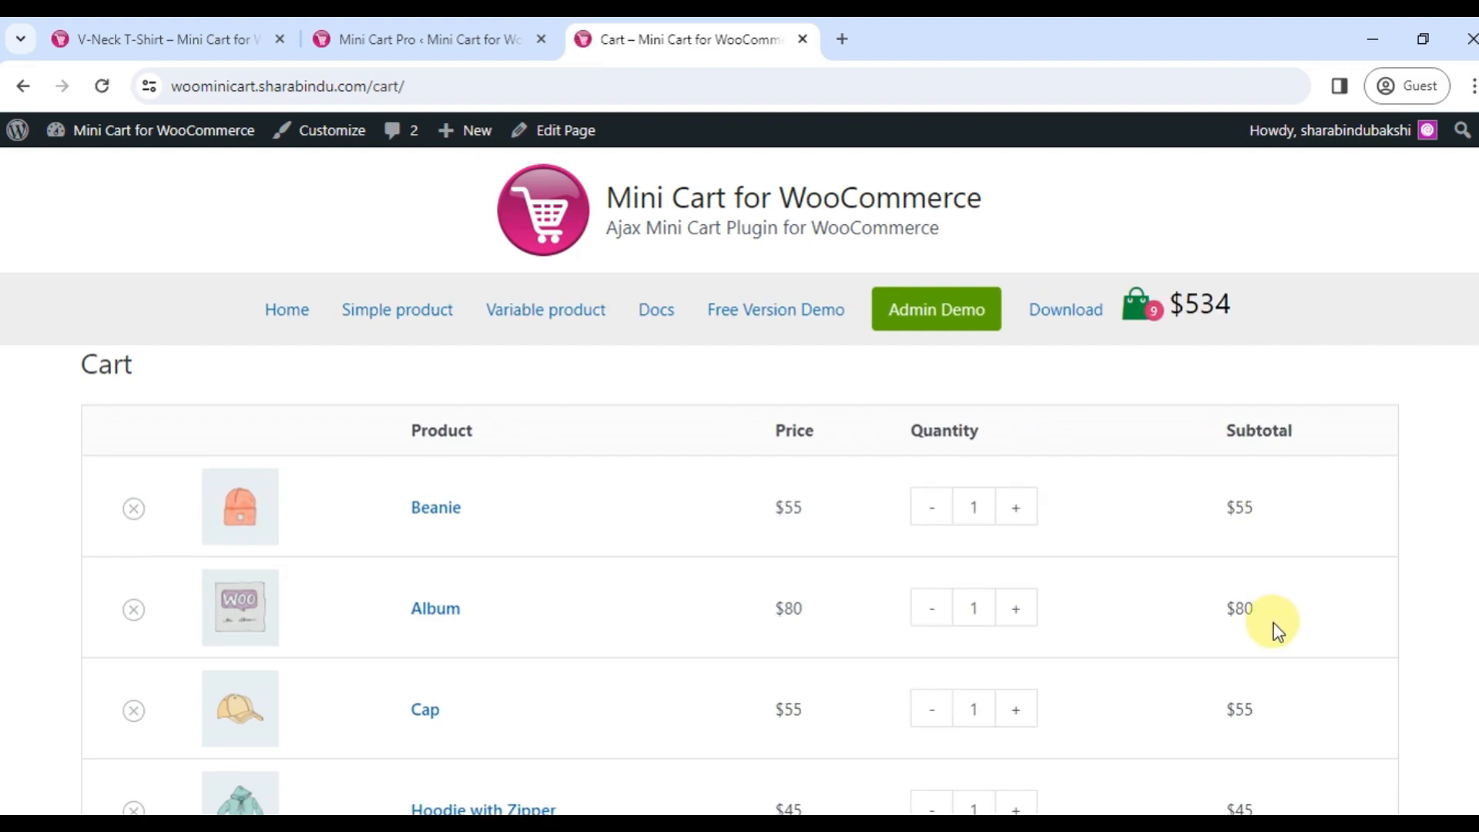
{"action": "scroll", "scroll_direction": "down", "scroll_amount": 3}
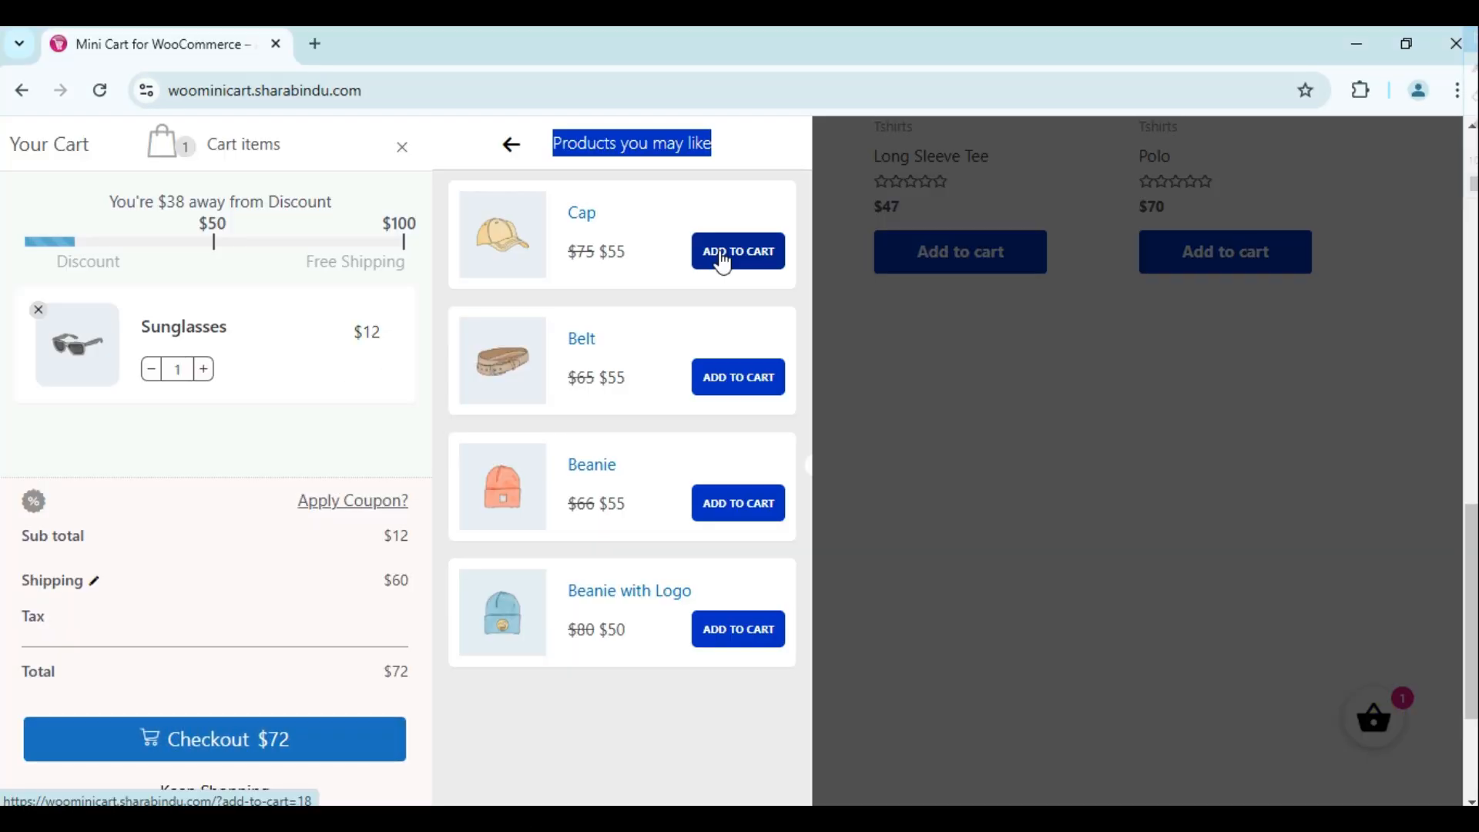
Add the suggested Cap to unlock the 10% discount, check the shipping calculator, and add the Belt
{"action": "left_click", "coordinate": [738, 251]}
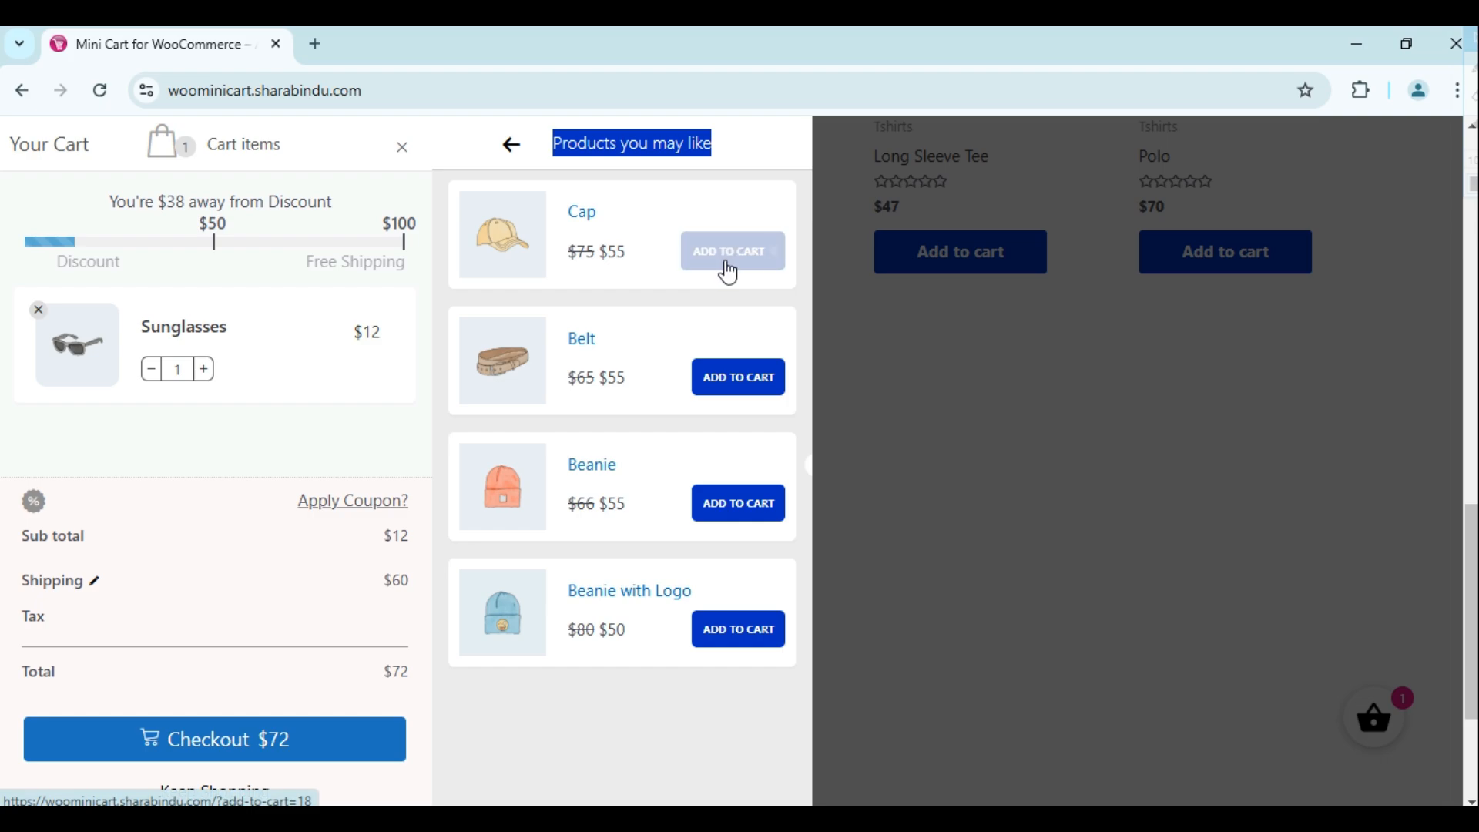
{"action": "left_click", "coordinate": [731, 251]}
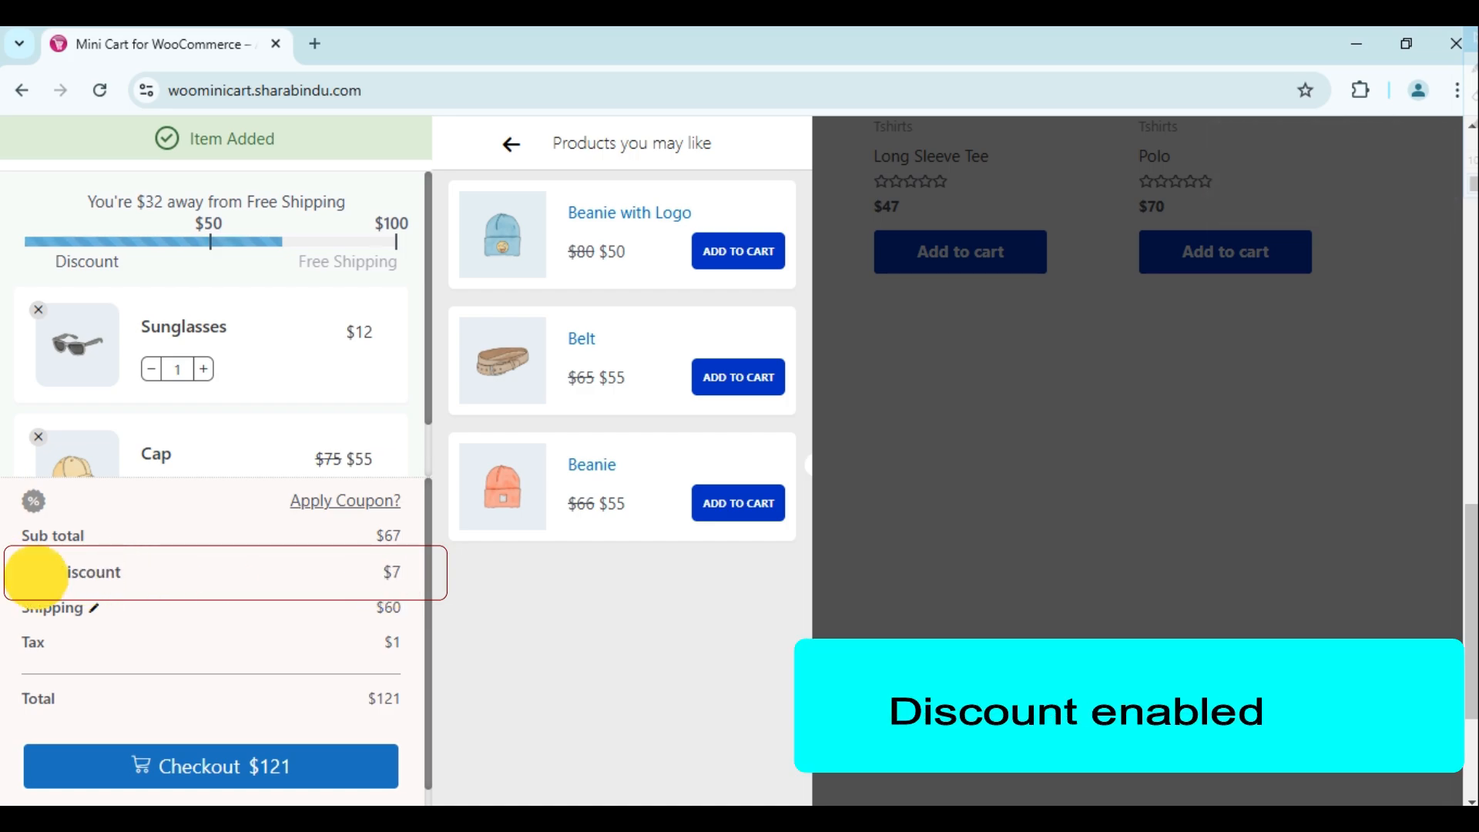
{"action": "left_click", "coordinate": [97, 608]}
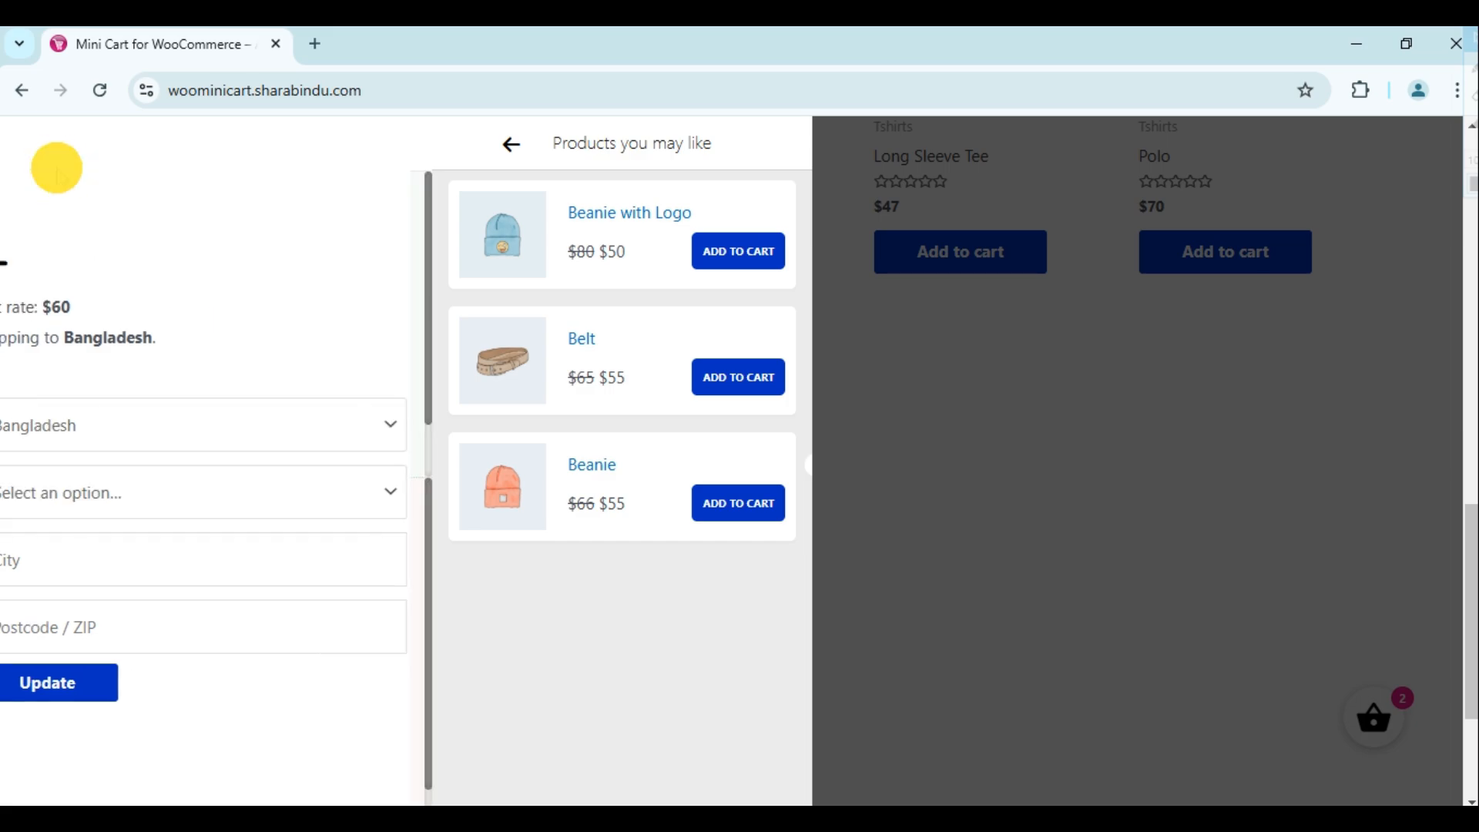
{"action": "left_click", "coordinate": [737, 376]}
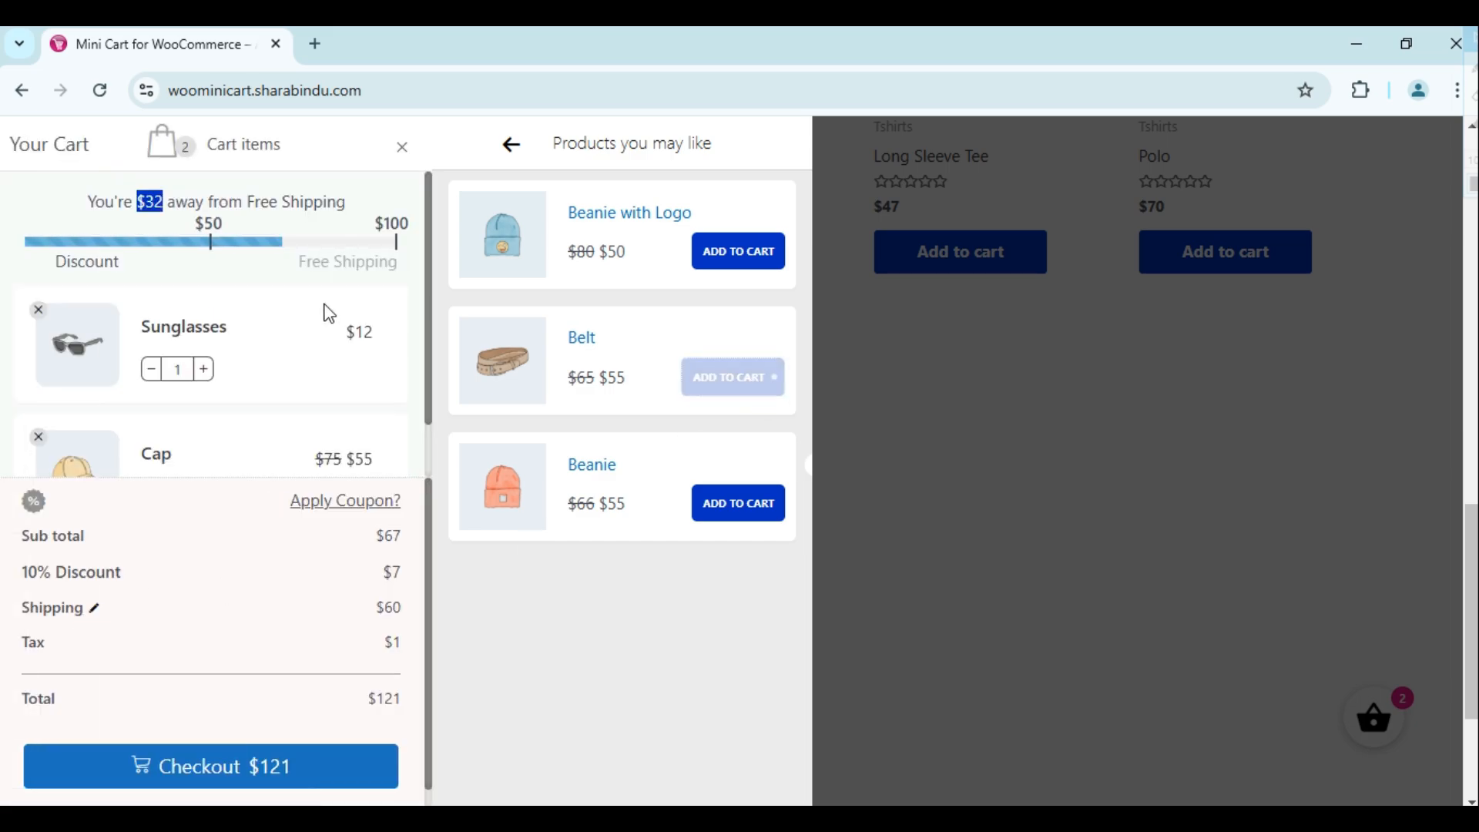
{"action": "left_click", "coordinate": [738, 376]}
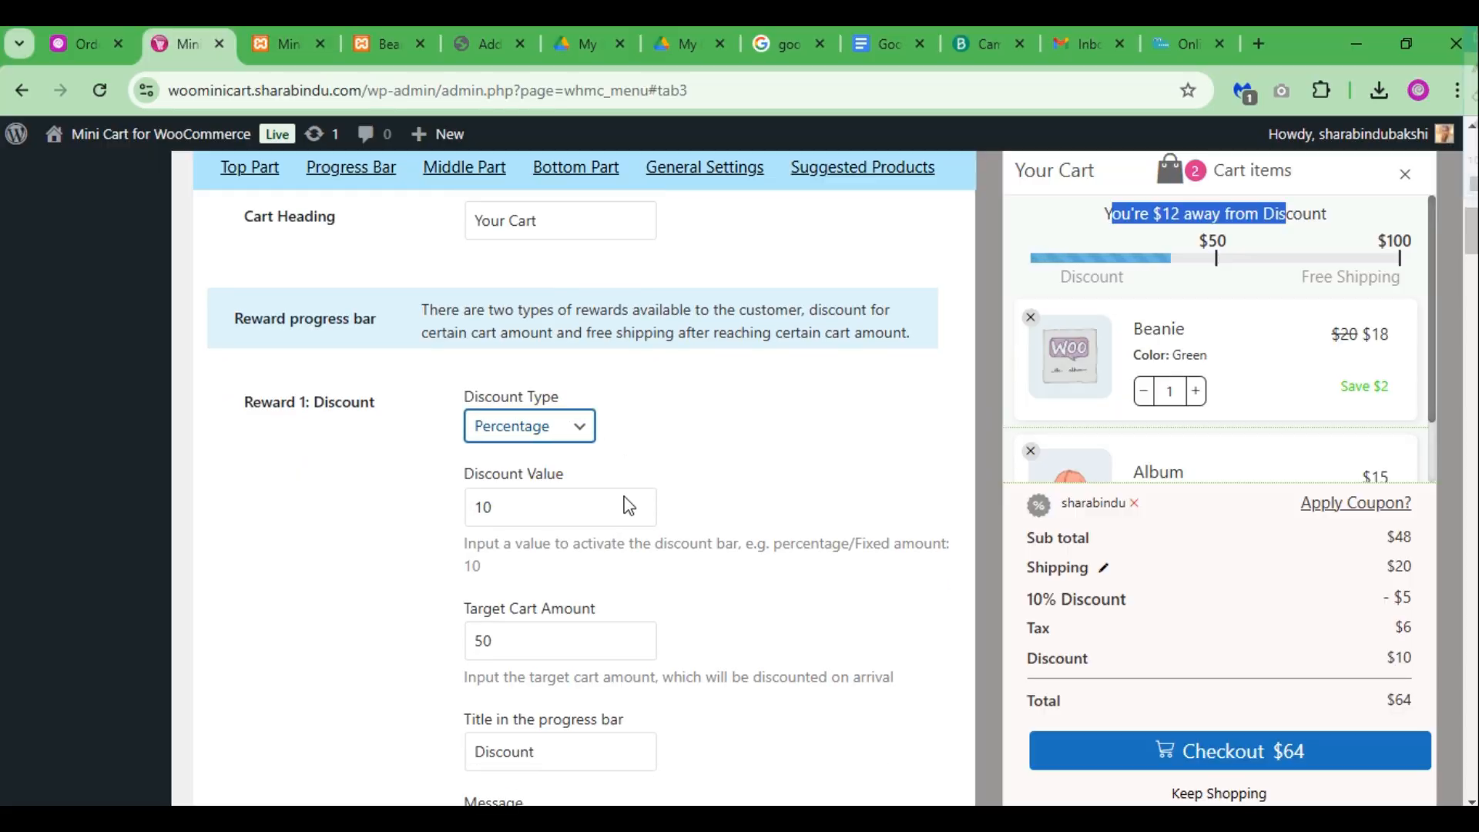
Change Reward 1: Discount target cart amount from 50 to 150 and save changes
{"action": "scroll", "scroll_direction": "down", "scroll_amount": 3}
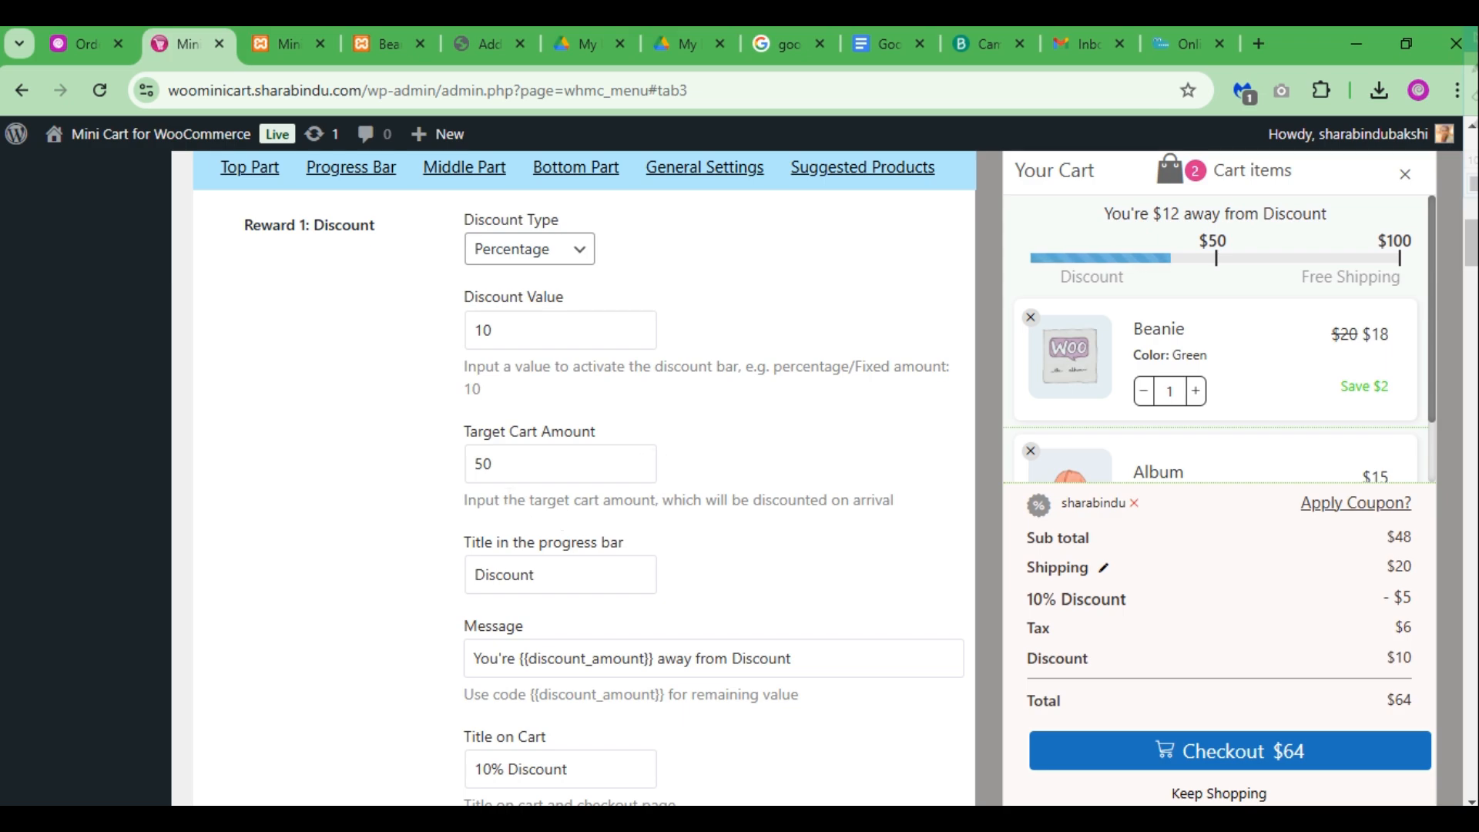
{"action": "left_click", "coordinate": [560, 464]}
{"action": "type", "text": "150"}
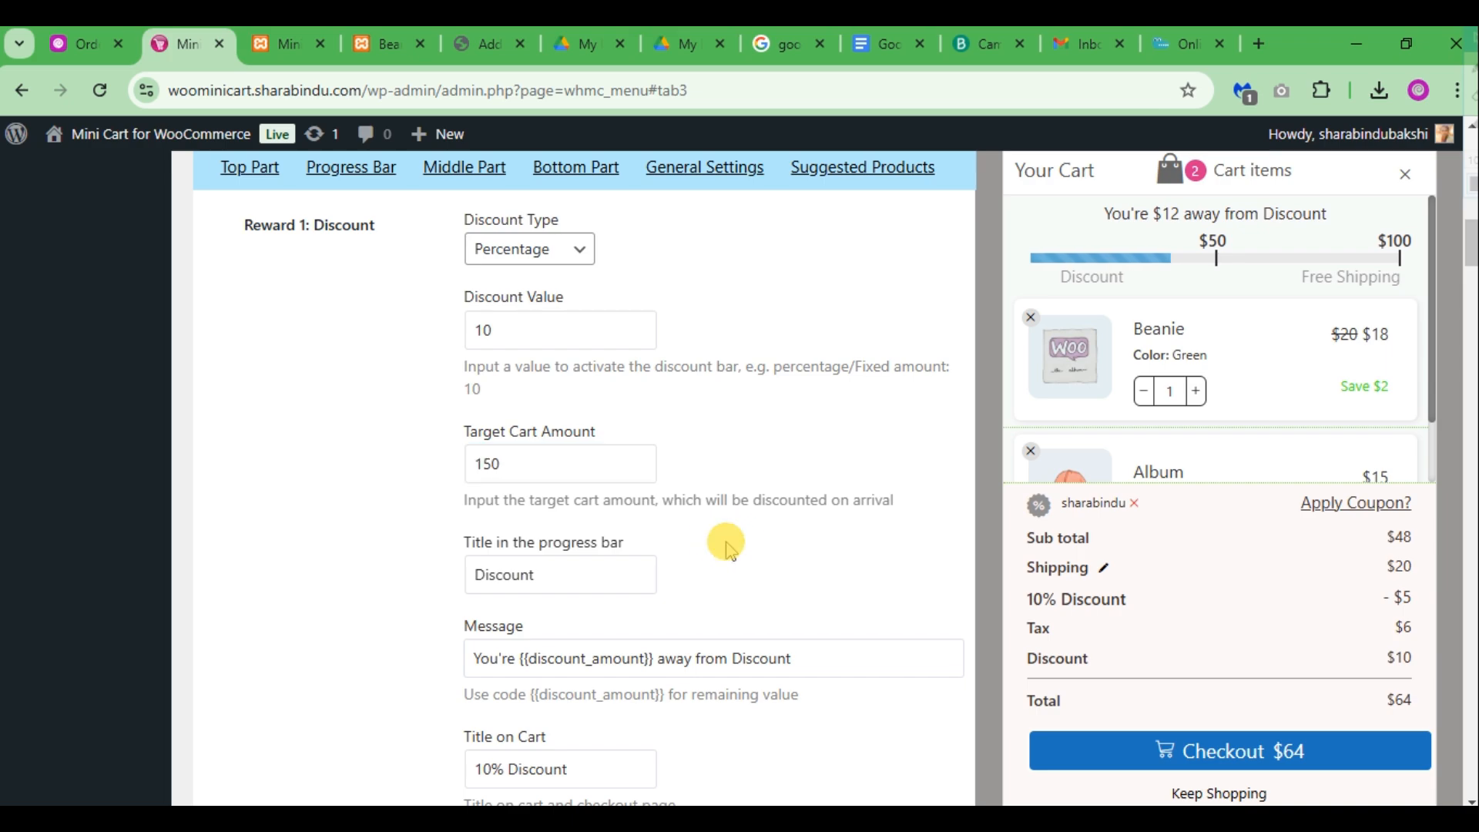
{"action": "scroll", "scroll_direction": "down", "scroll_amount": 3}
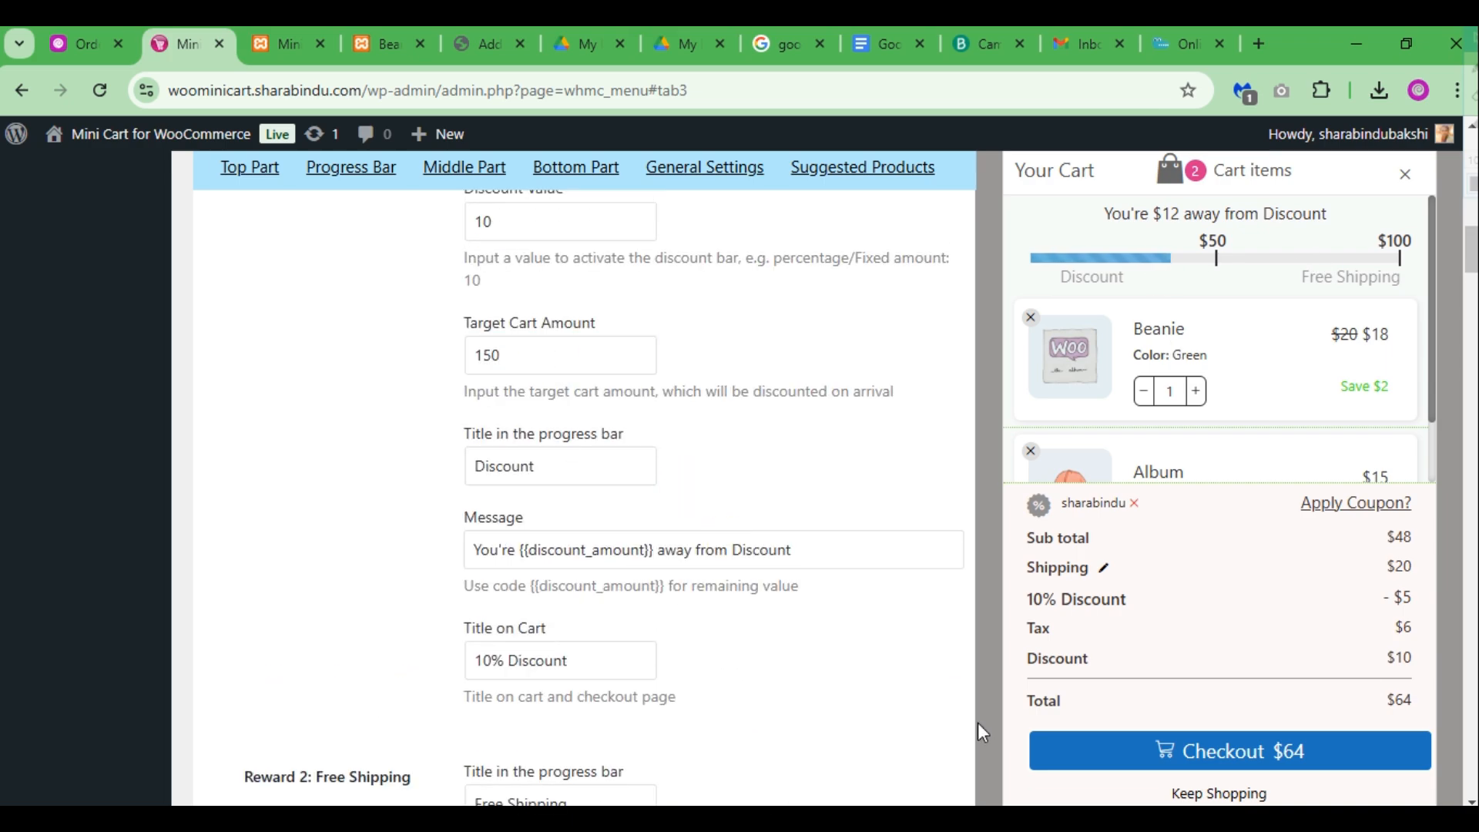
{"action": "scroll", "scroll_direction": "down", "scroll_amount": 3}
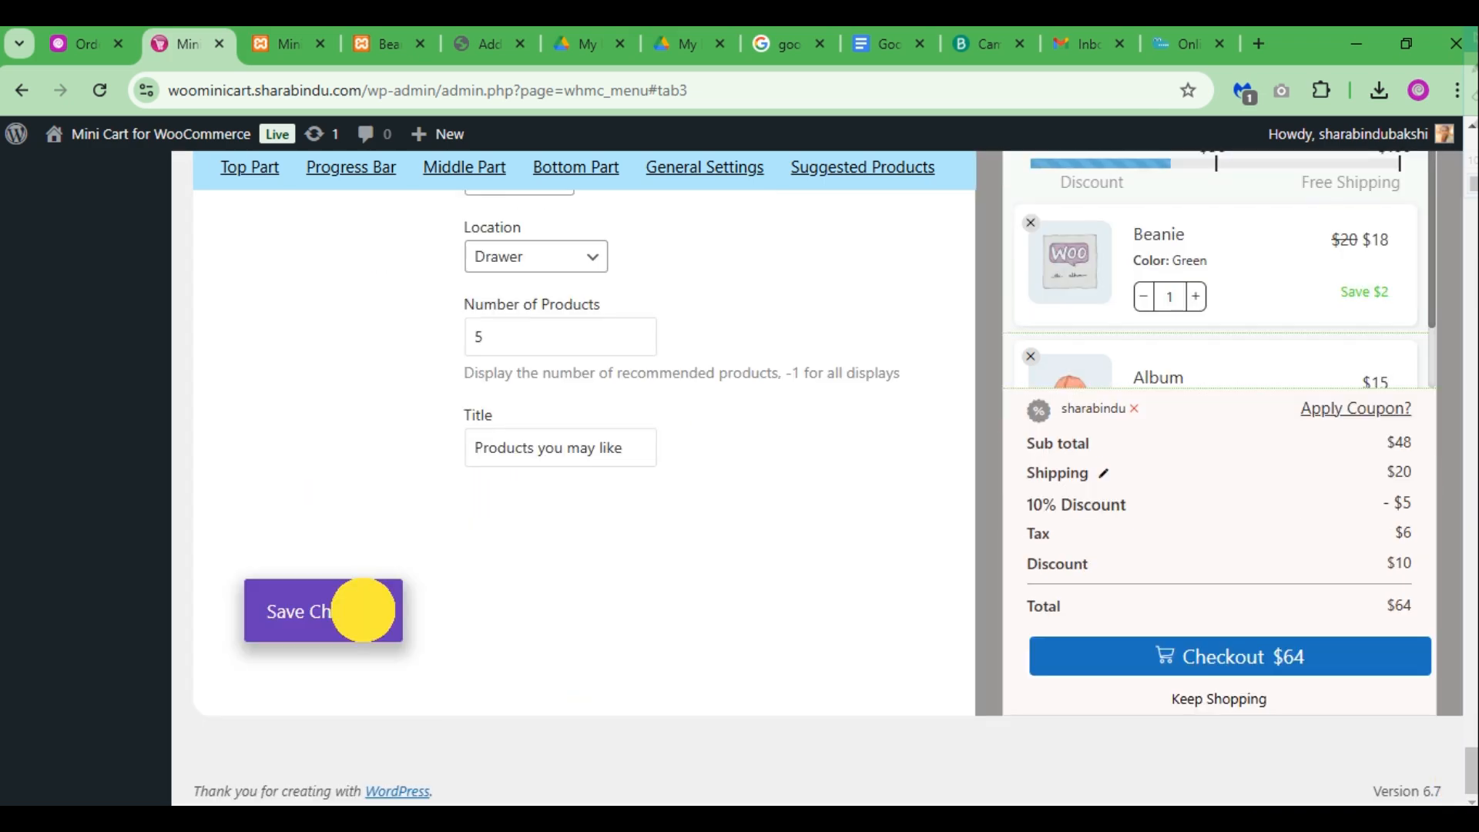
{"action": "left_click", "coordinate": [322, 612]}
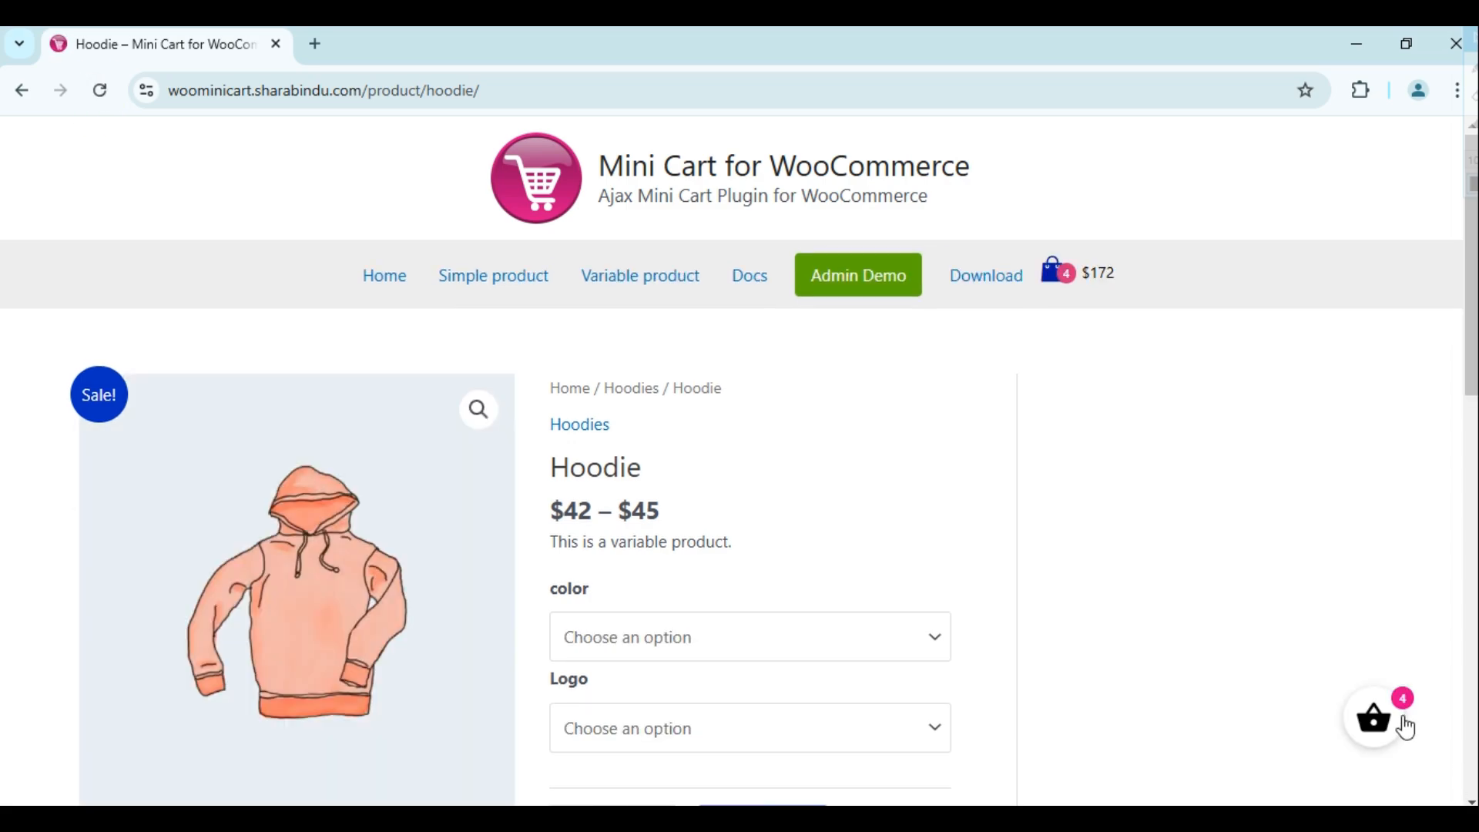
Remove the Belt from the side cart, leaving it $17 short of the $150 discount
{"action": "left_click", "coordinate": [1373, 718]}
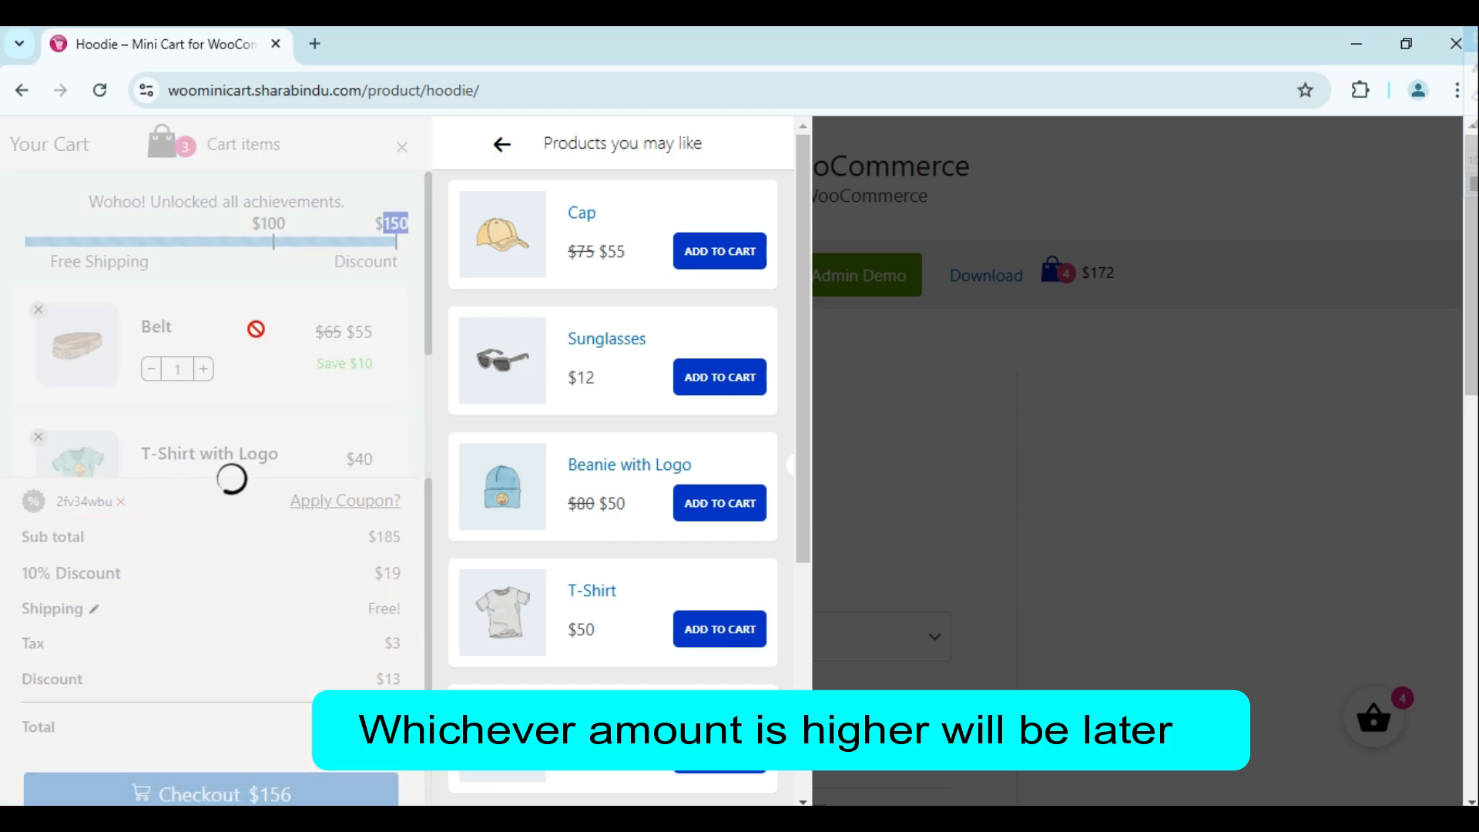
{"action": "left_click", "coordinate": [37, 305]}
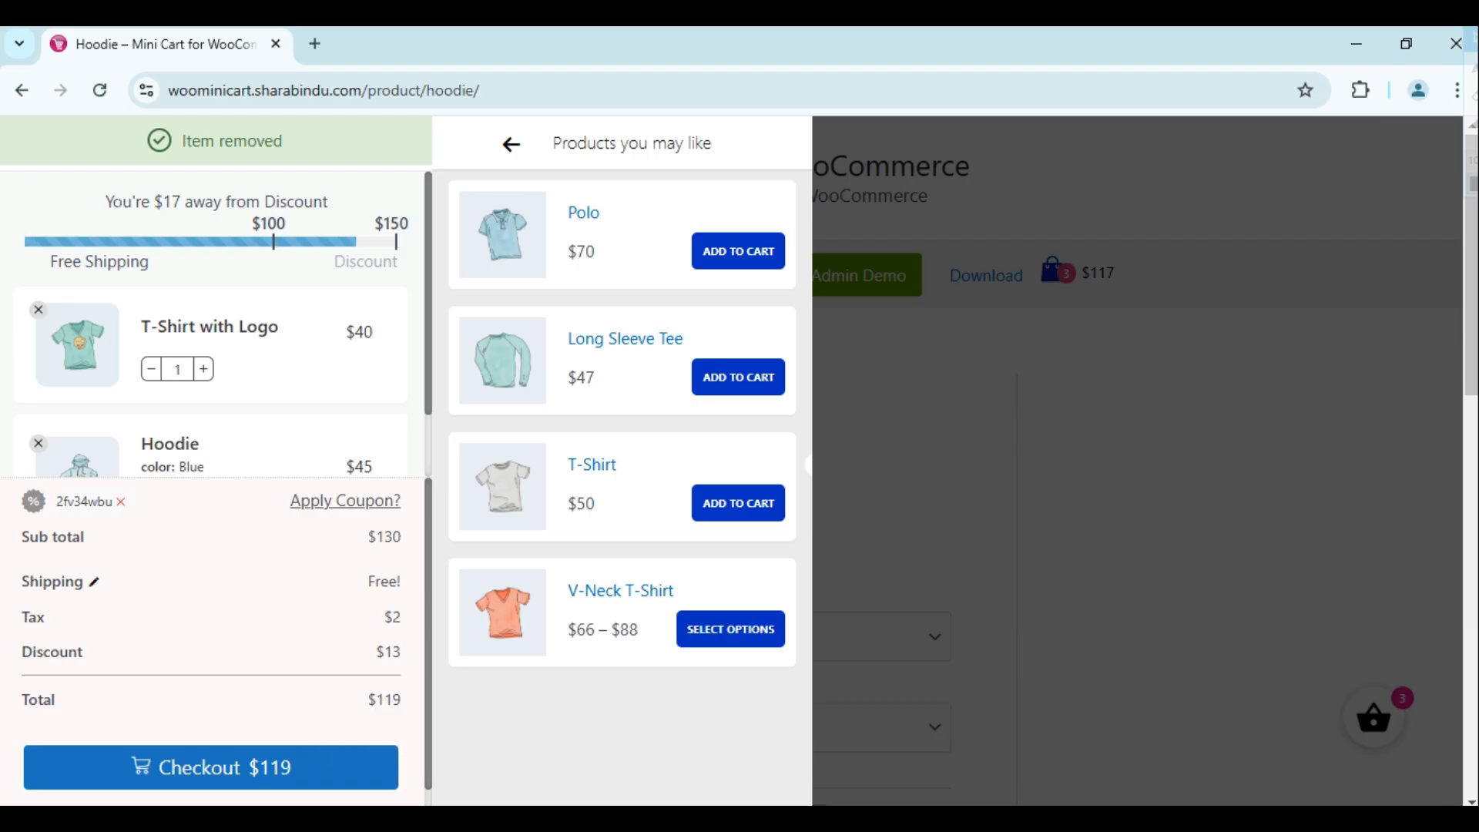
{"action": "left_click", "coordinate": [685, 43]}
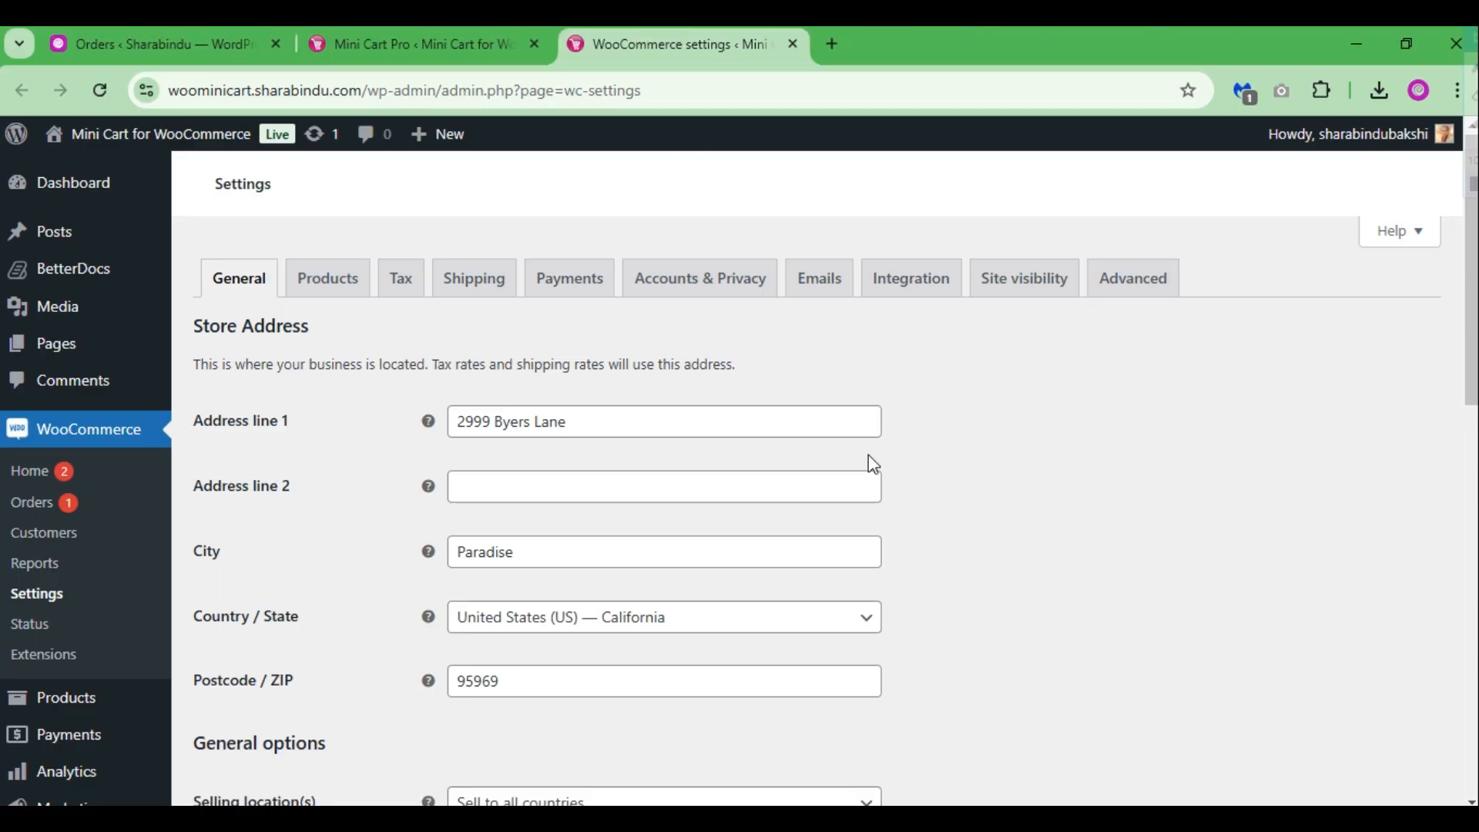
Go to WooCommerce Shipping settings and edit the Rest of the world zone
{"action": "left_click", "coordinate": [473, 277]}
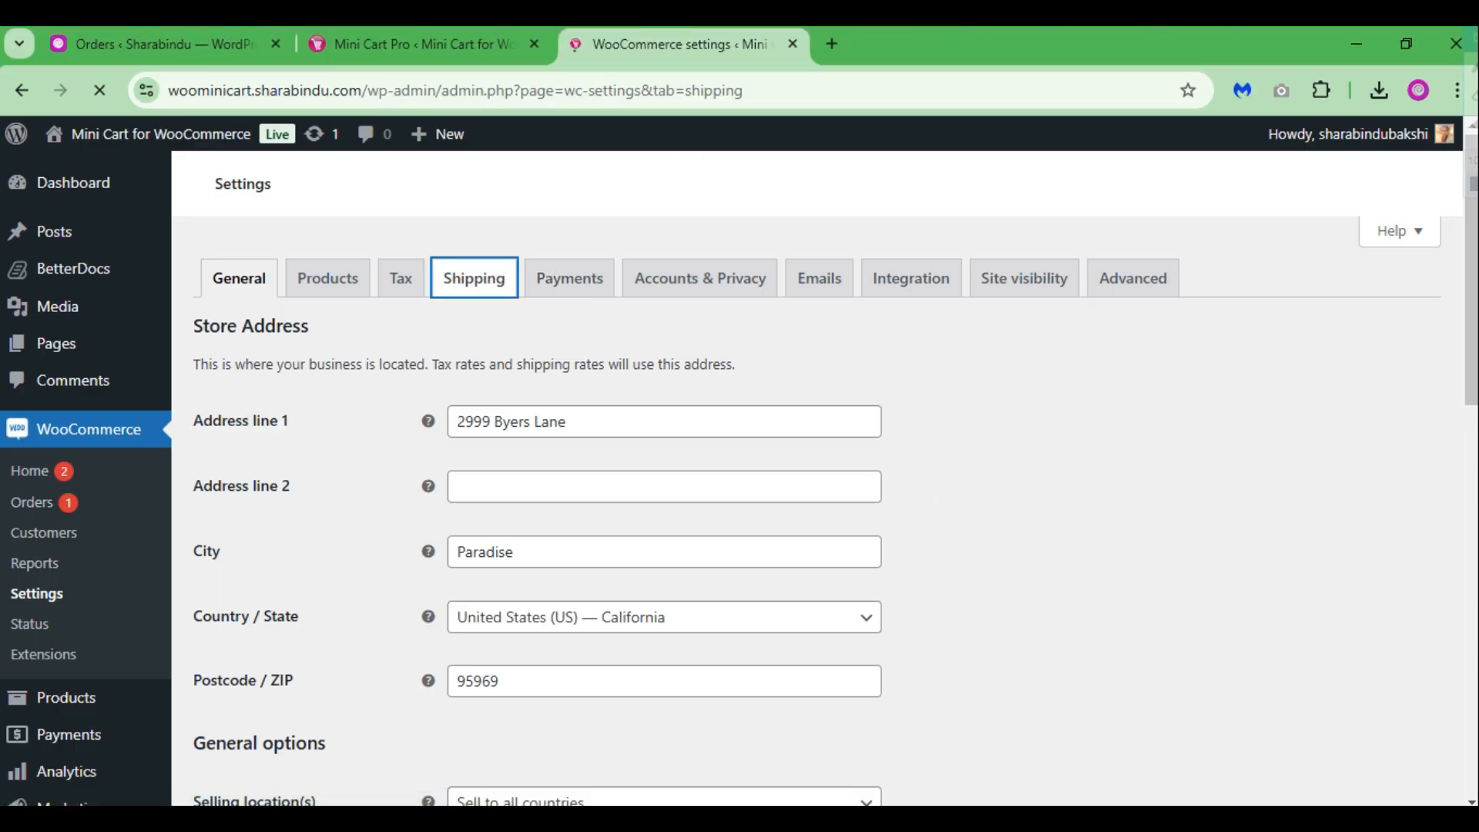
{"action": "left_click", "coordinate": [473, 278]}
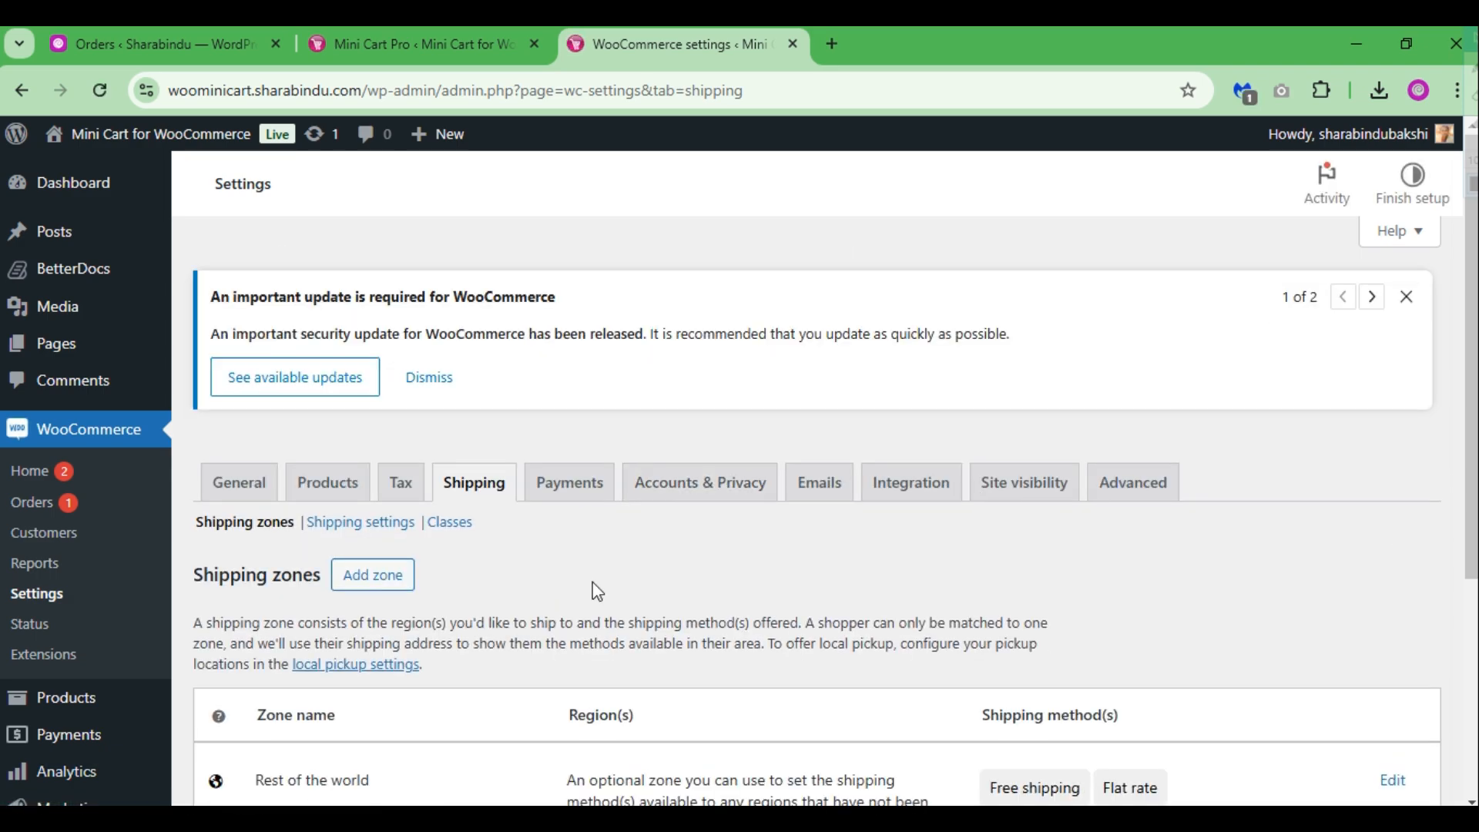
{"action": "scroll", "scroll_direction": "down", "scroll_amount": 3}
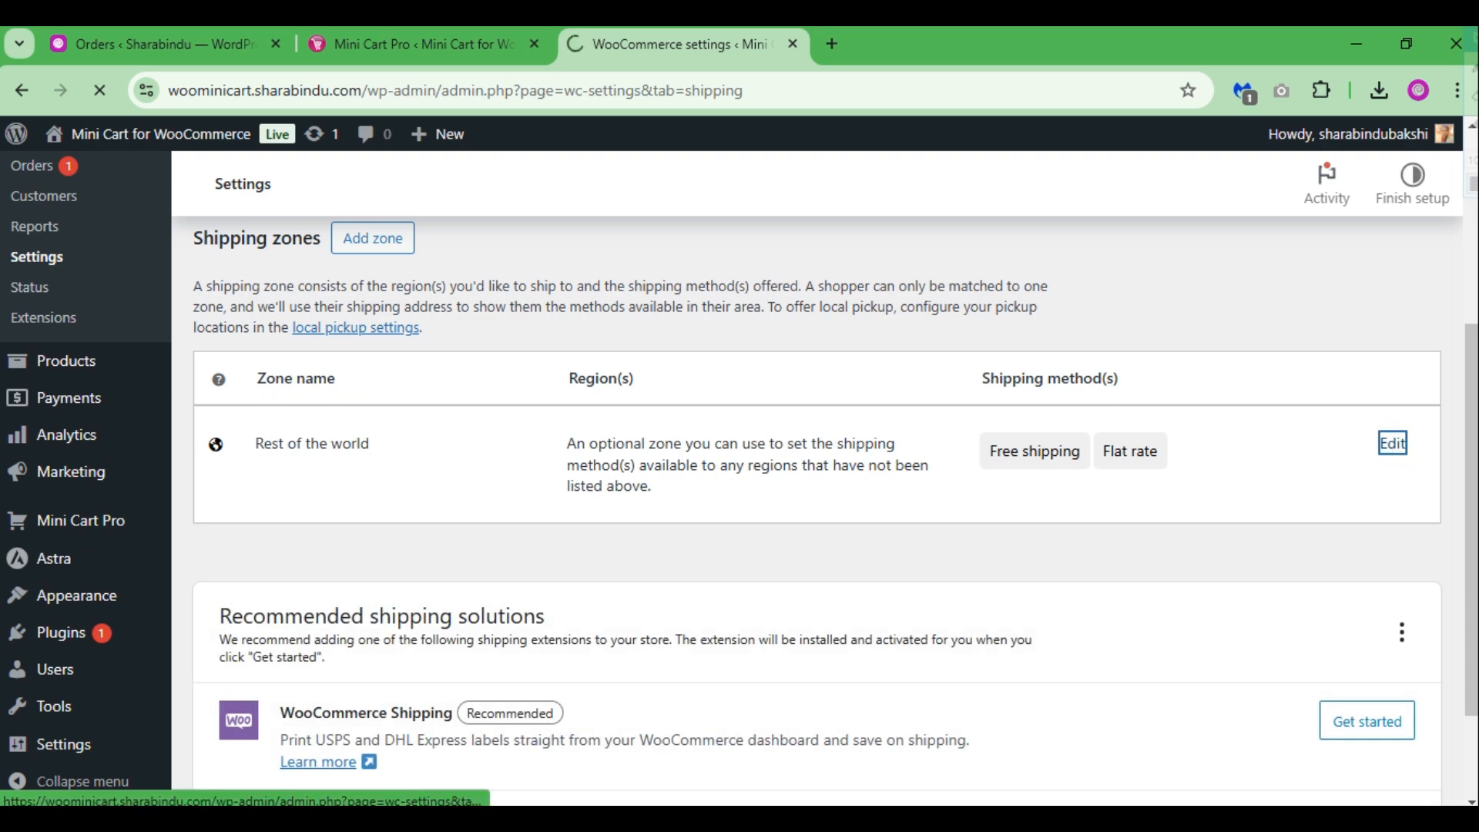
{"action": "left_click", "coordinate": [1391, 442]}
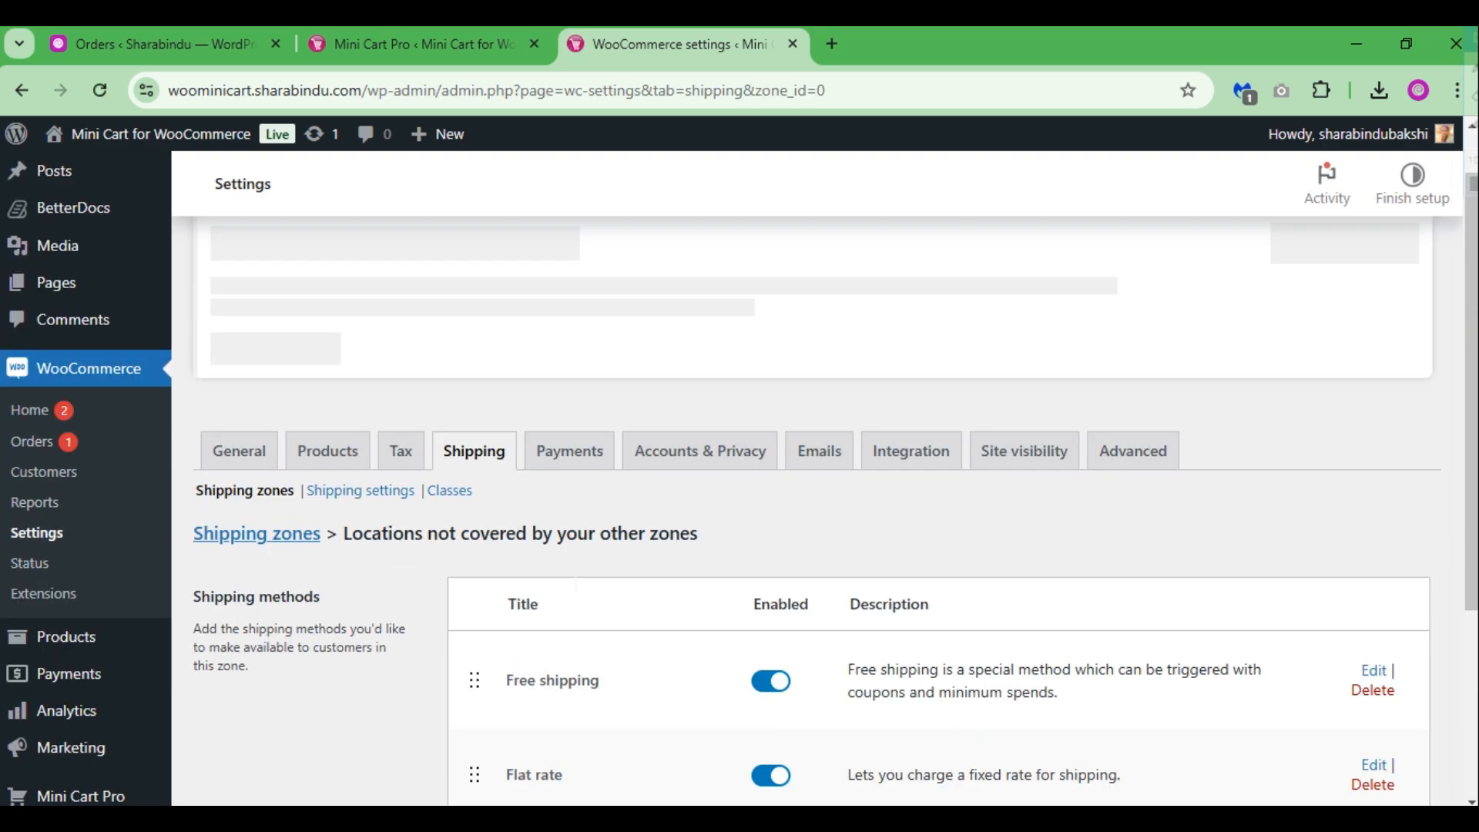
Edit the Free shipping method and change its Free shipping requires option
{"action": "scroll", "scroll_direction": "down", "scroll_amount": 3}
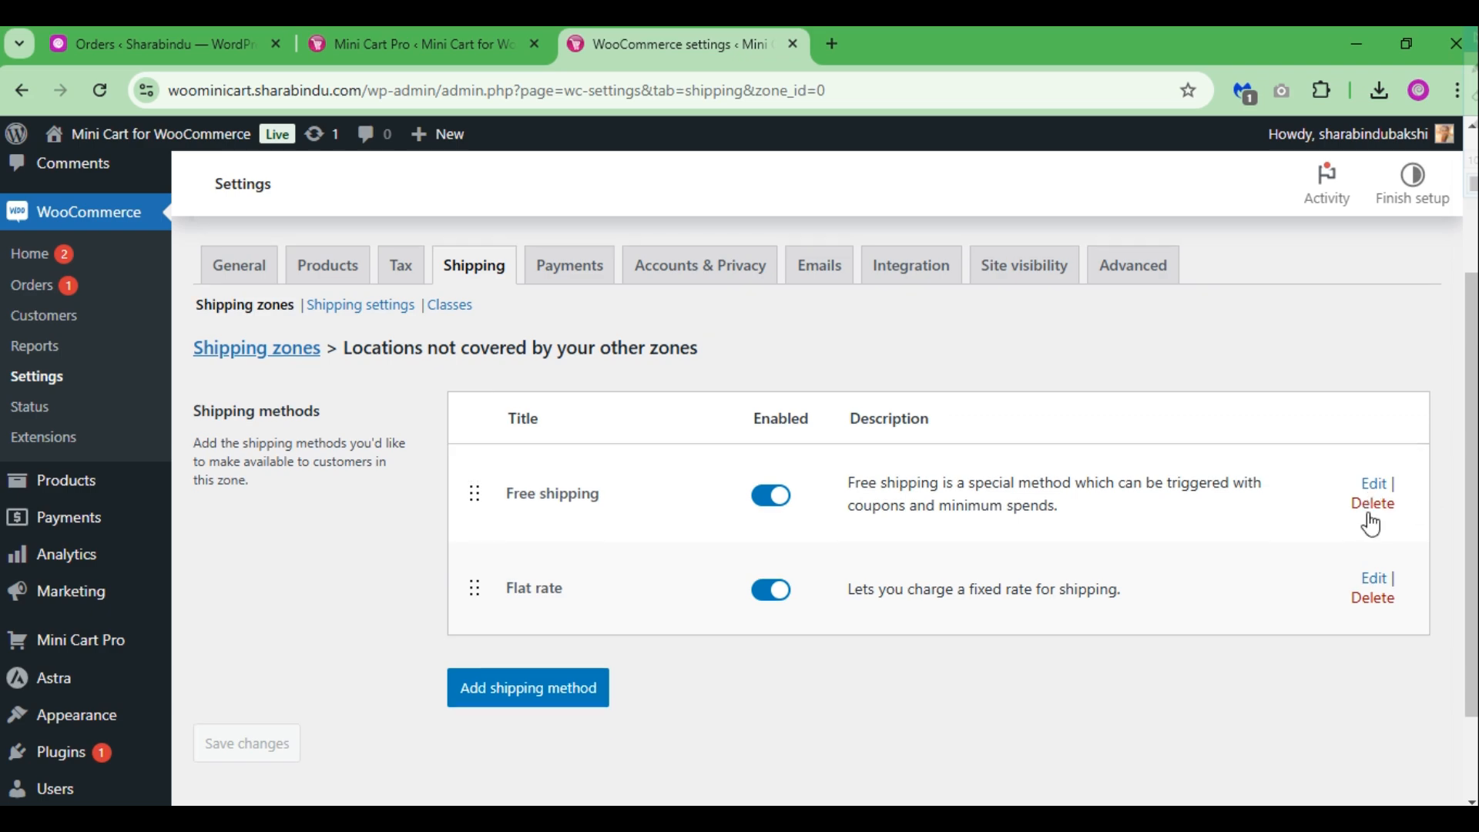
{"action": "left_click", "coordinate": [1372, 482]}
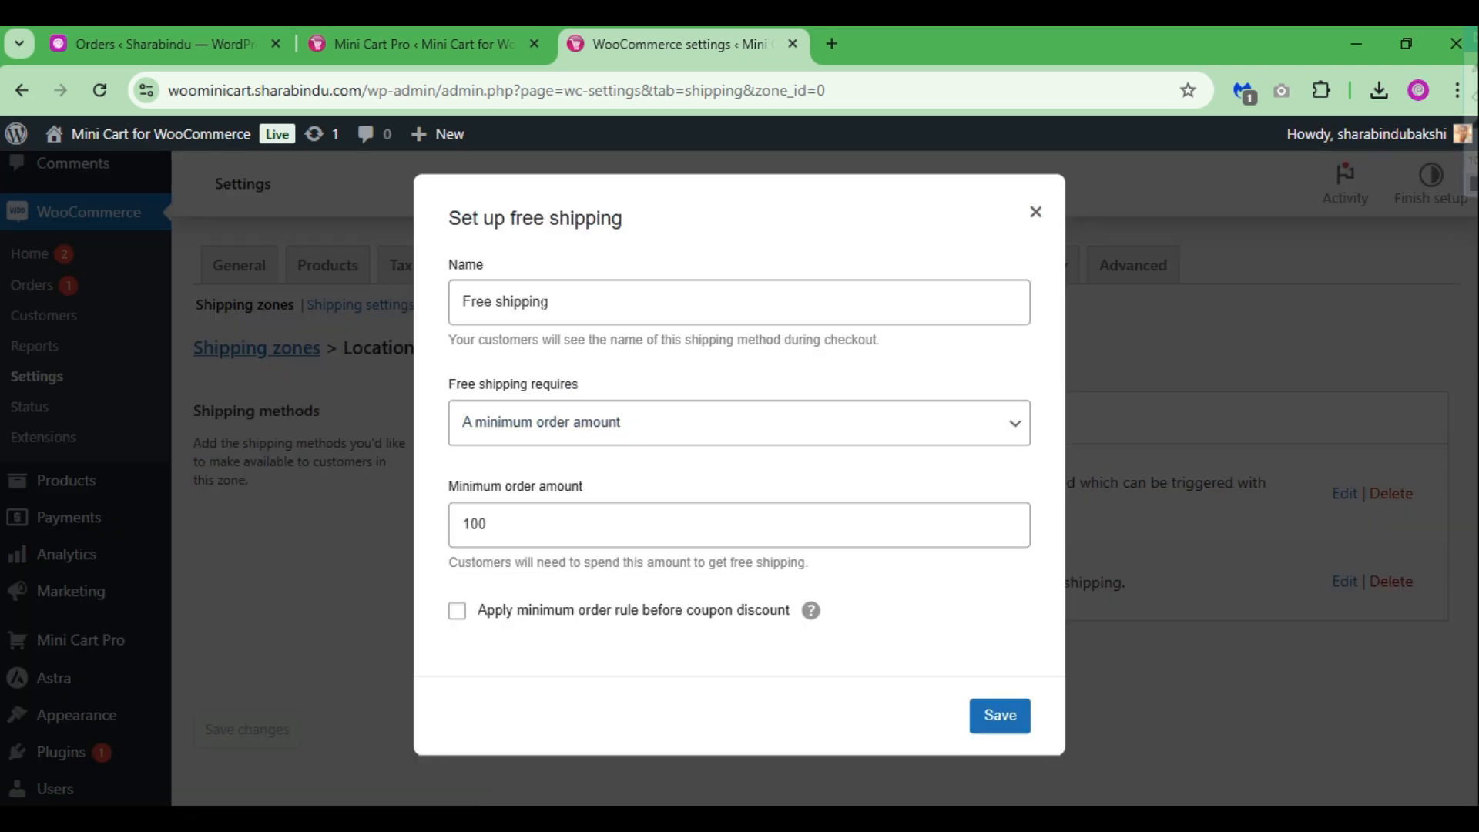
{"action": "left_click", "coordinate": [738, 422]}
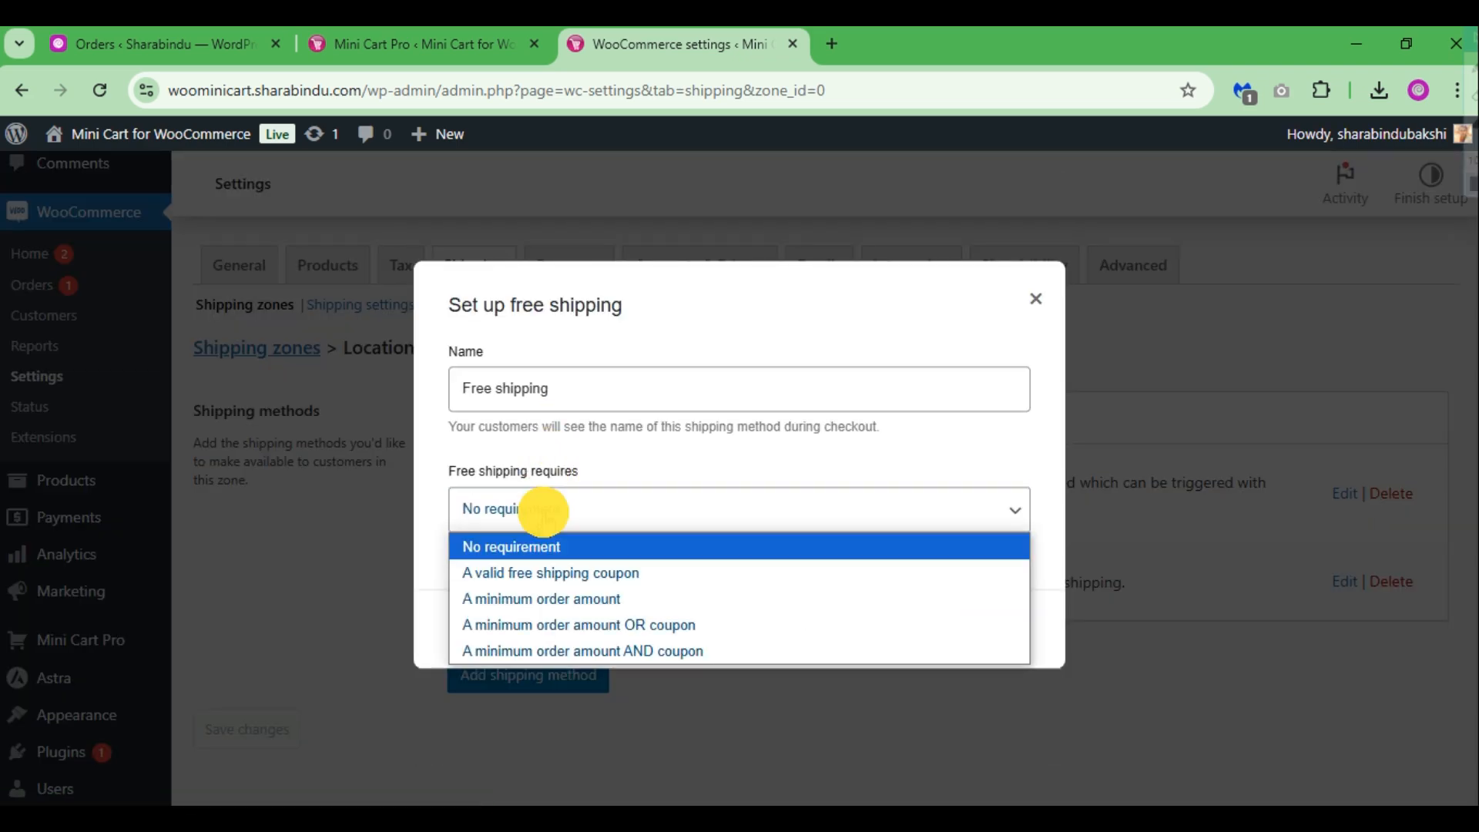
{"action": "left_click", "coordinate": [541, 598]}
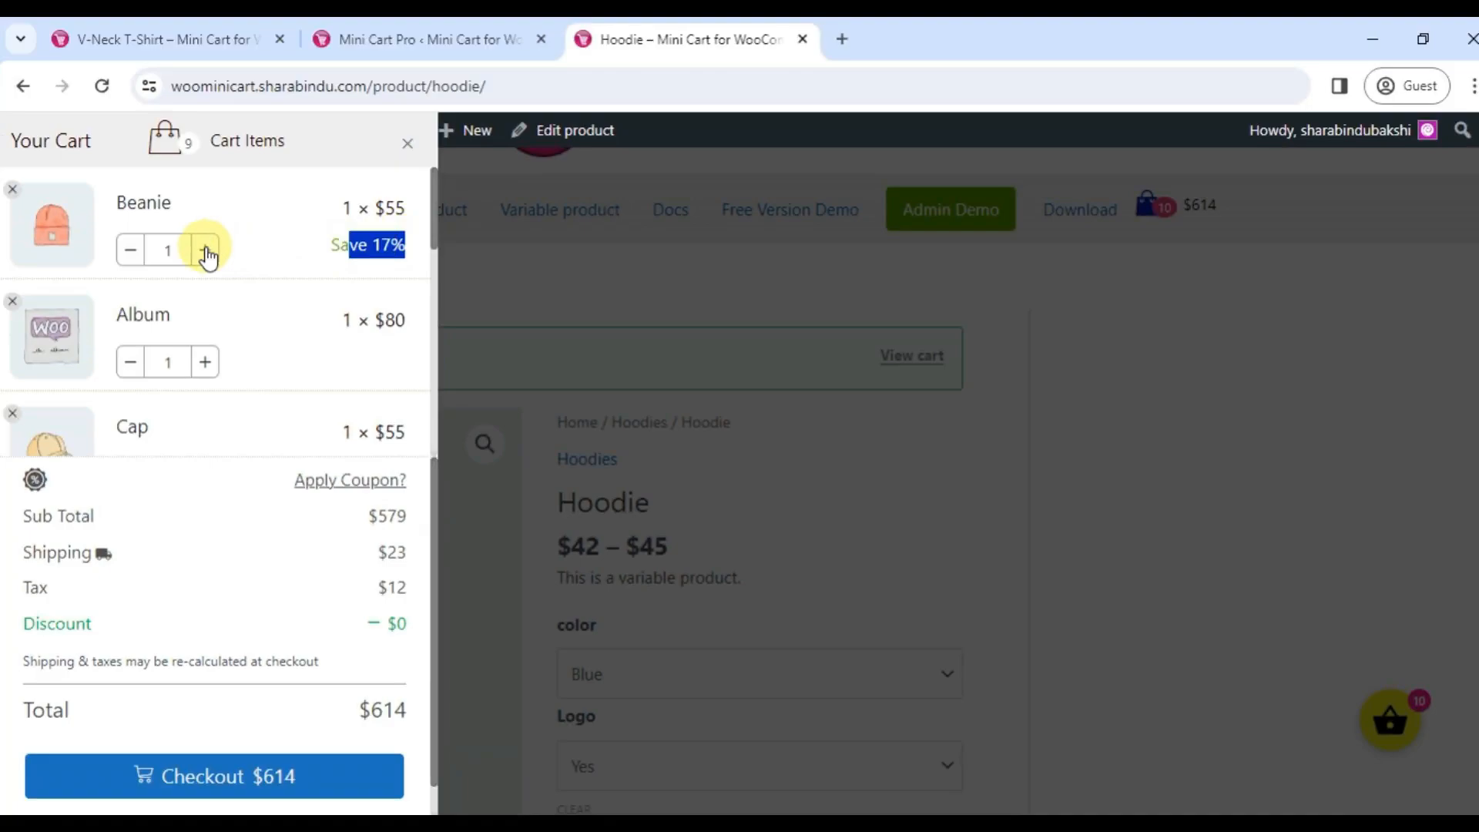
Remove the Beanie from the side cart, leaving a $557 total, and list the available coupons
{"action": "left_click", "coordinate": [205, 250]}
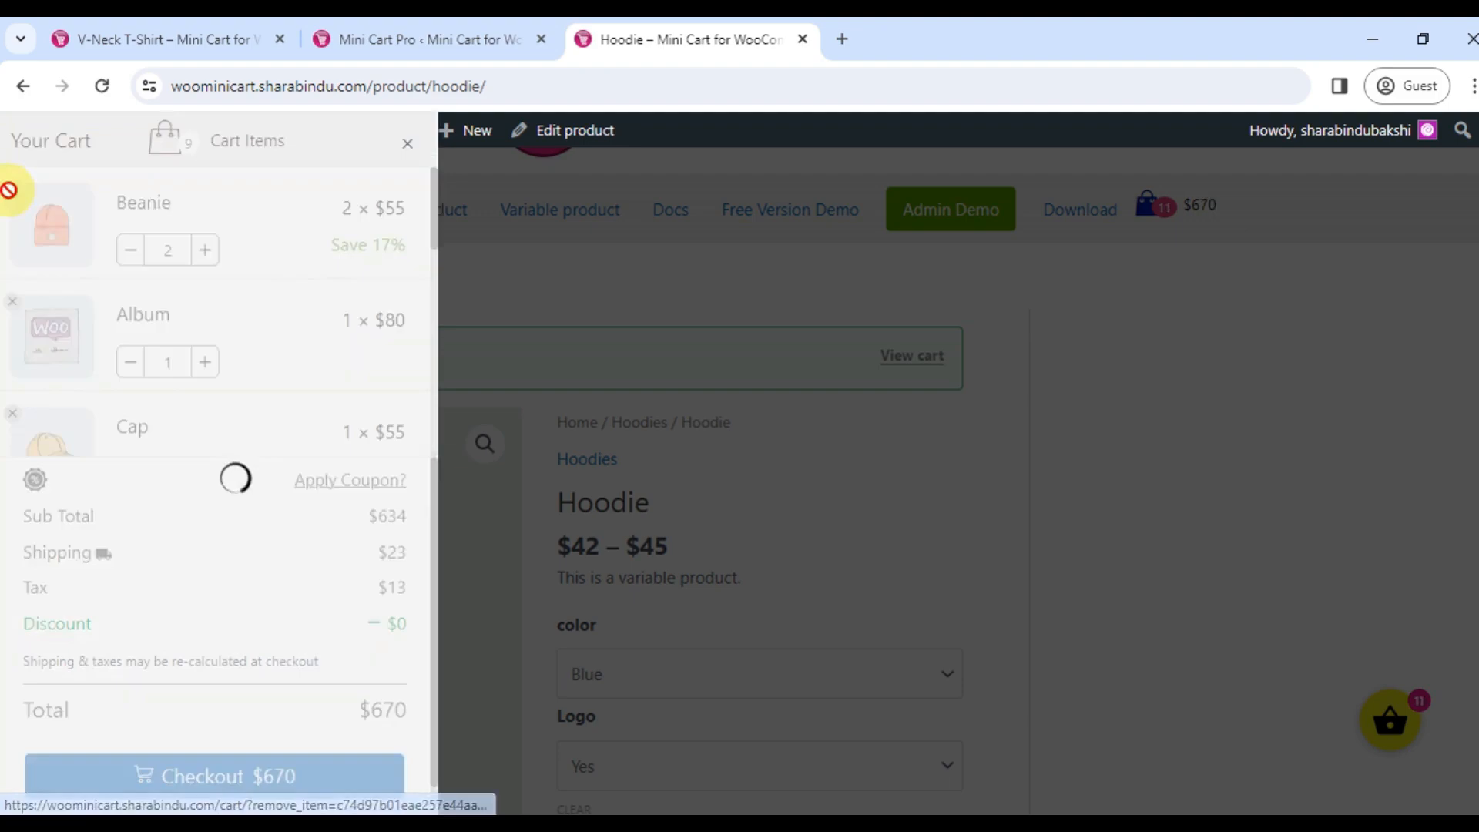
{"action": "left_click", "coordinate": [10, 189]}
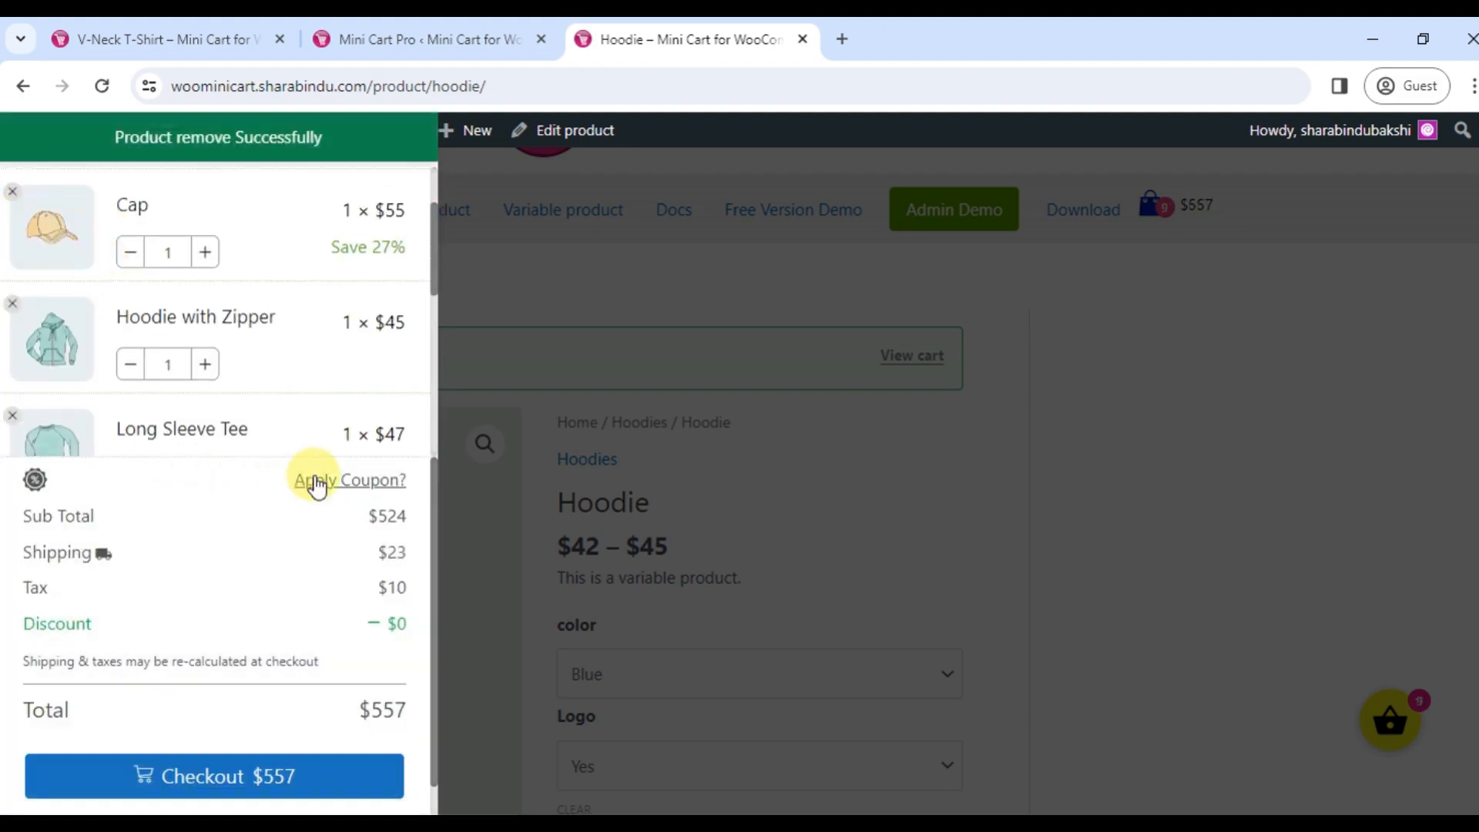
{"action": "left_click", "coordinate": [350, 479]}
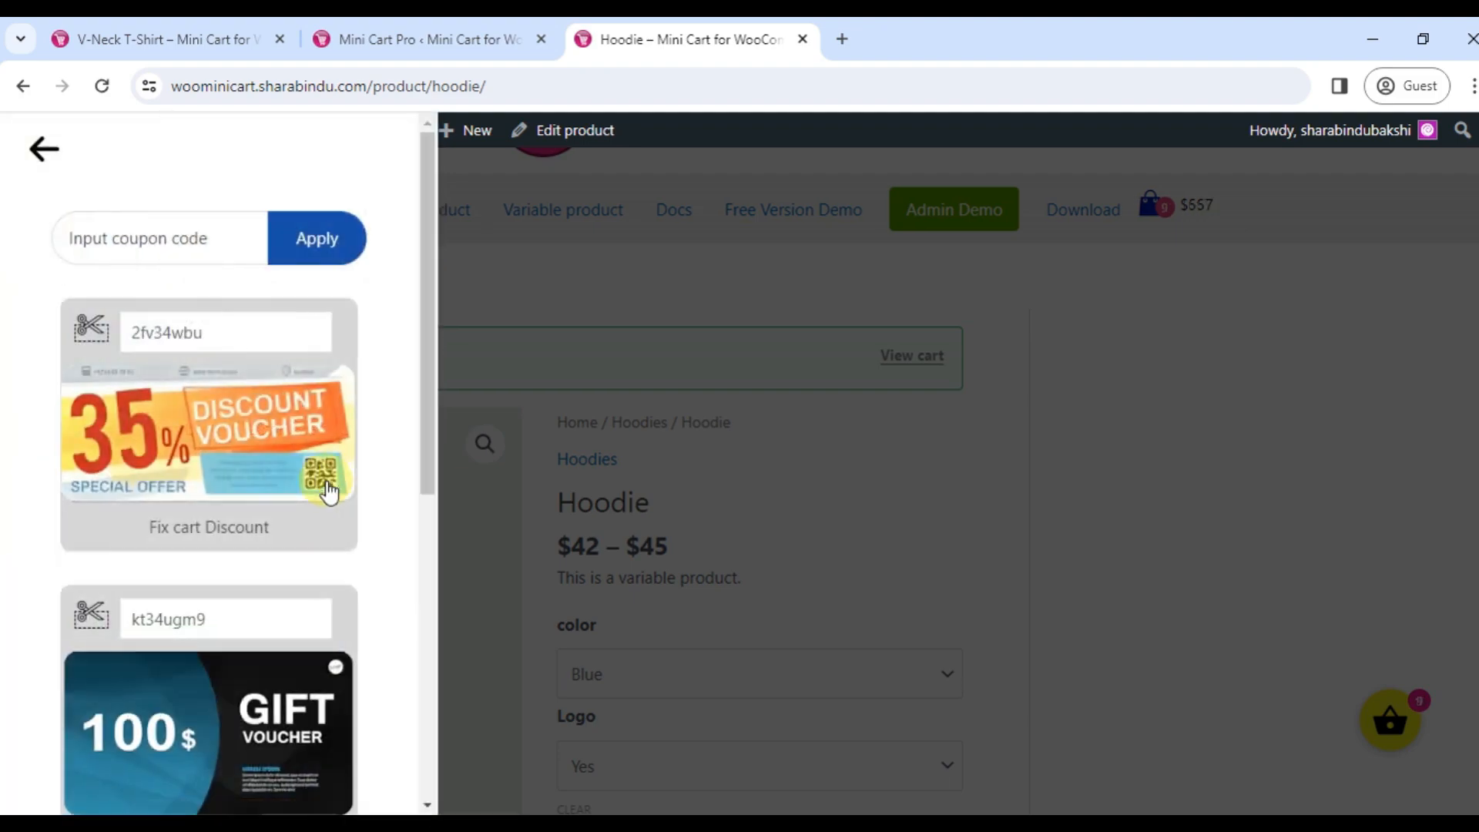
Apply coupon 2fv34wbu, then kt34ugm9, and remove 2fv34wbu so only the $10 discount remains ($547 total)
{"action": "double_click", "coordinate": [167, 333]}
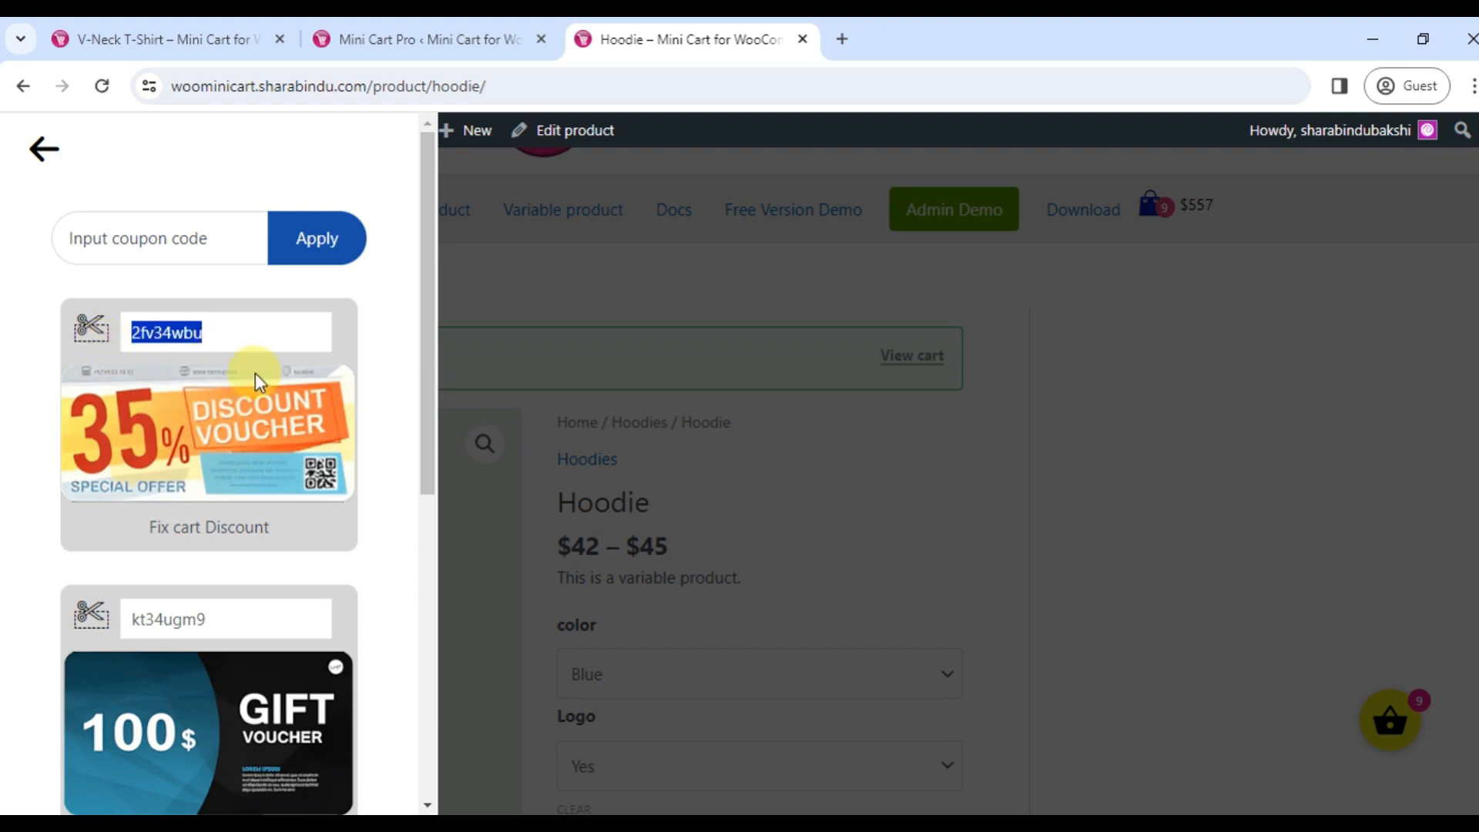
{"action": "left_click", "coordinate": [316, 237]}
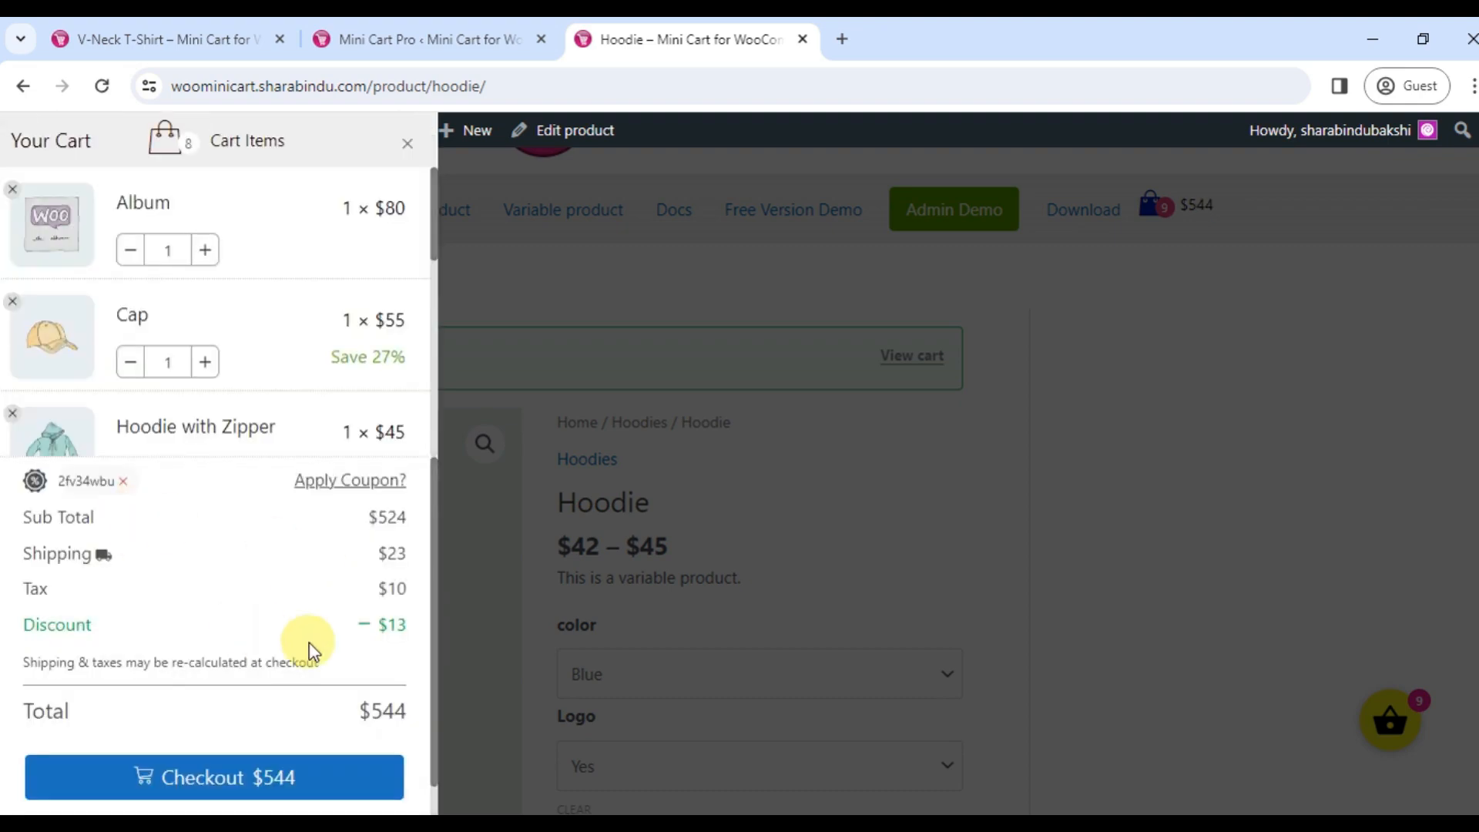
{"action": "left_click", "coordinate": [350, 481]}
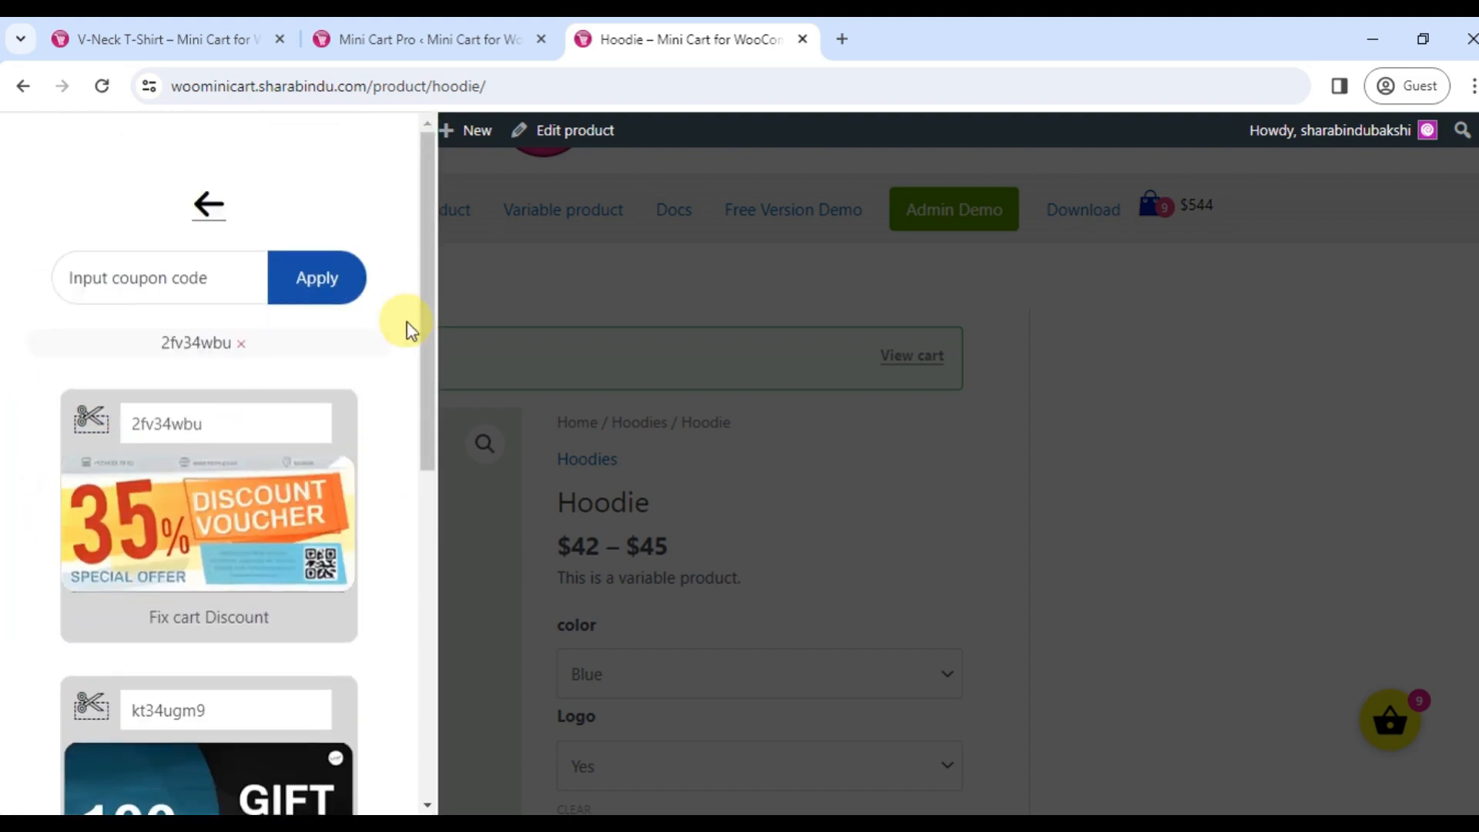
{"action": "left_click", "coordinate": [208, 204]}
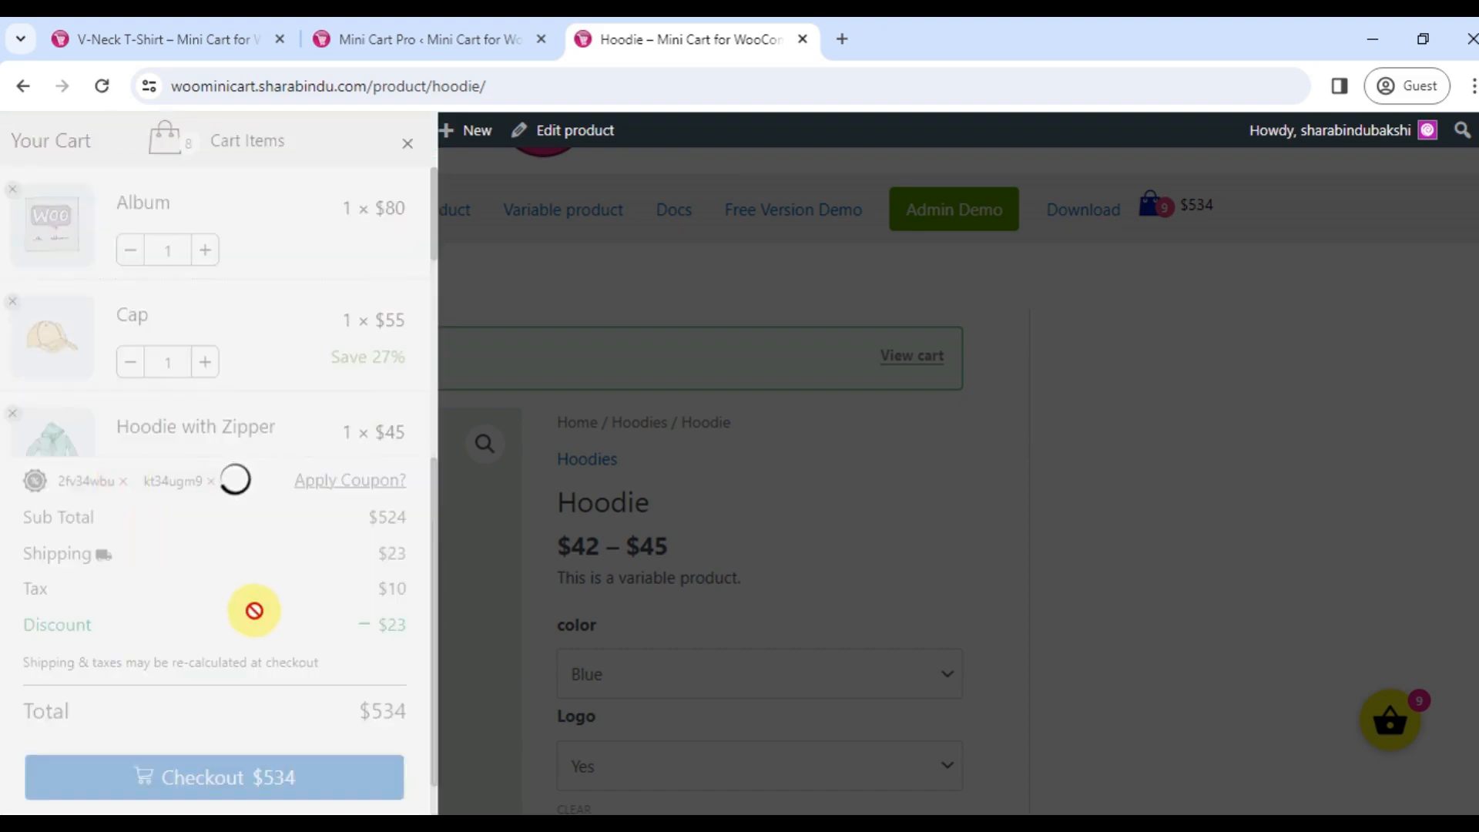
{"action": "left_click", "coordinate": [121, 480]}
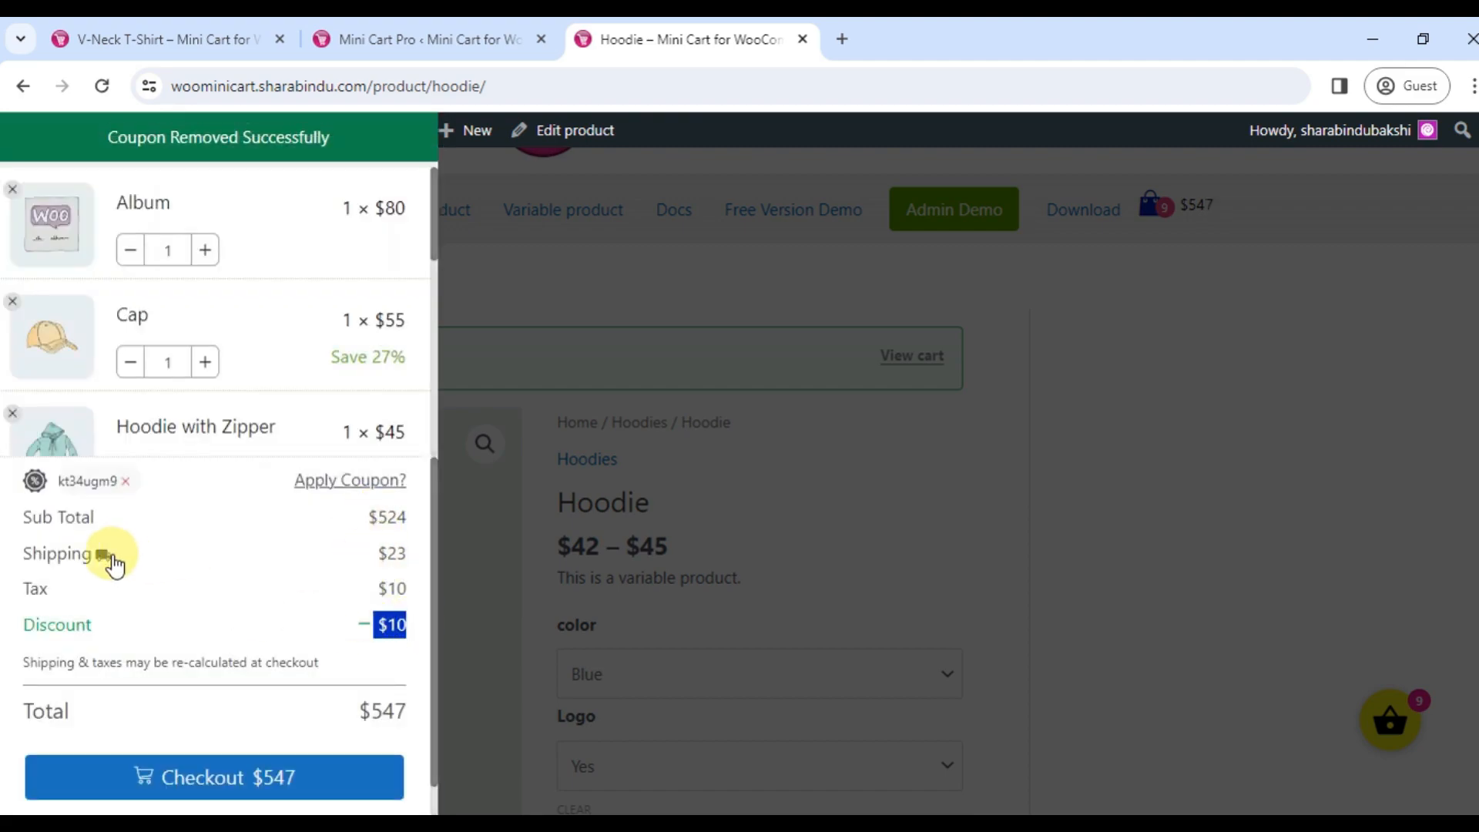
Recalculate side-cart shipping for California, United States in the shipping calculator
{"action": "left_click", "coordinate": [102, 553]}
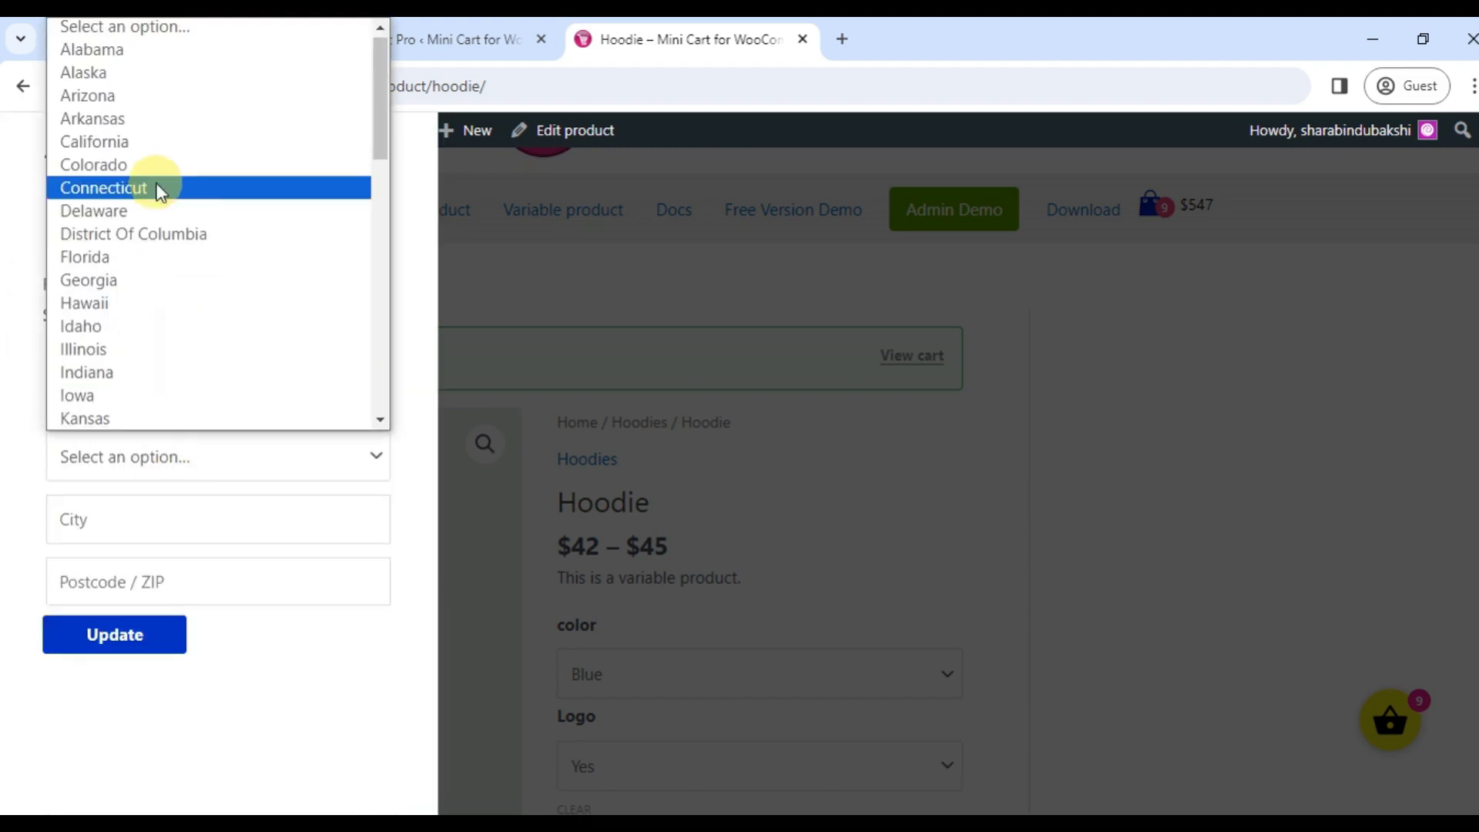
{"action": "left_click", "coordinate": [114, 634]}
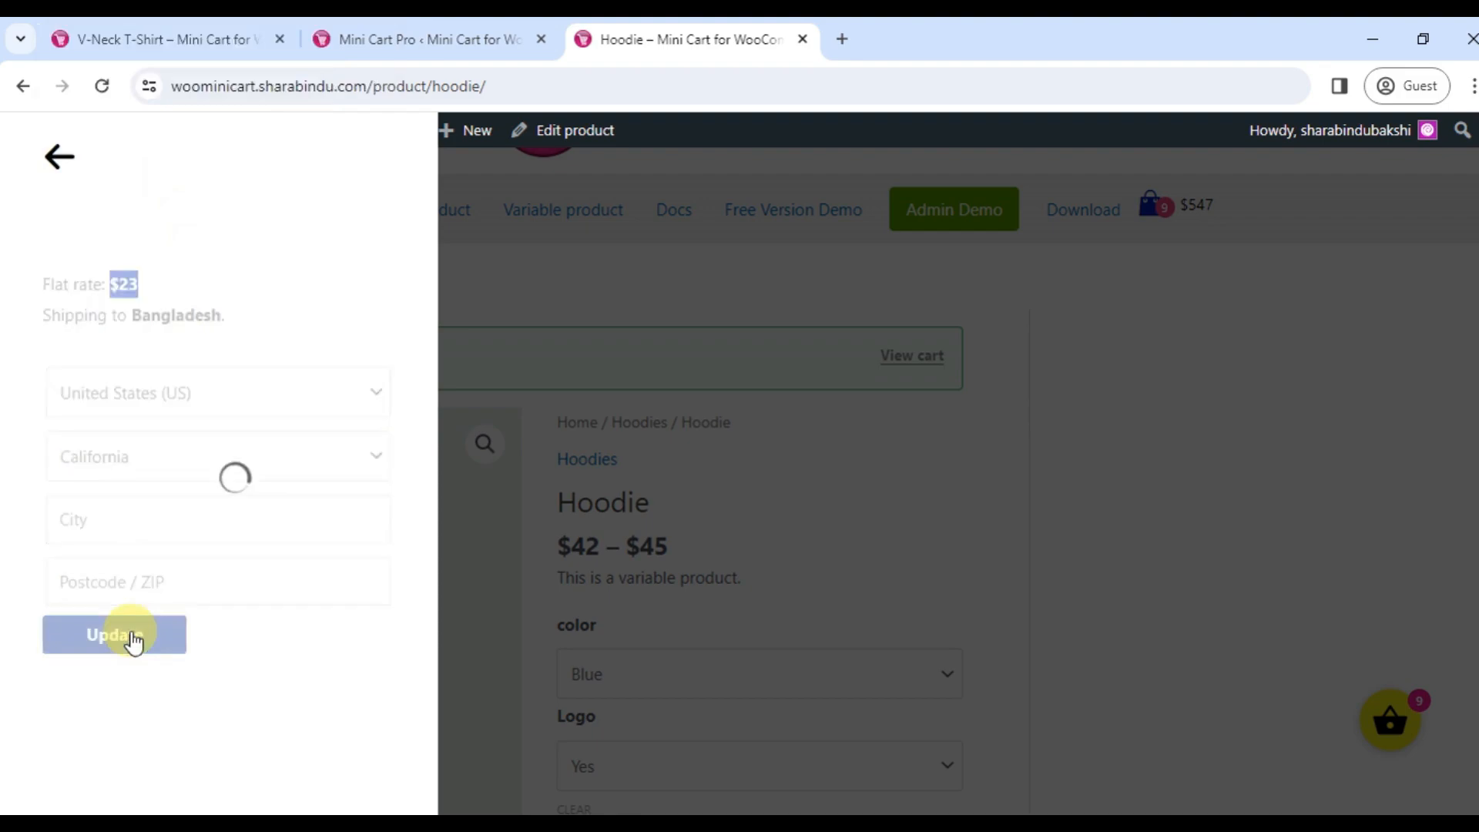
{"action": "left_click", "coordinate": [112, 634]}
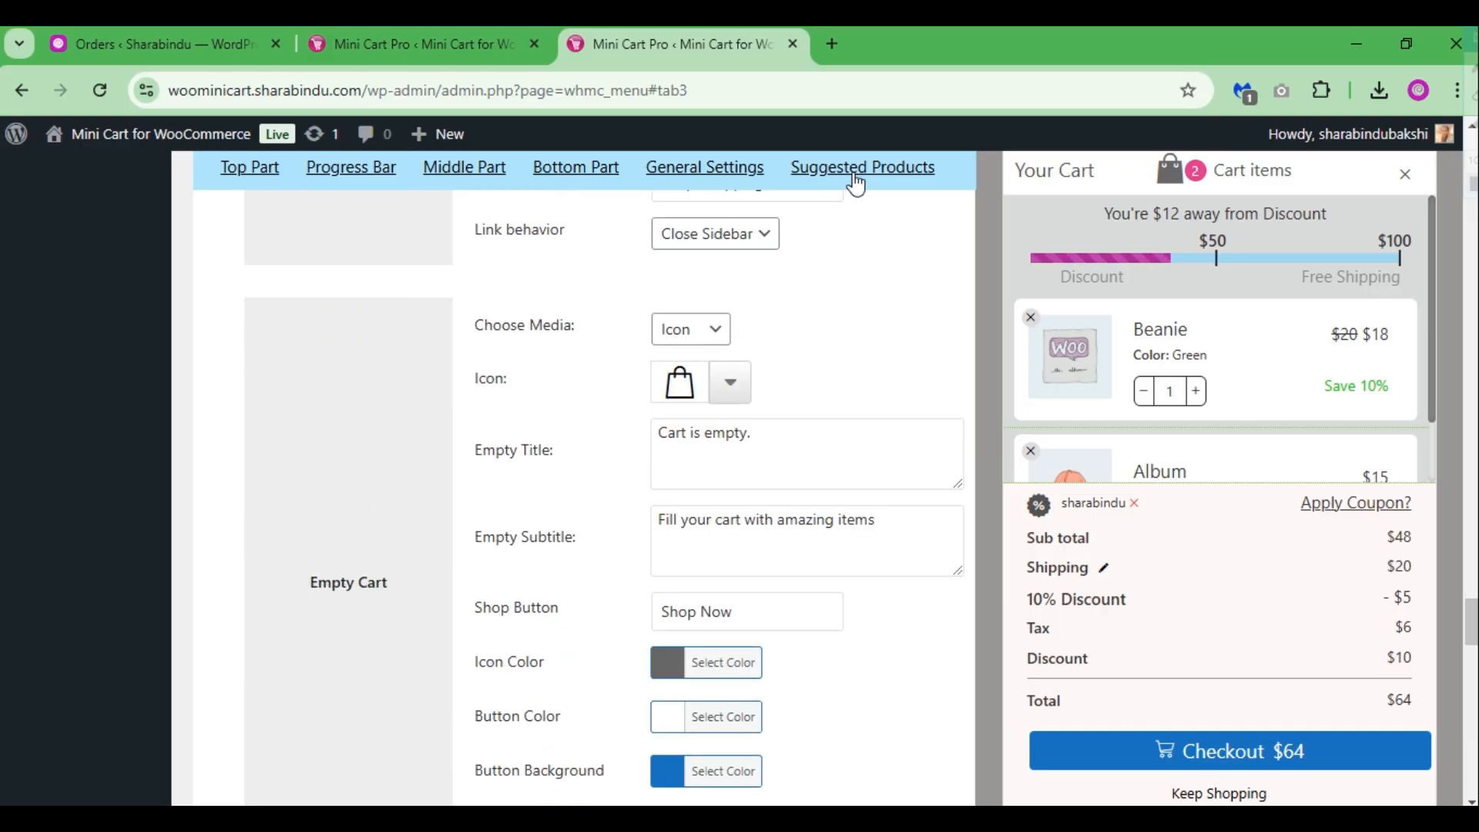
Show the Suggested Products settings and the Location choices (After Cart Items, Footer, Drawer)
{"action": "left_click", "coordinate": [860, 167]}
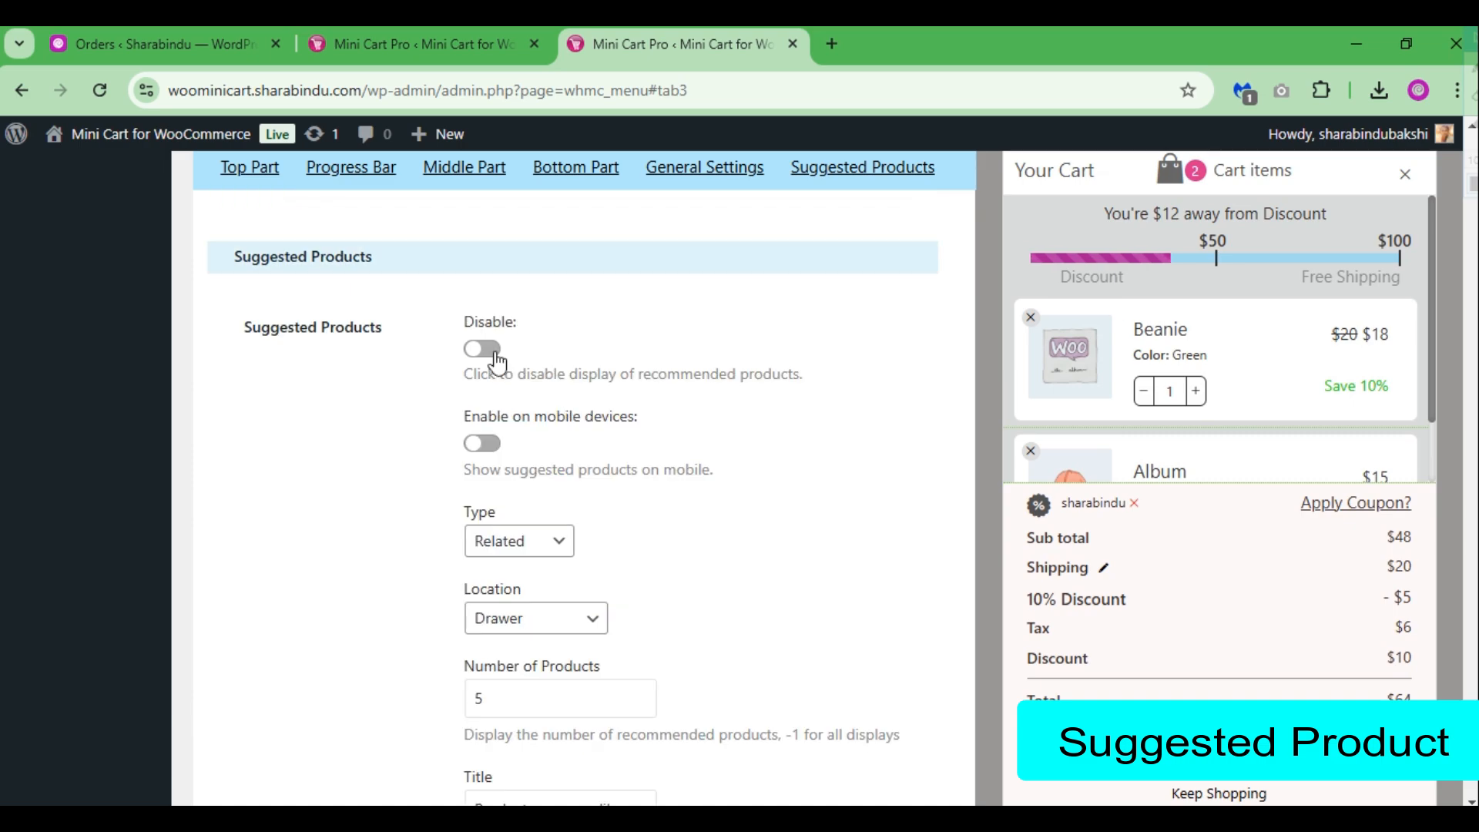
{"action": "left_click", "coordinate": [518, 541]}
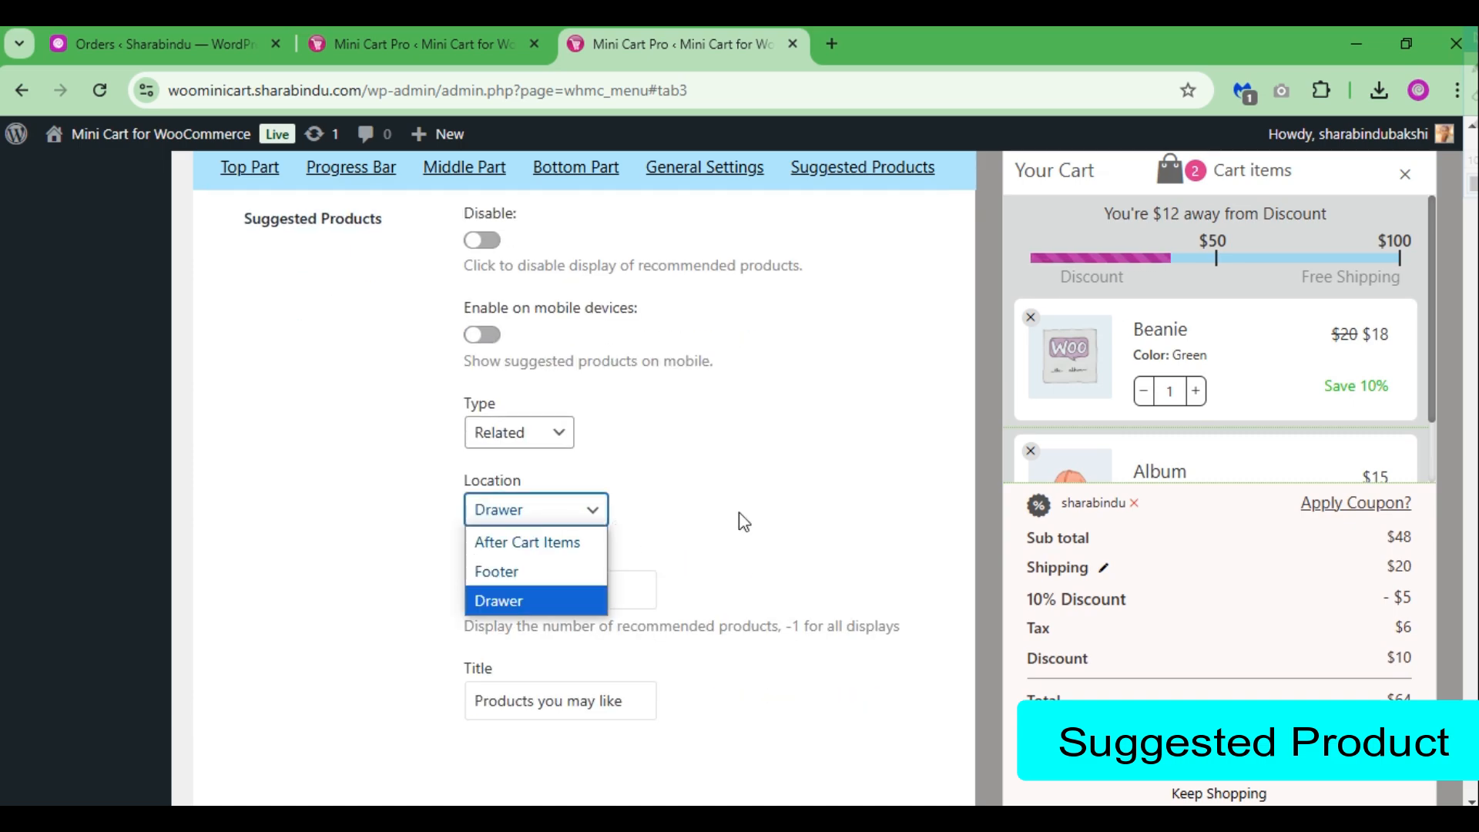
{"action": "left_click", "coordinate": [498, 599]}
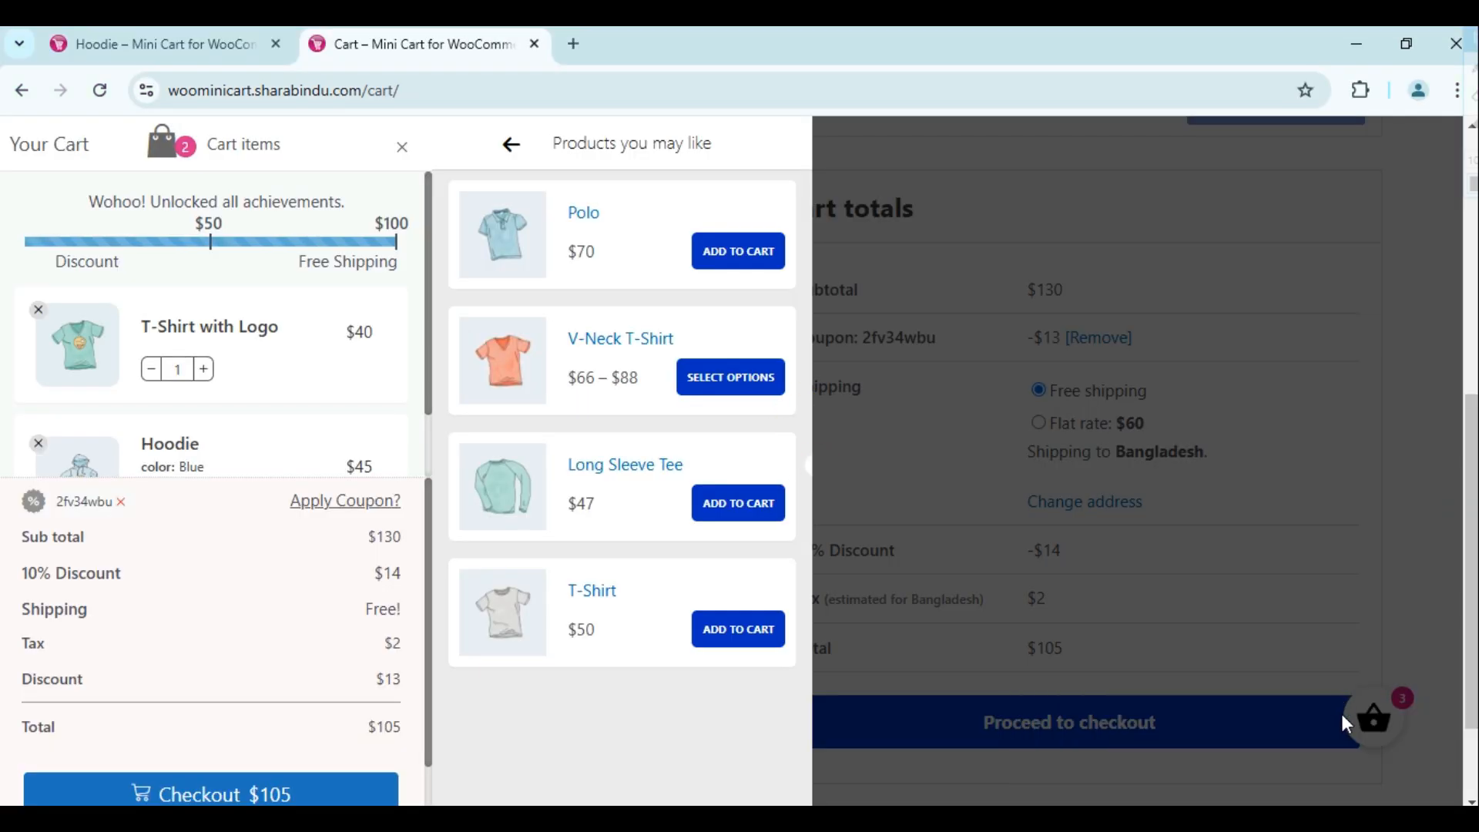
Close the 'Products you may like' drawer, scroll to the suggestions carousel, and return to the Hoodie page's side cart
{"action": "left_click", "coordinate": [510, 143]}
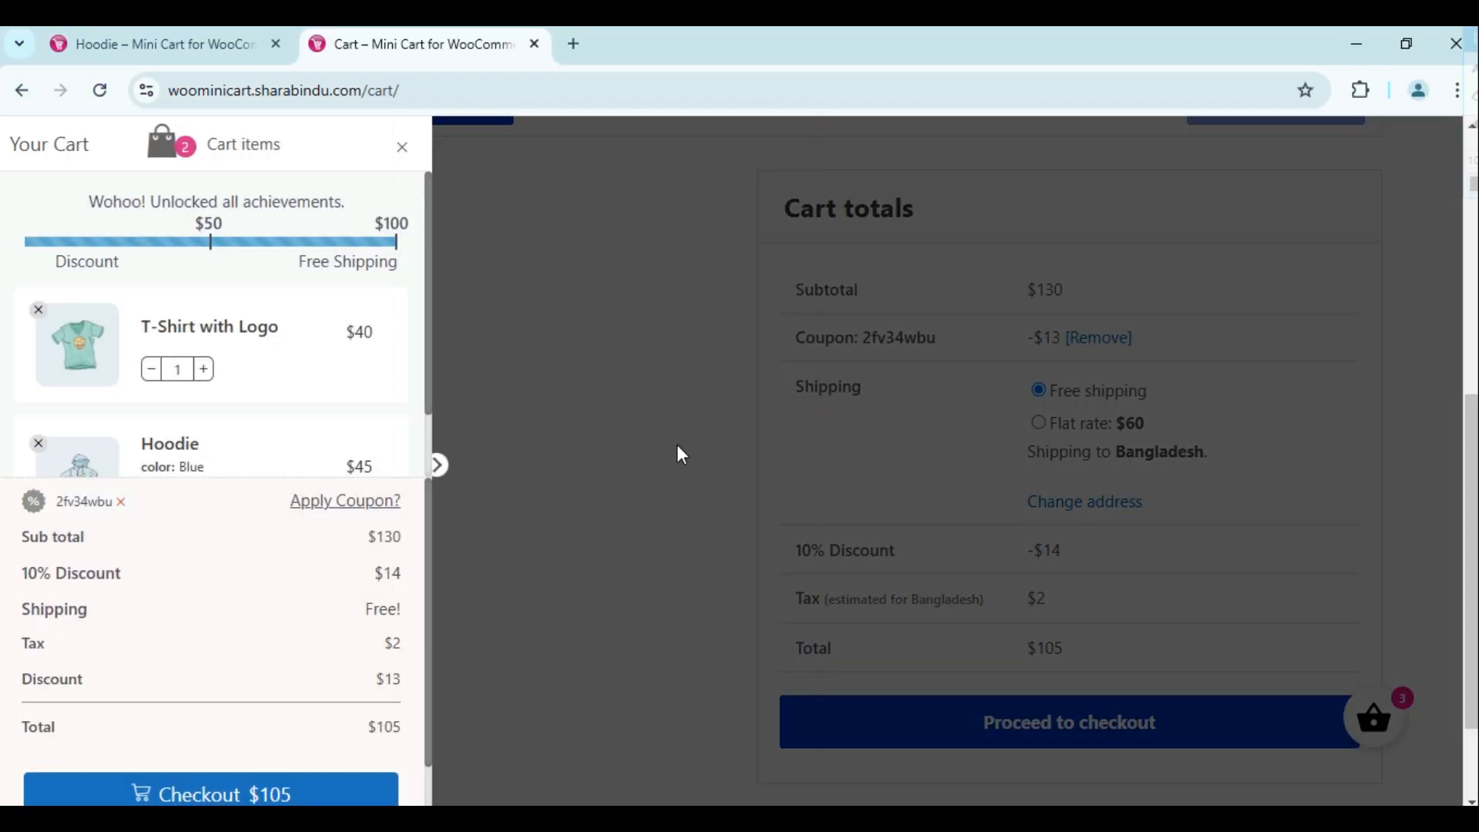
{"action": "left_click", "coordinate": [437, 464]}
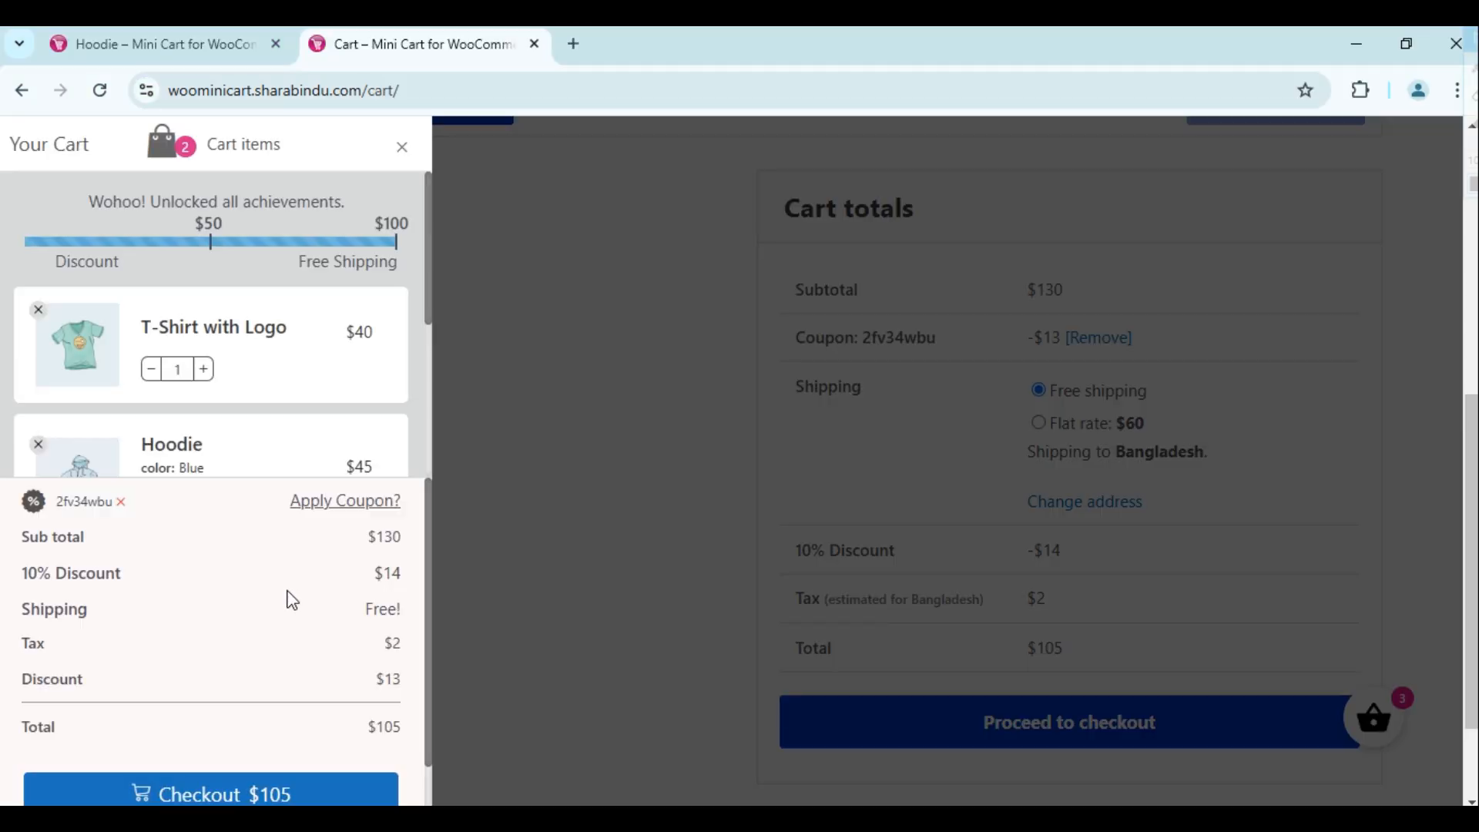
{"action": "mouse_move", "coordinate": [226, 333]}
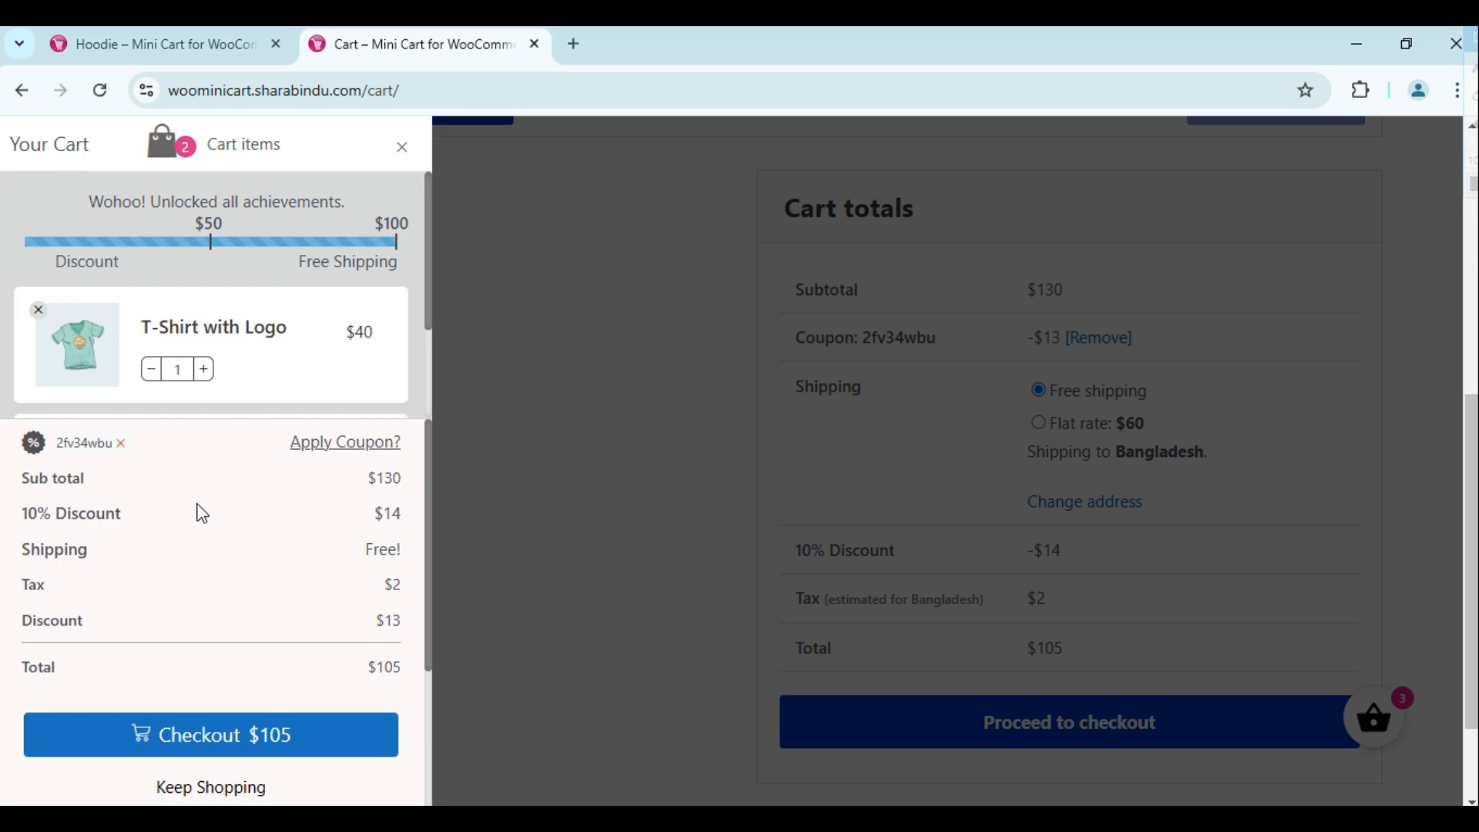
{"action": "scroll", "scroll_direction": "down", "scroll_amount": 3}
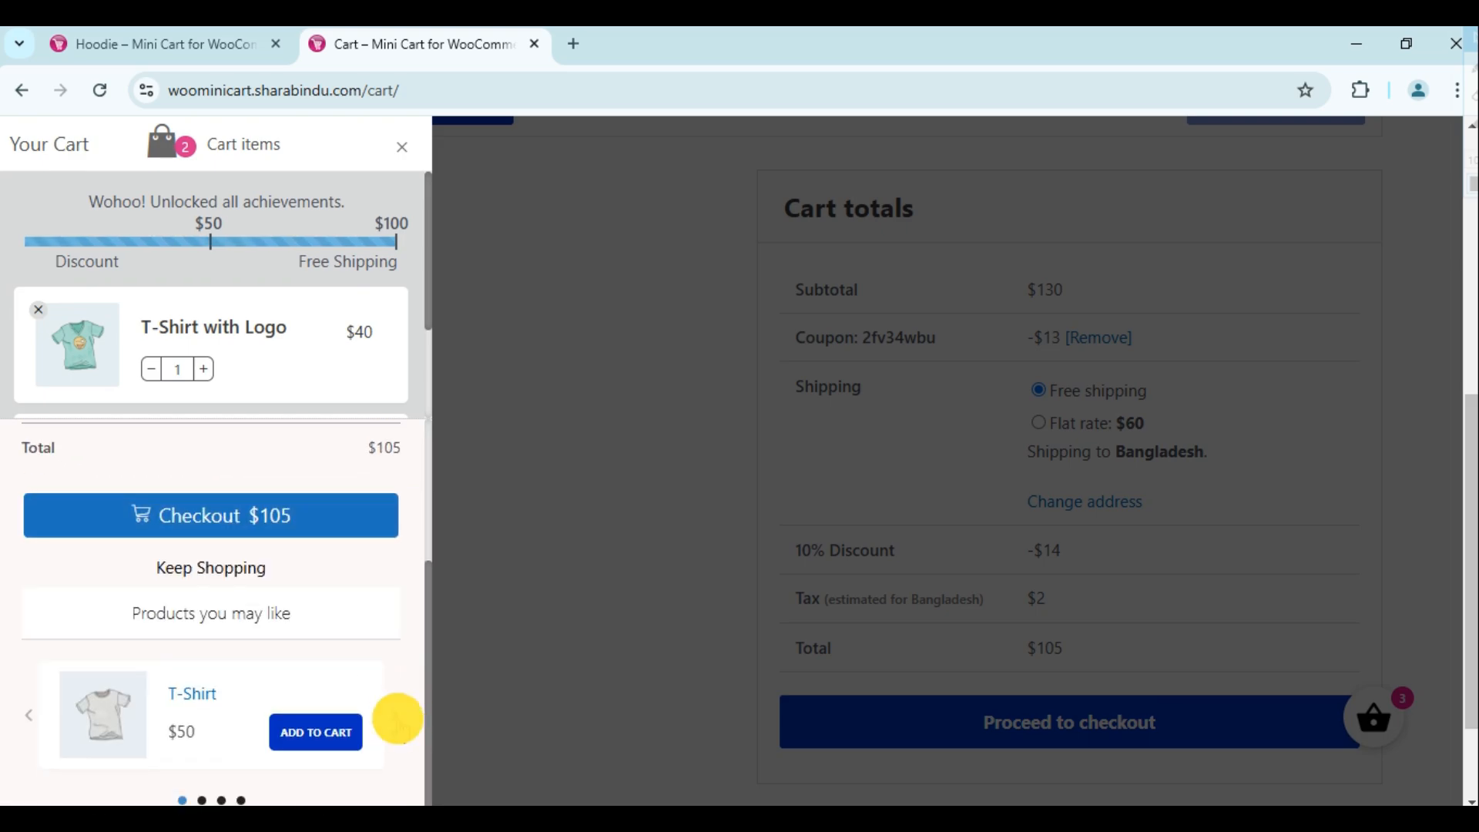
{"action": "left_click", "coordinate": [396, 718]}
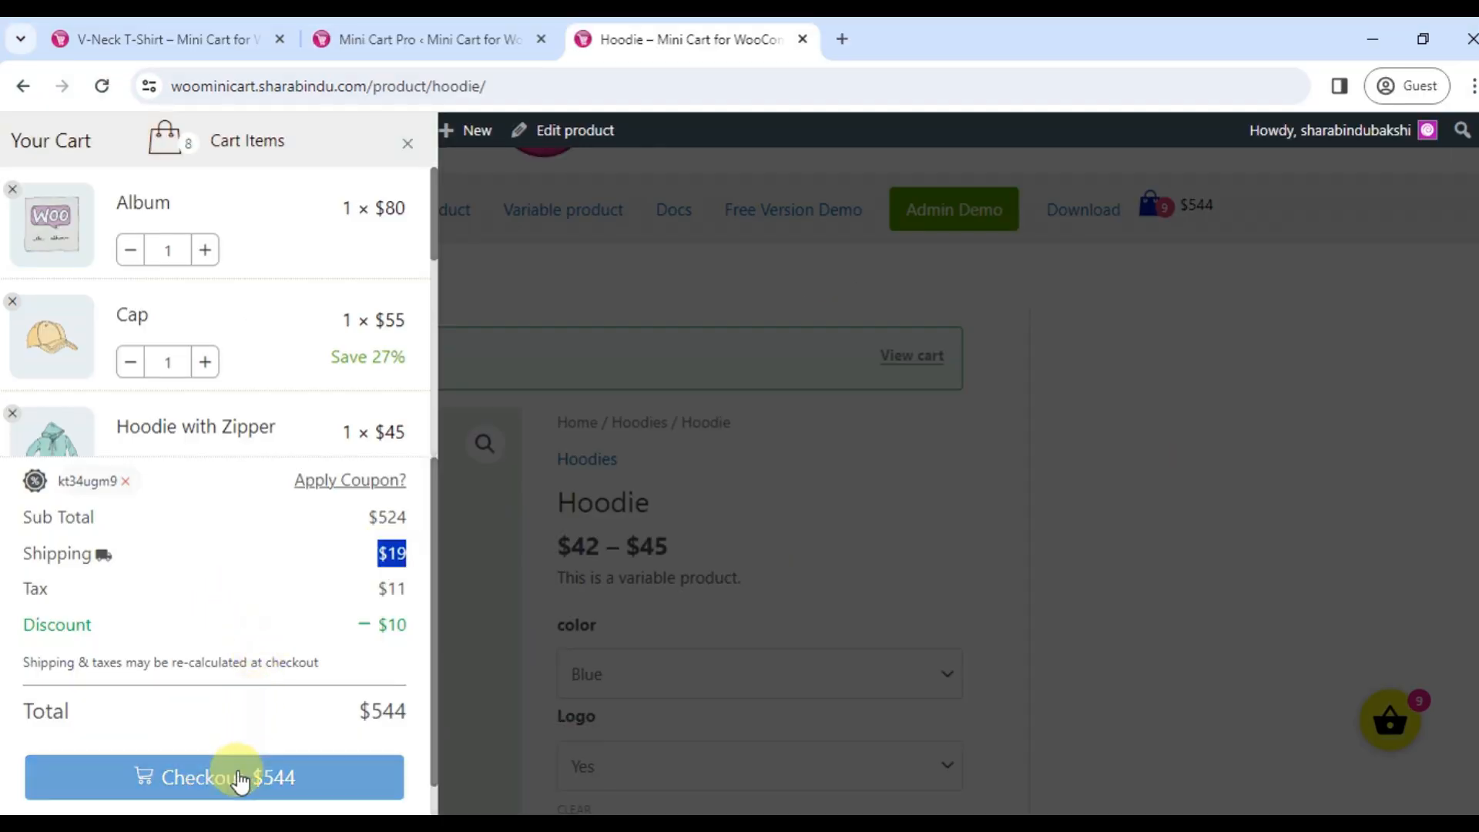
Visit checkout, then add a Blue Hoodie with logo (Yes) to the cart, raising the total to $614
{"action": "left_click", "coordinate": [213, 777]}
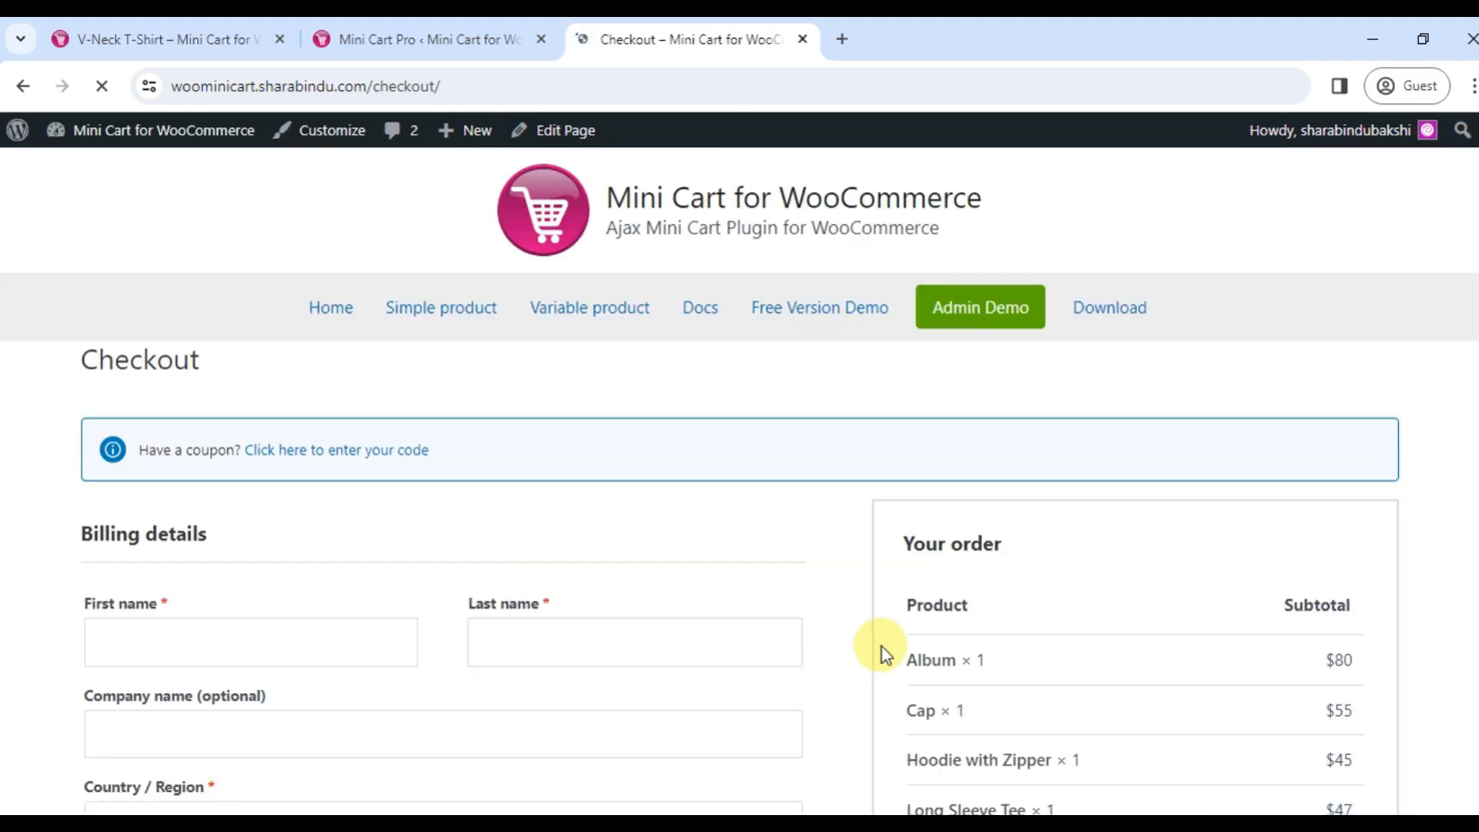
{"action": "scroll", "scroll_direction": "down", "scroll_amount": 3}
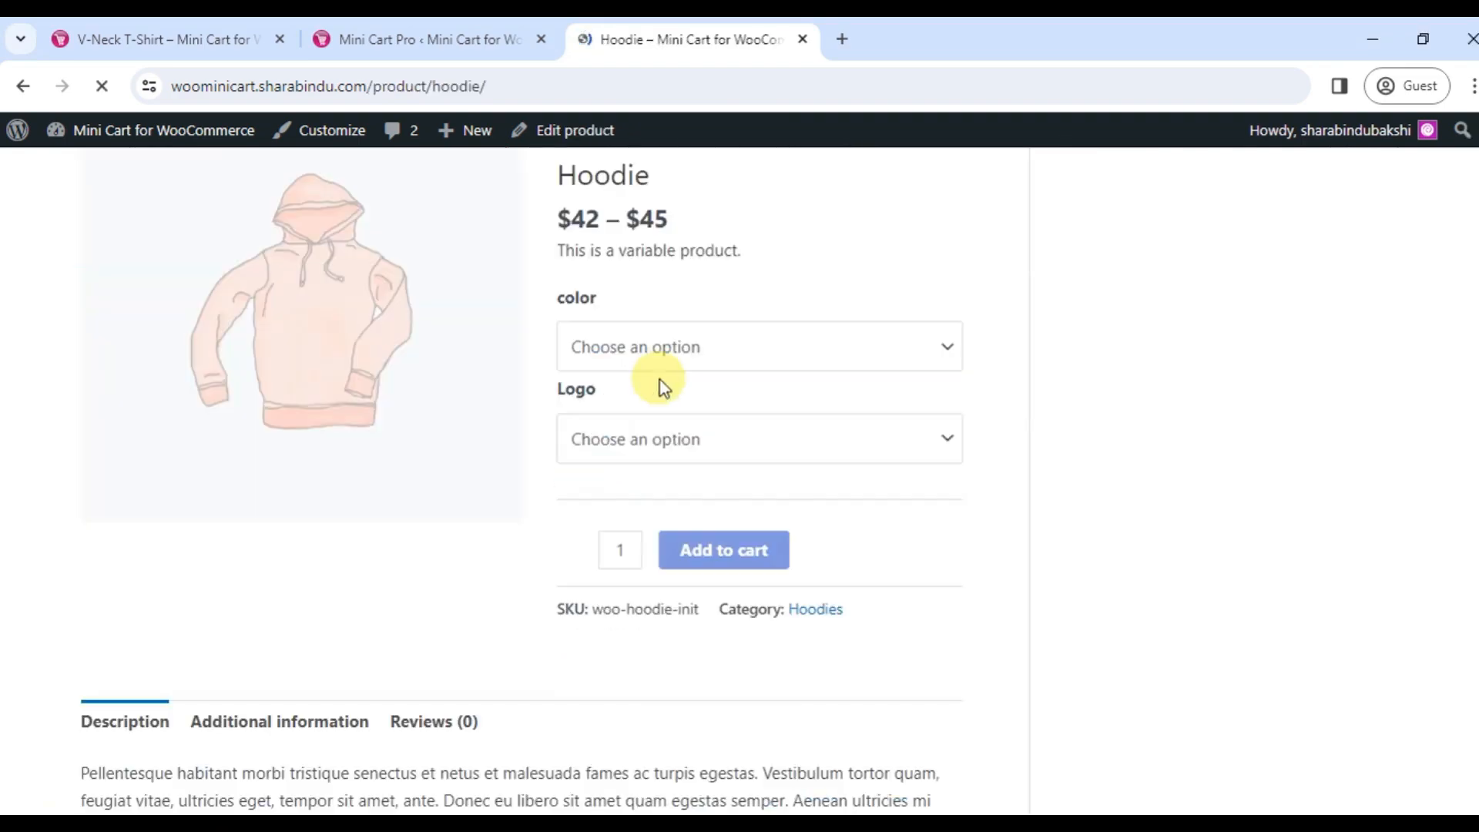
{"action": "left_click", "coordinate": [758, 346]}
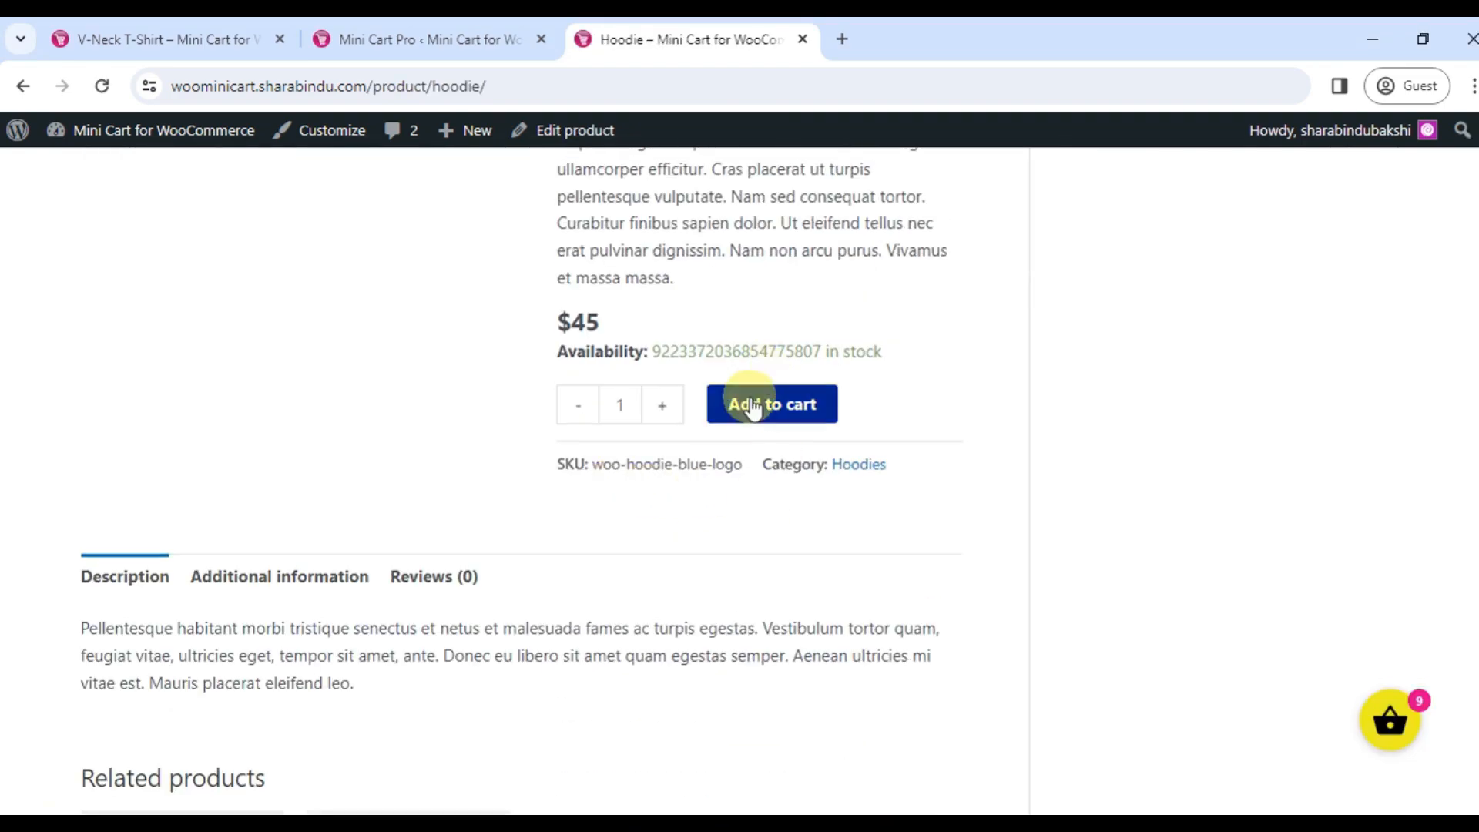
{"action": "left_click", "coordinate": [771, 405]}
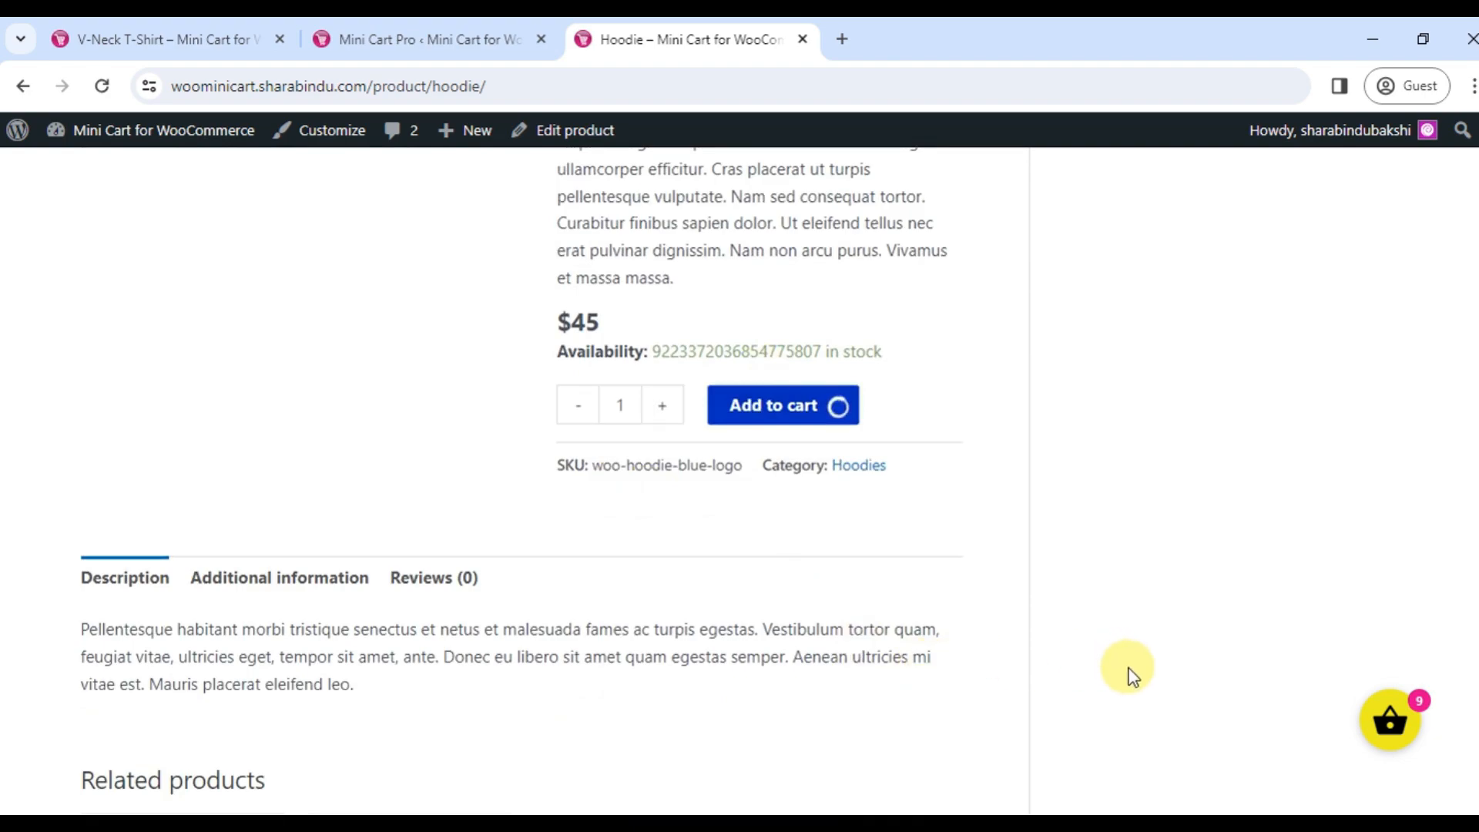
{"action": "left_click", "coordinate": [772, 405]}
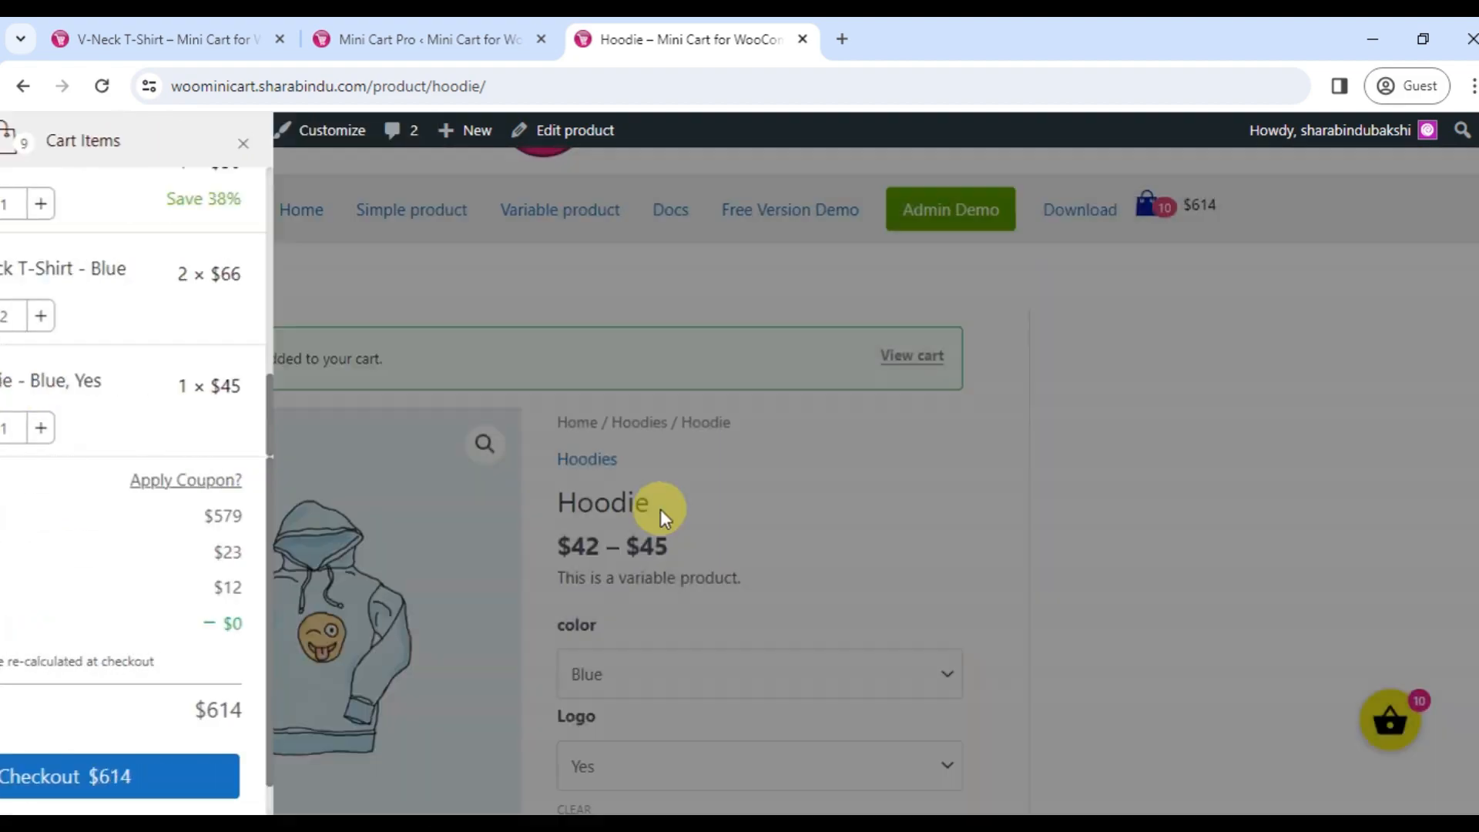
{"action": "left_click", "coordinate": [243, 142]}
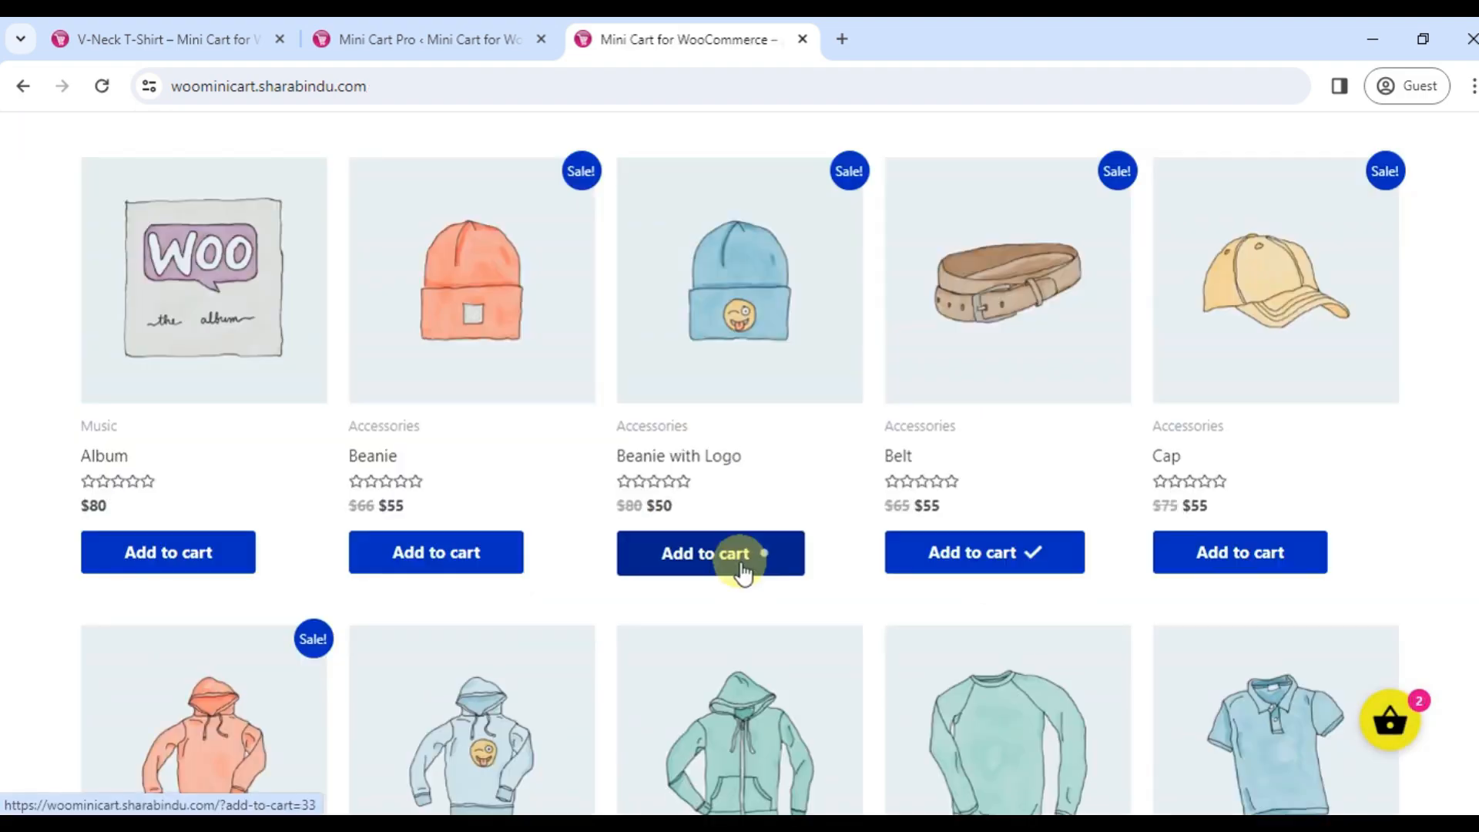
Remove the remaining items, including the Belt, so the side cart is empty
{"action": "left_click", "coordinate": [711, 553]}
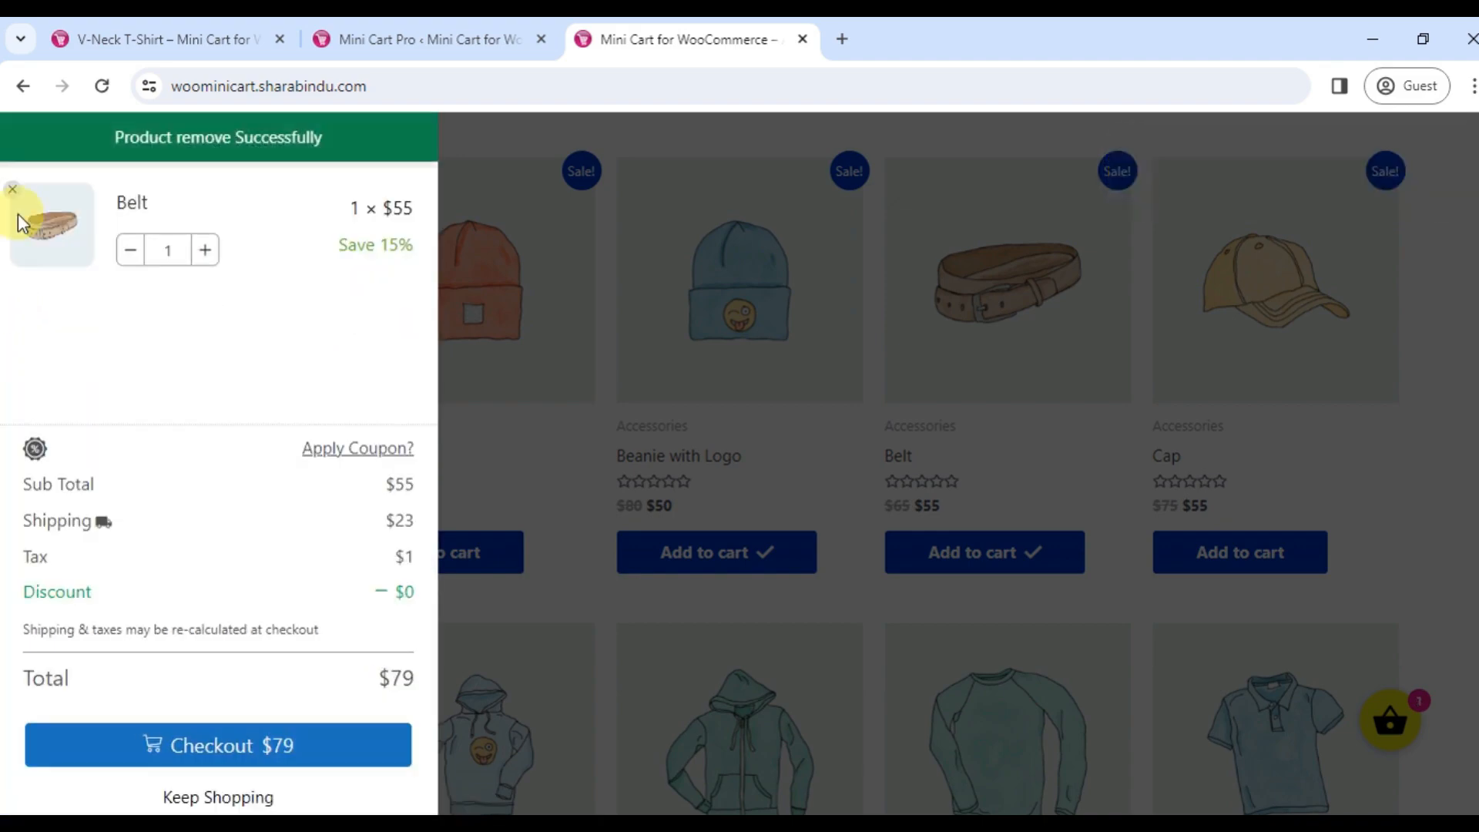
{"action": "left_click", "coordinate": [12, 188]}
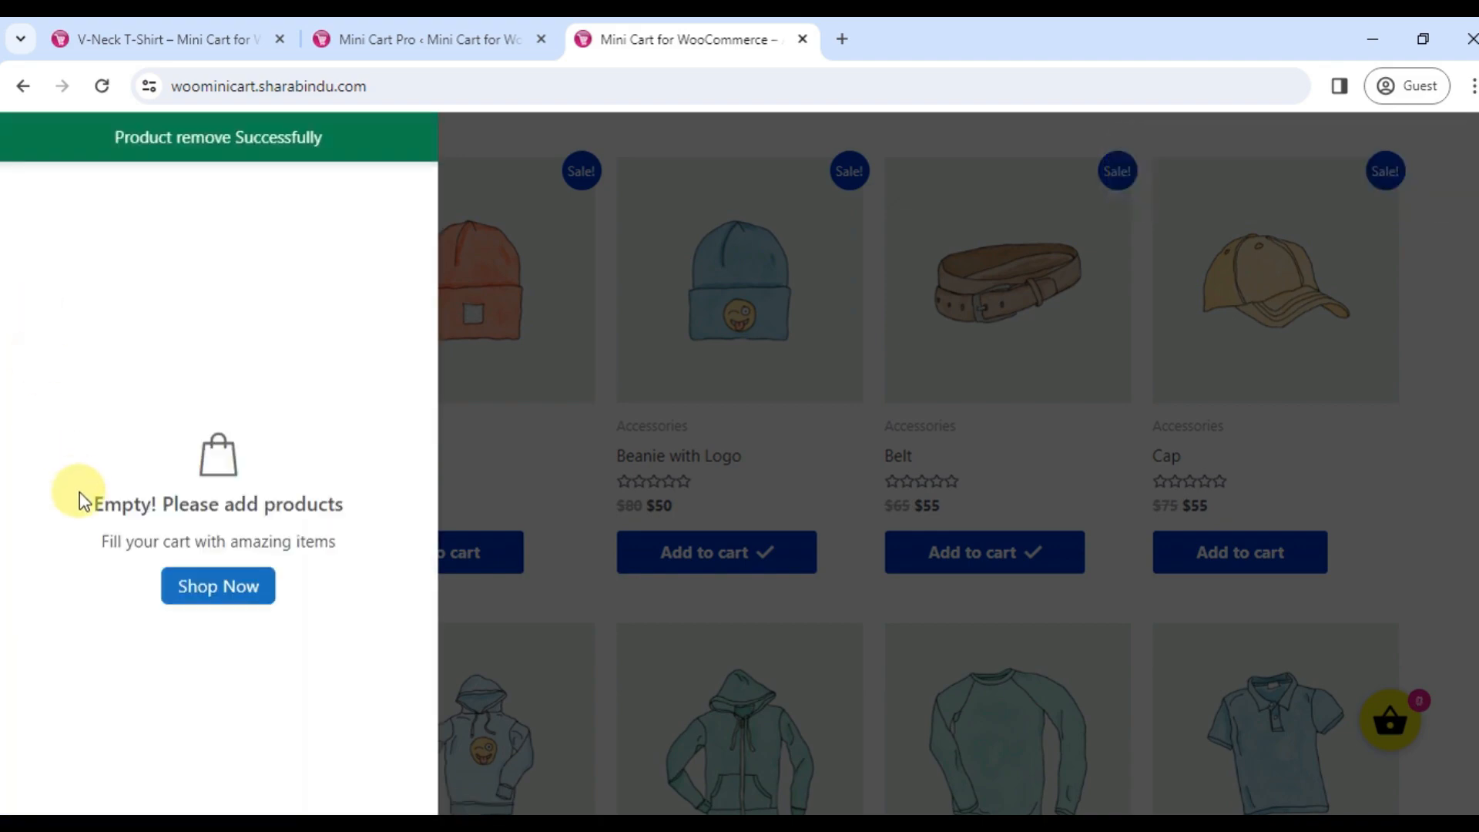
{"action": "mouse_move", "coordinate": [1071, 666]}
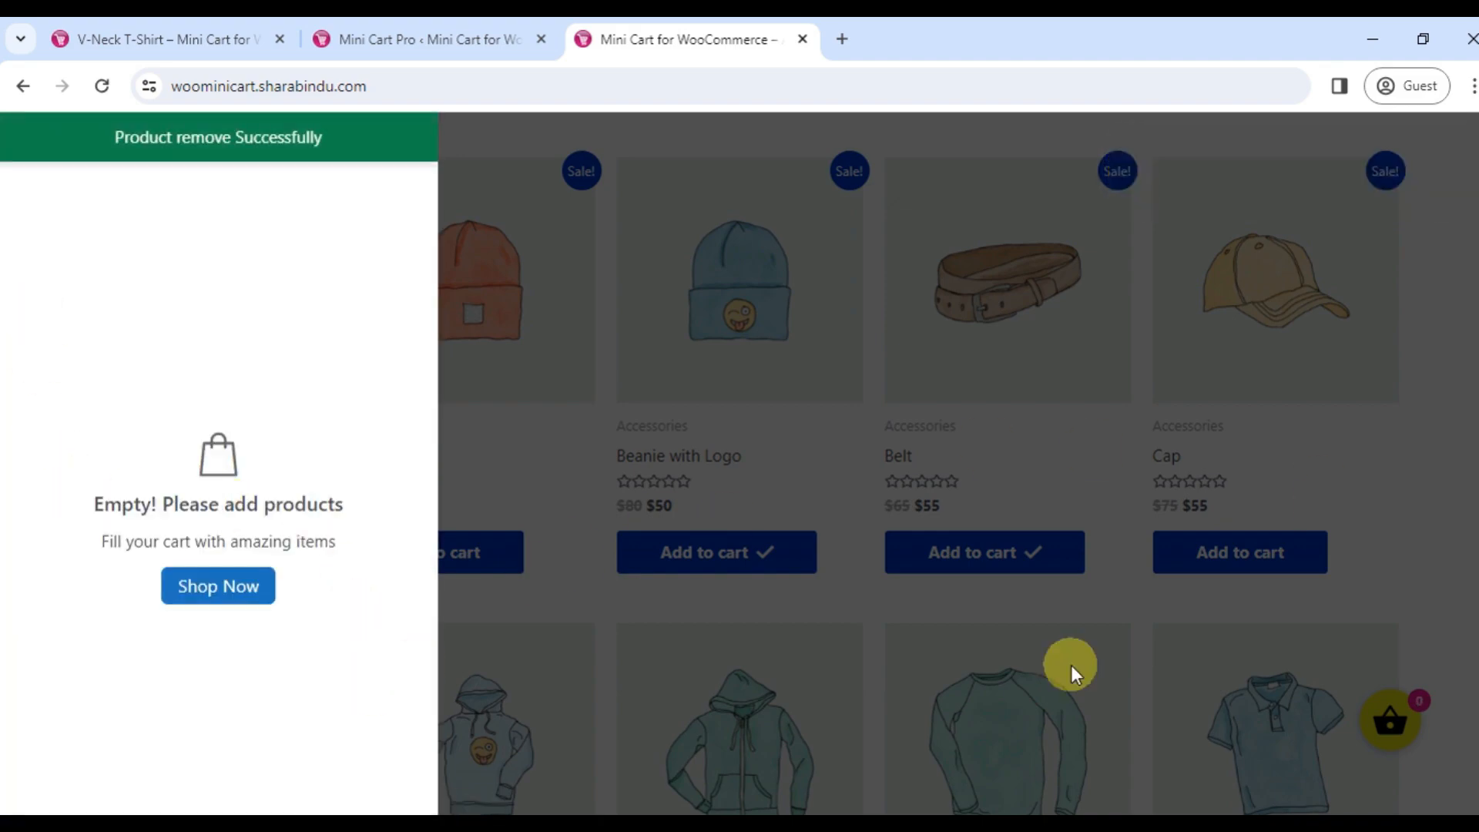